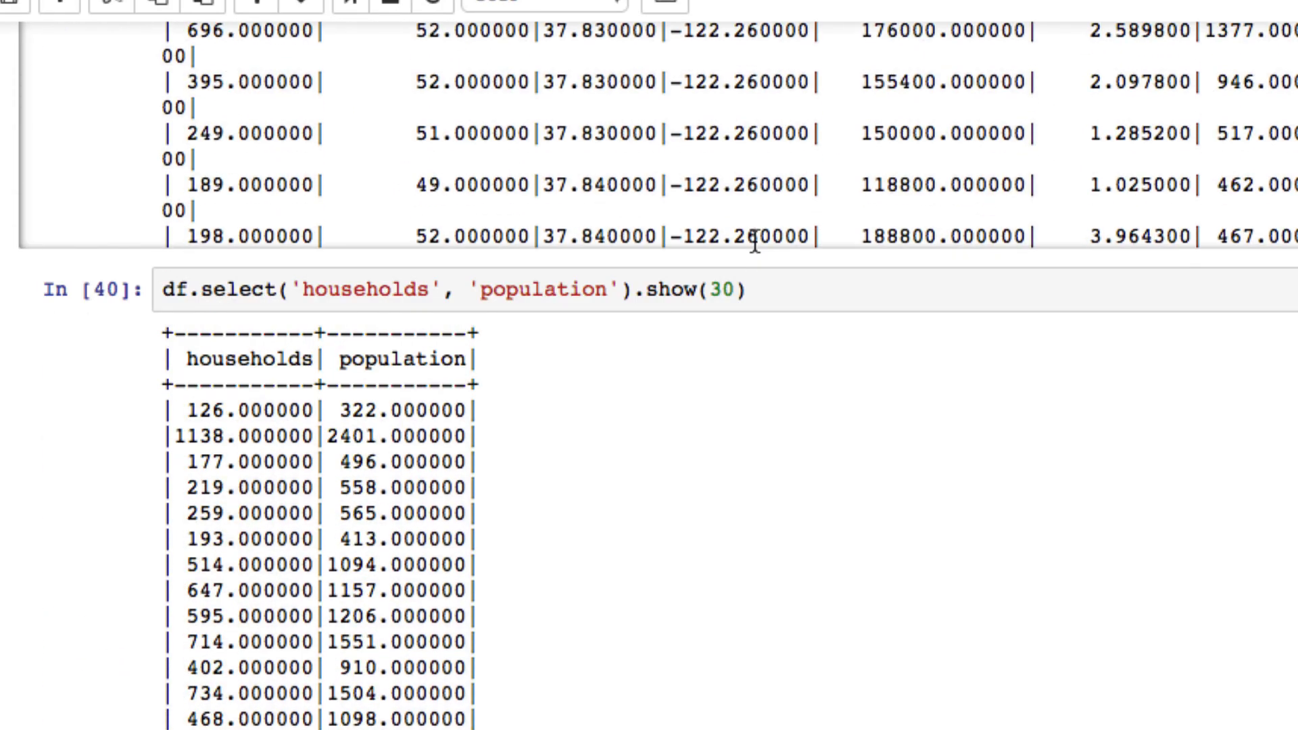
Step: Scroll down through the Spark collaborative filtering guide toward the ALS examples
scroll(down, 3)
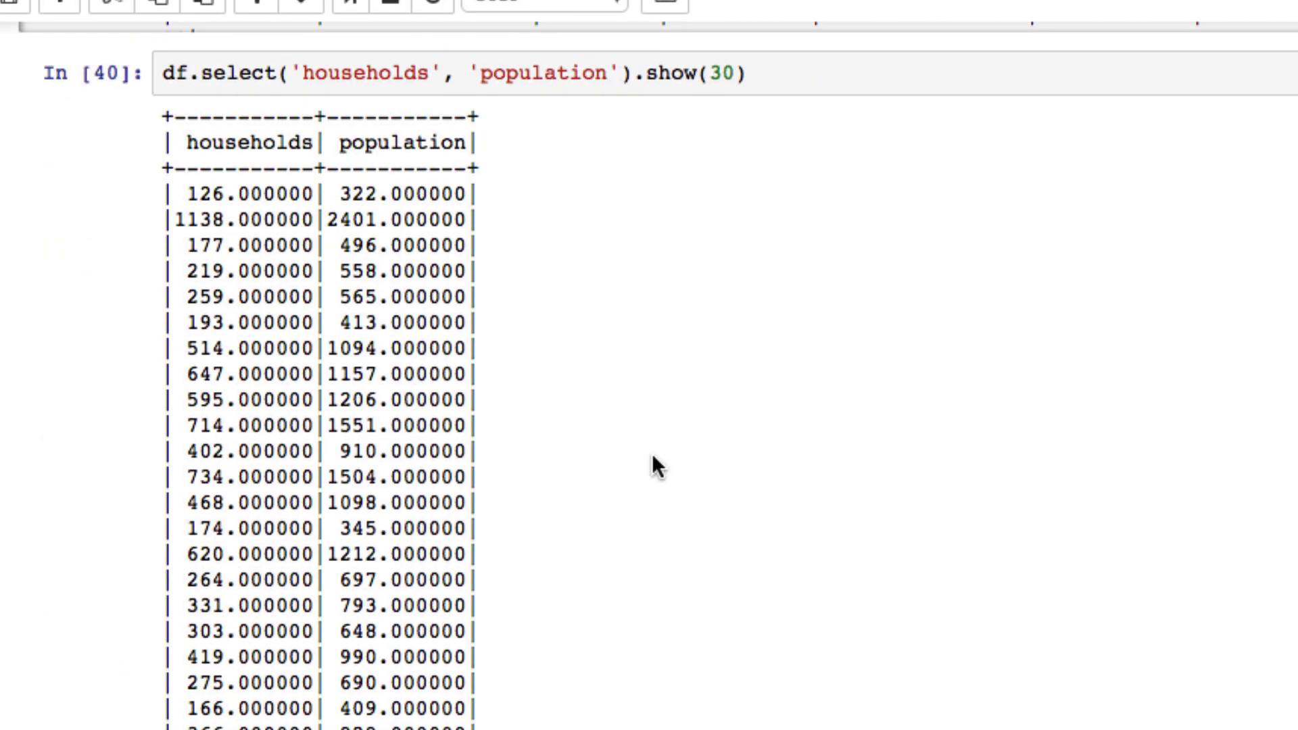
scroll(down, 3)
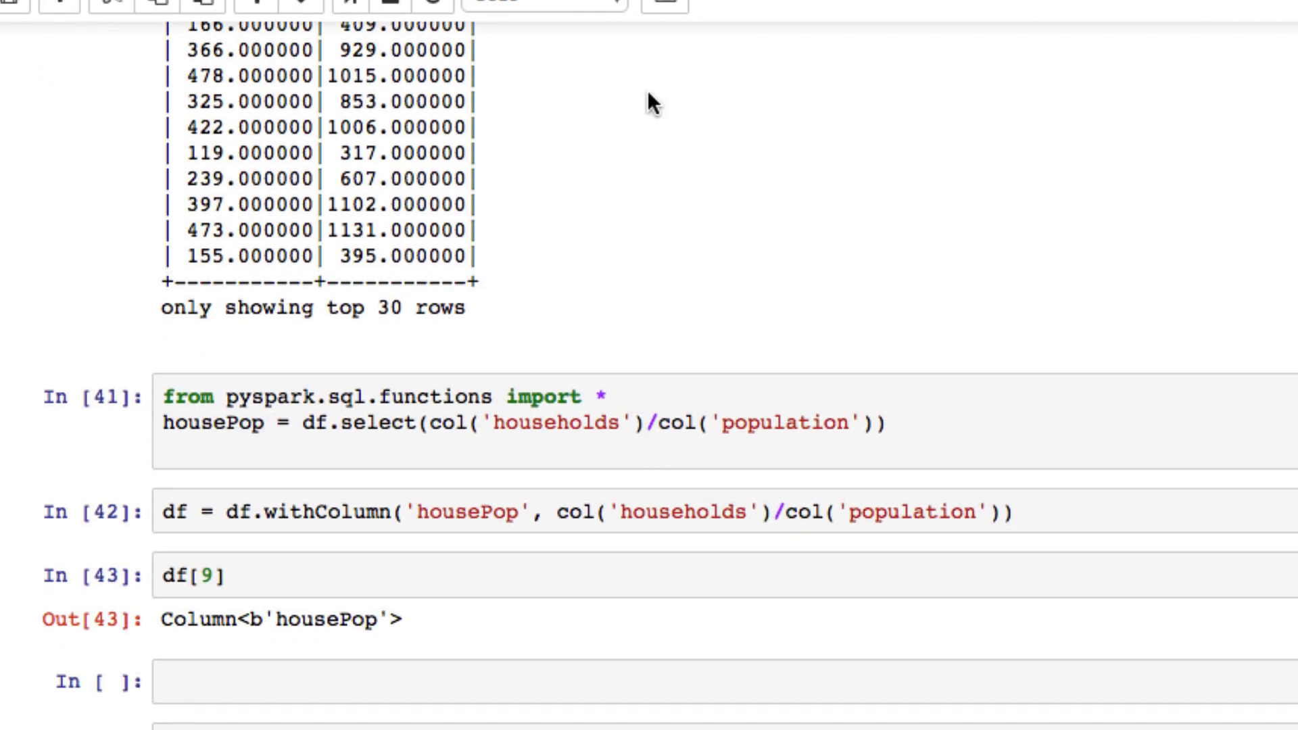
scroll(down, 3)
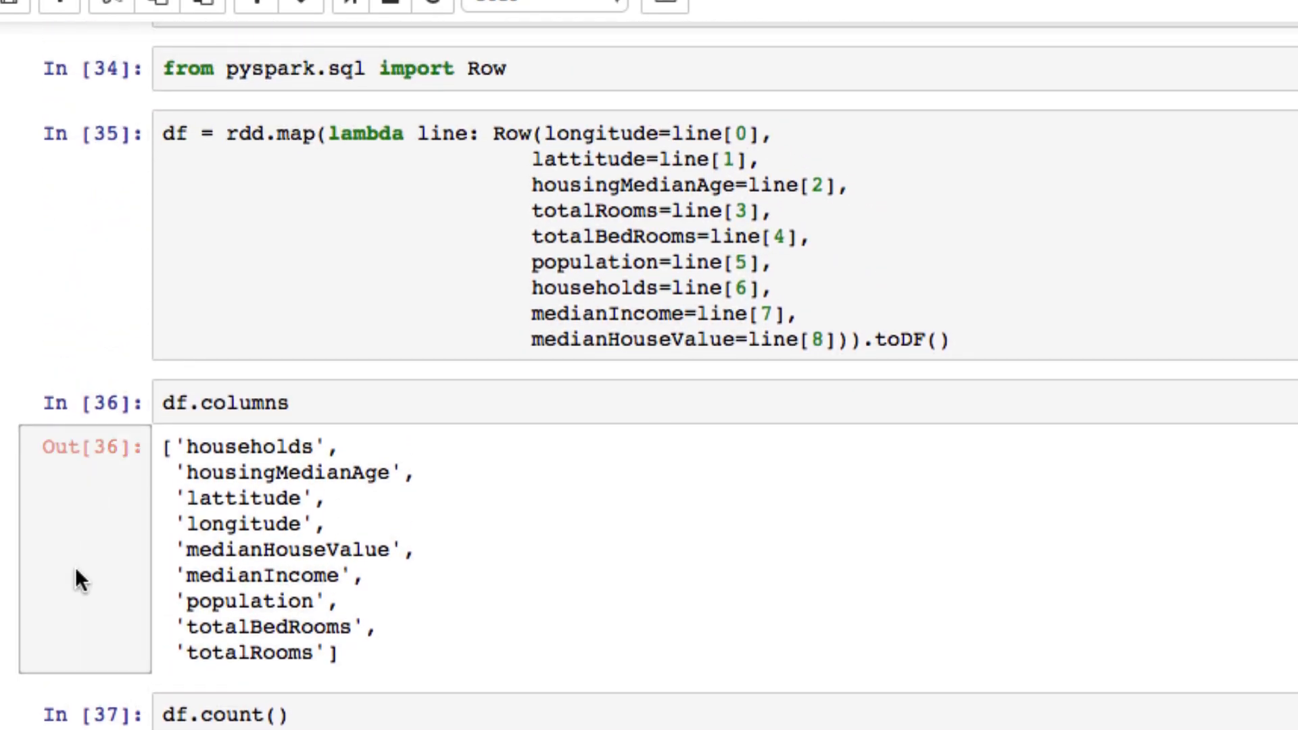
scroll(down, 3)
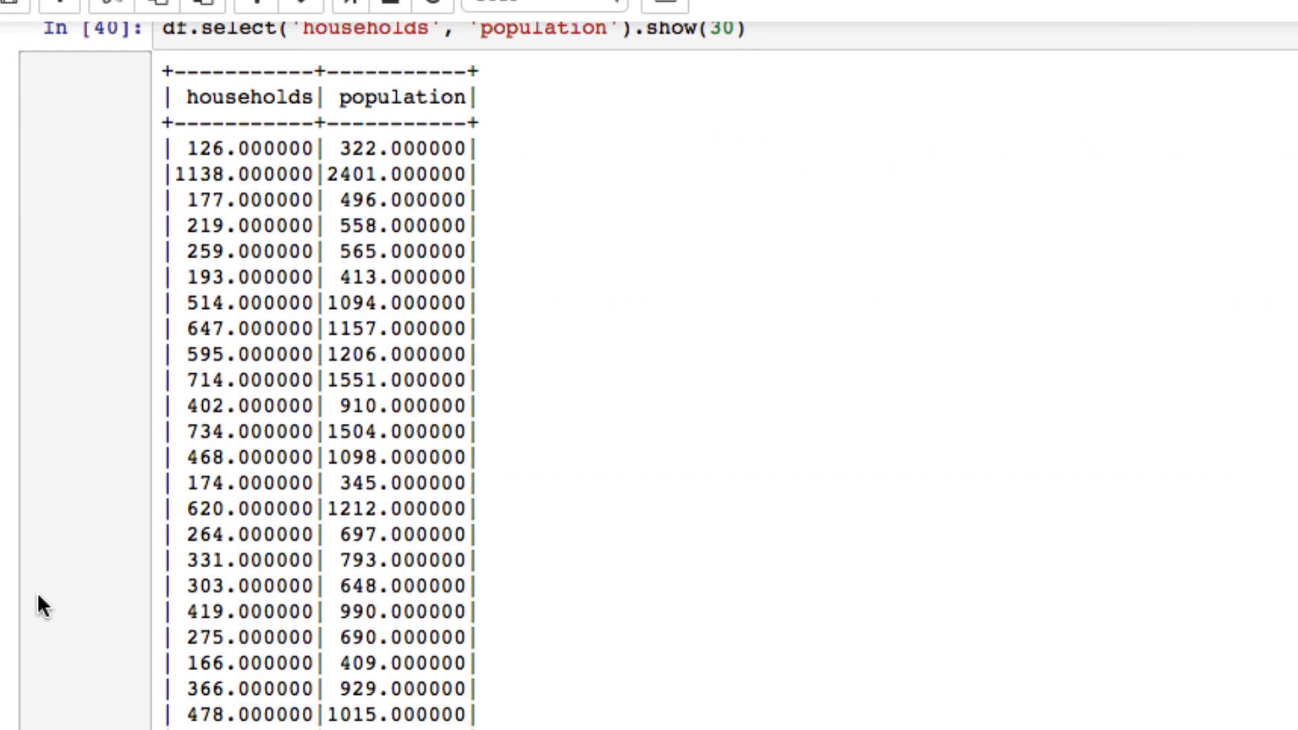
scroll(down, 3)
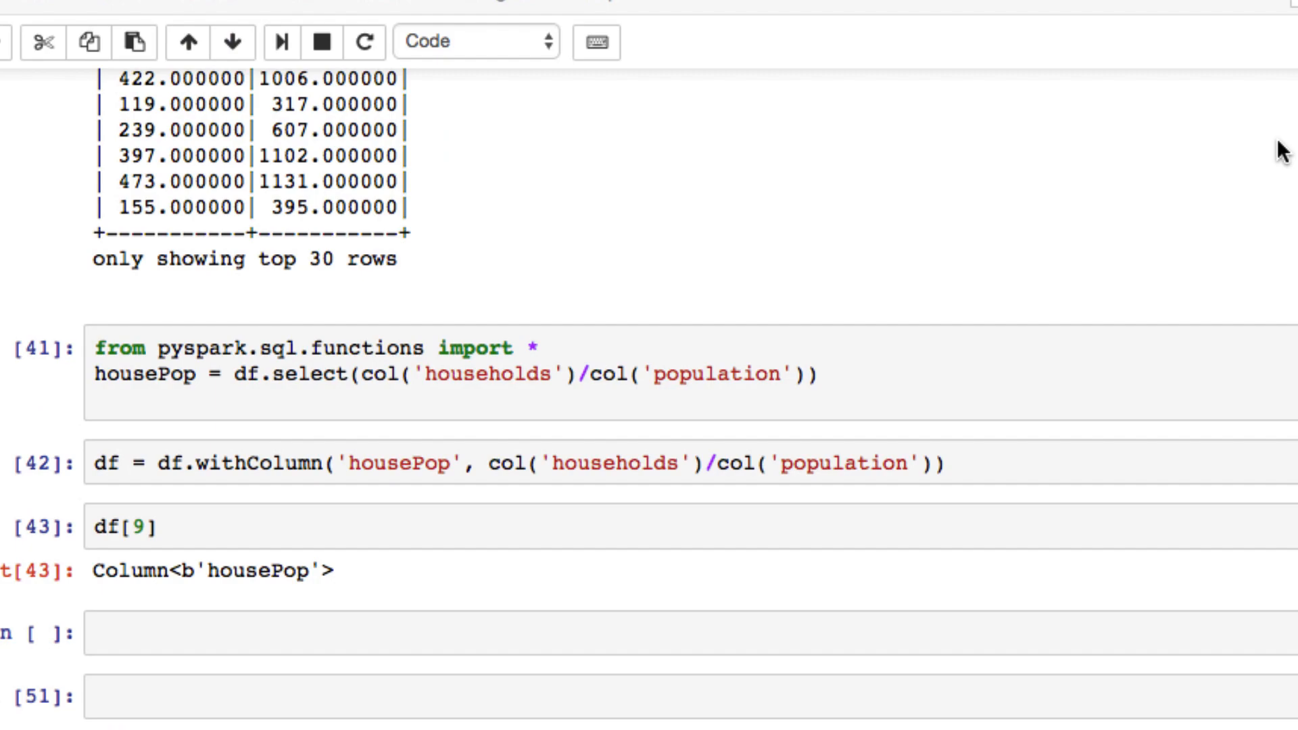
mouse_move(1216, 82)
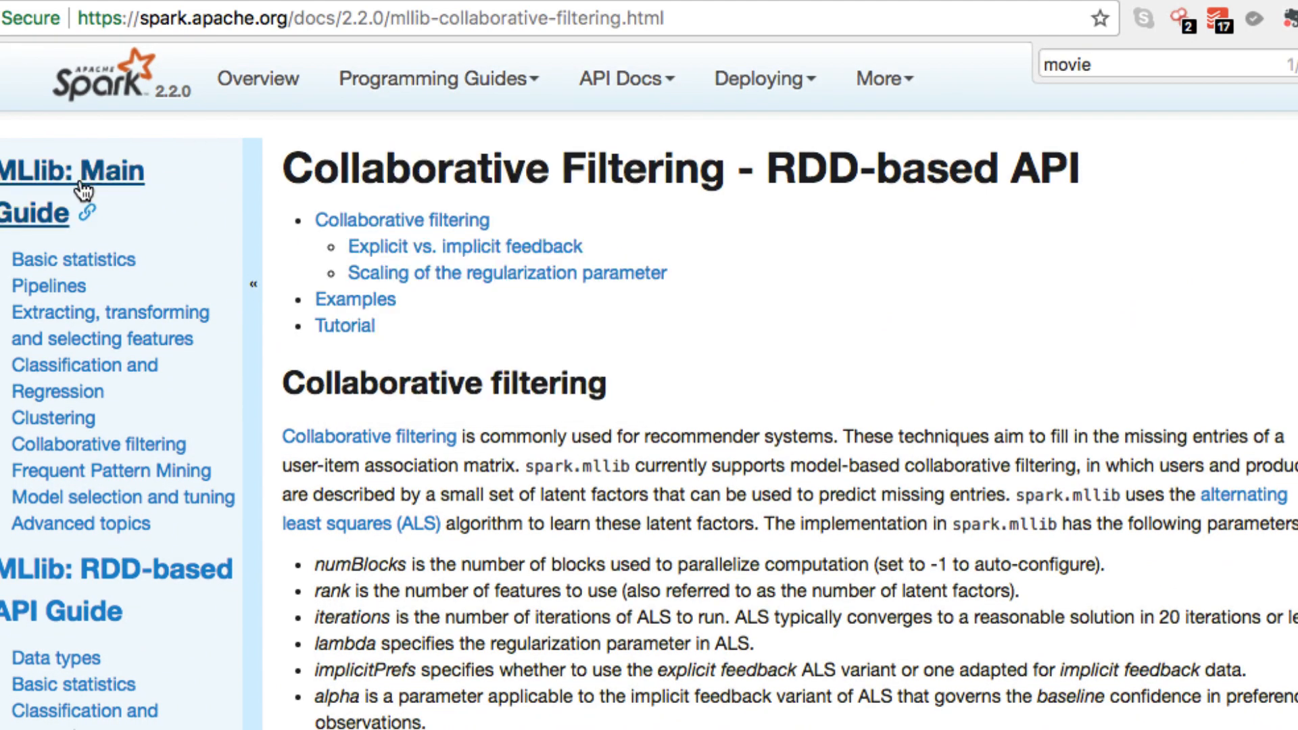
mouse_move(97, 188)
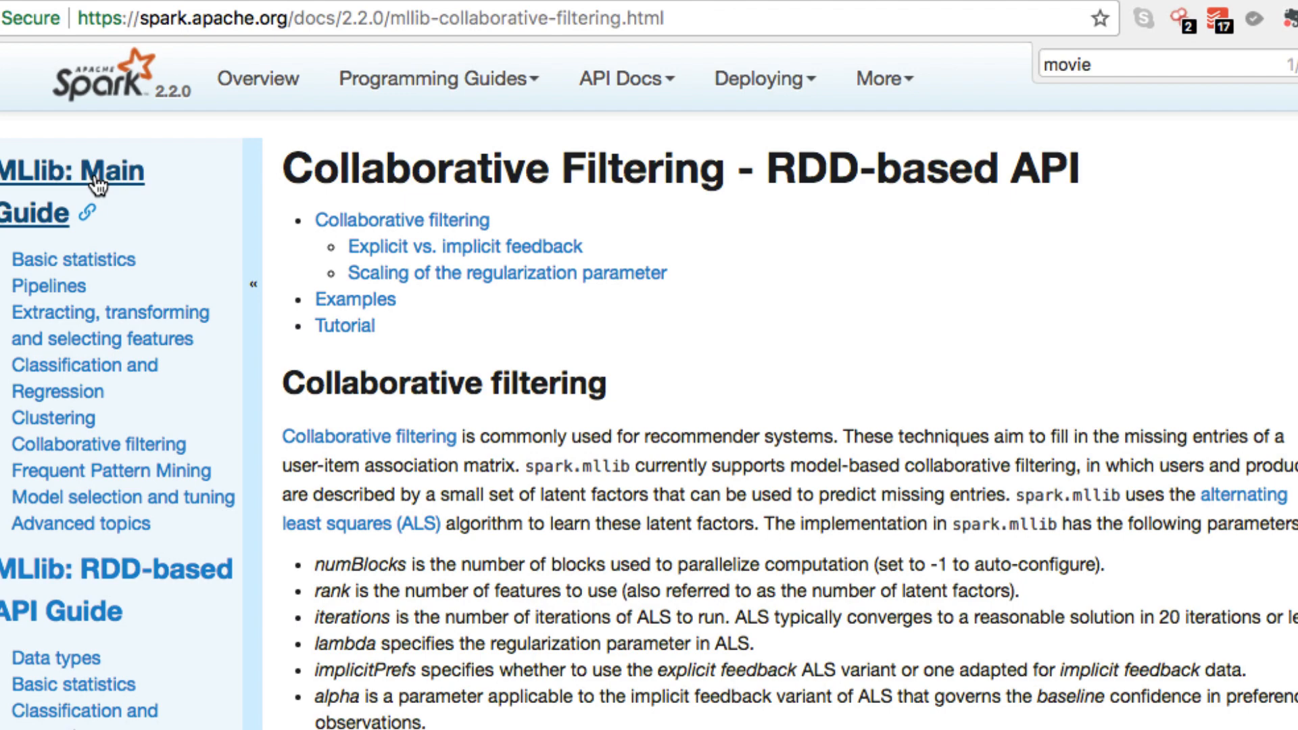
mouse_move(757, 391)
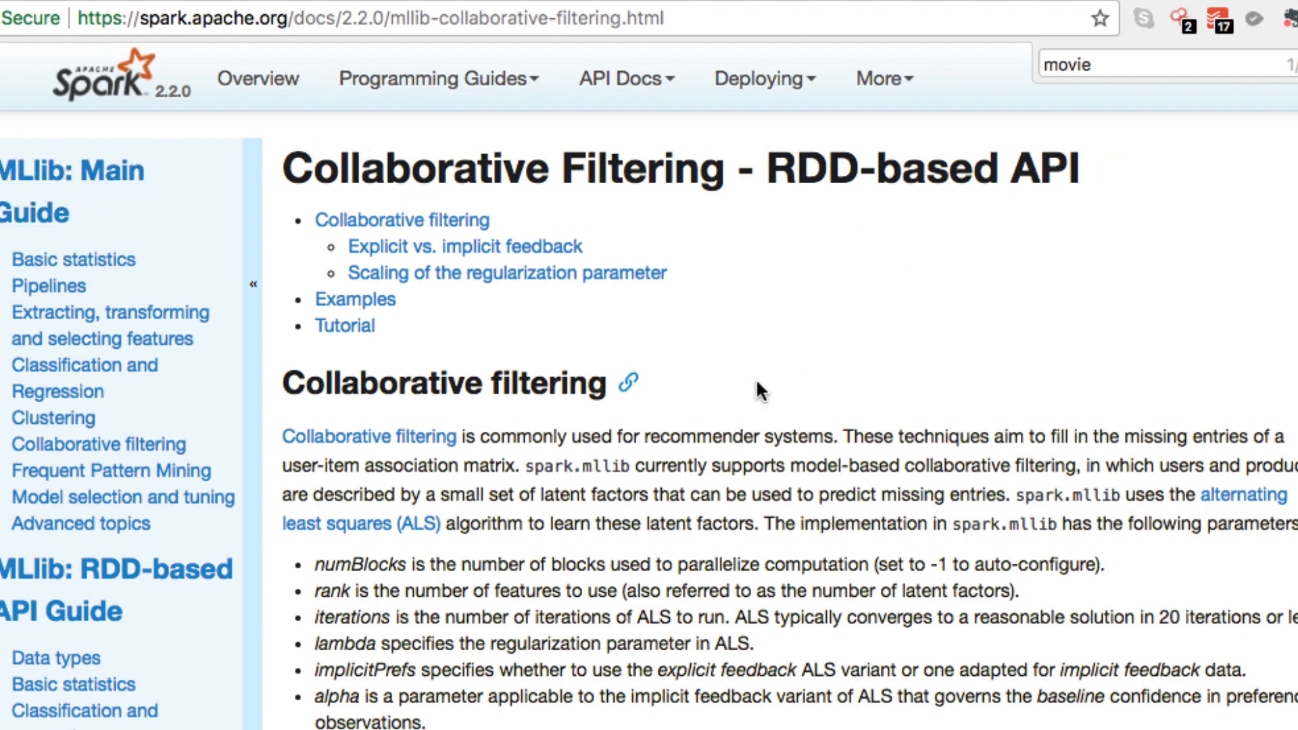
scroll(down, 3)
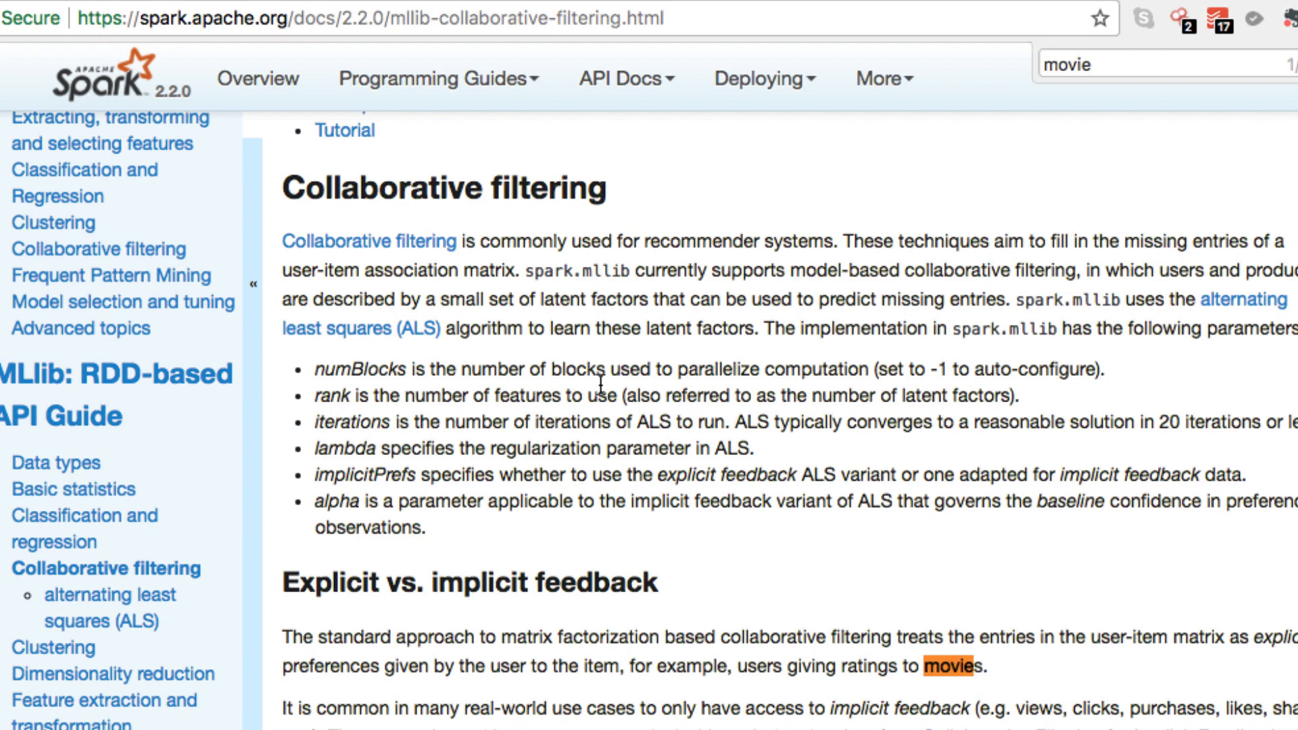
mouse_move(462, 417)
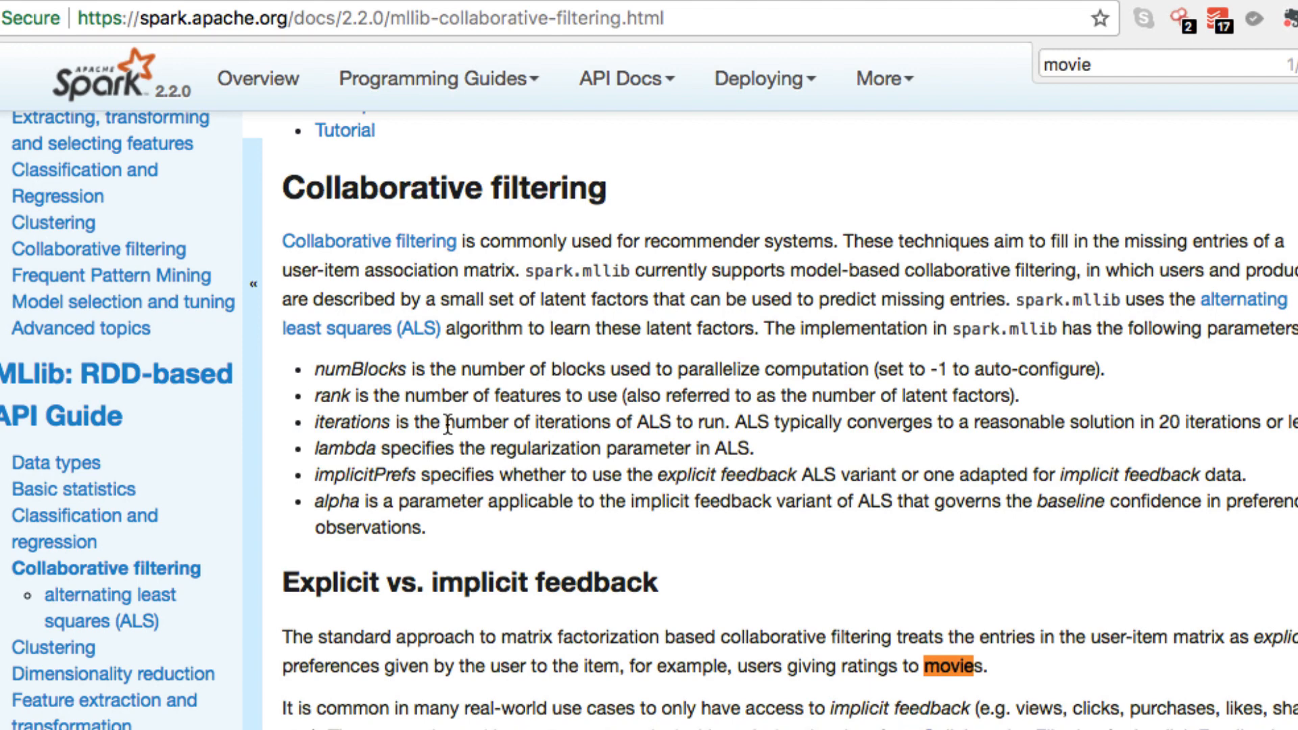
scroll(down, 3)
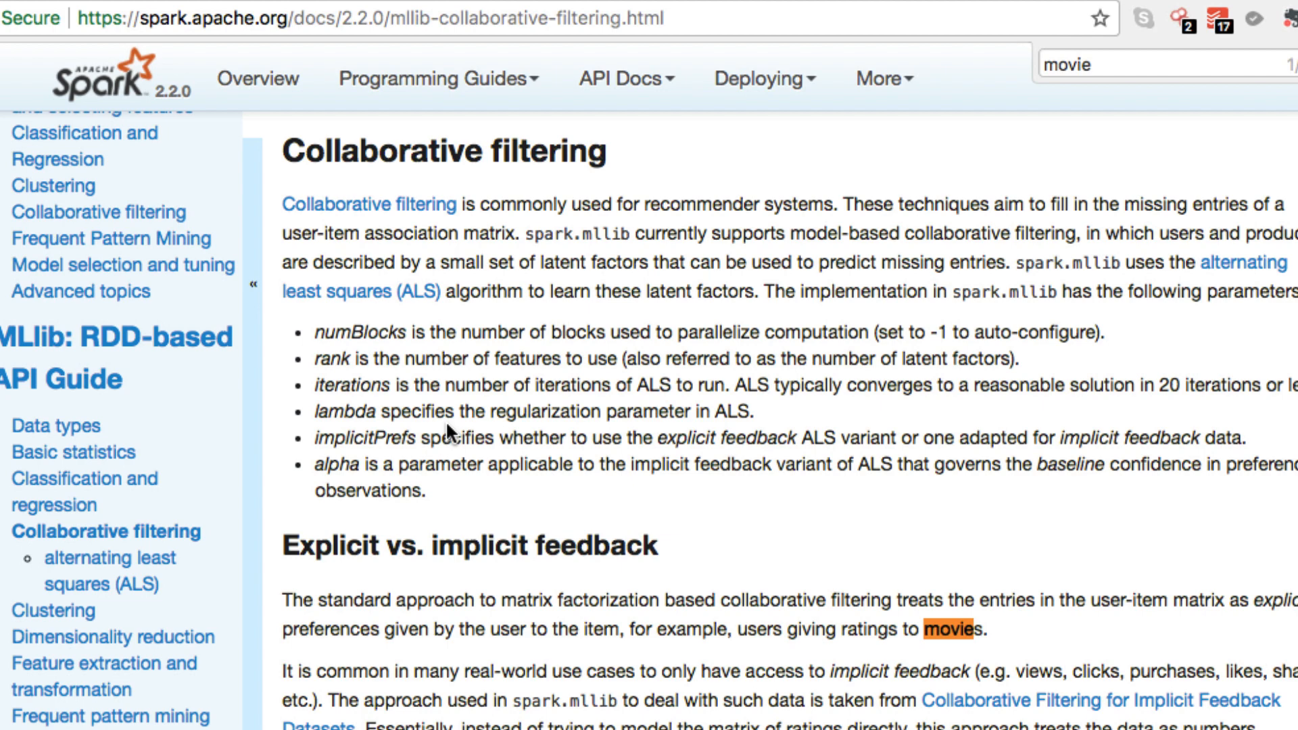
scroll(down, 3)
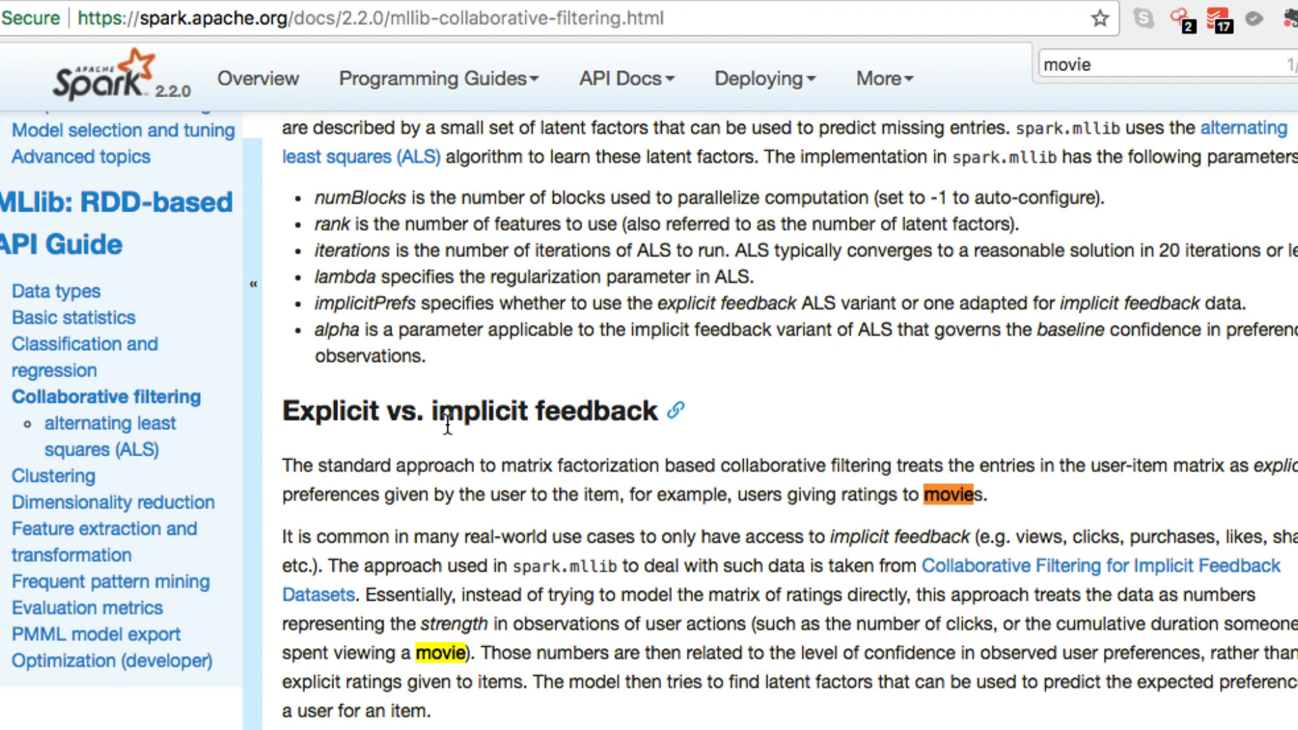
scroll(down, 3)
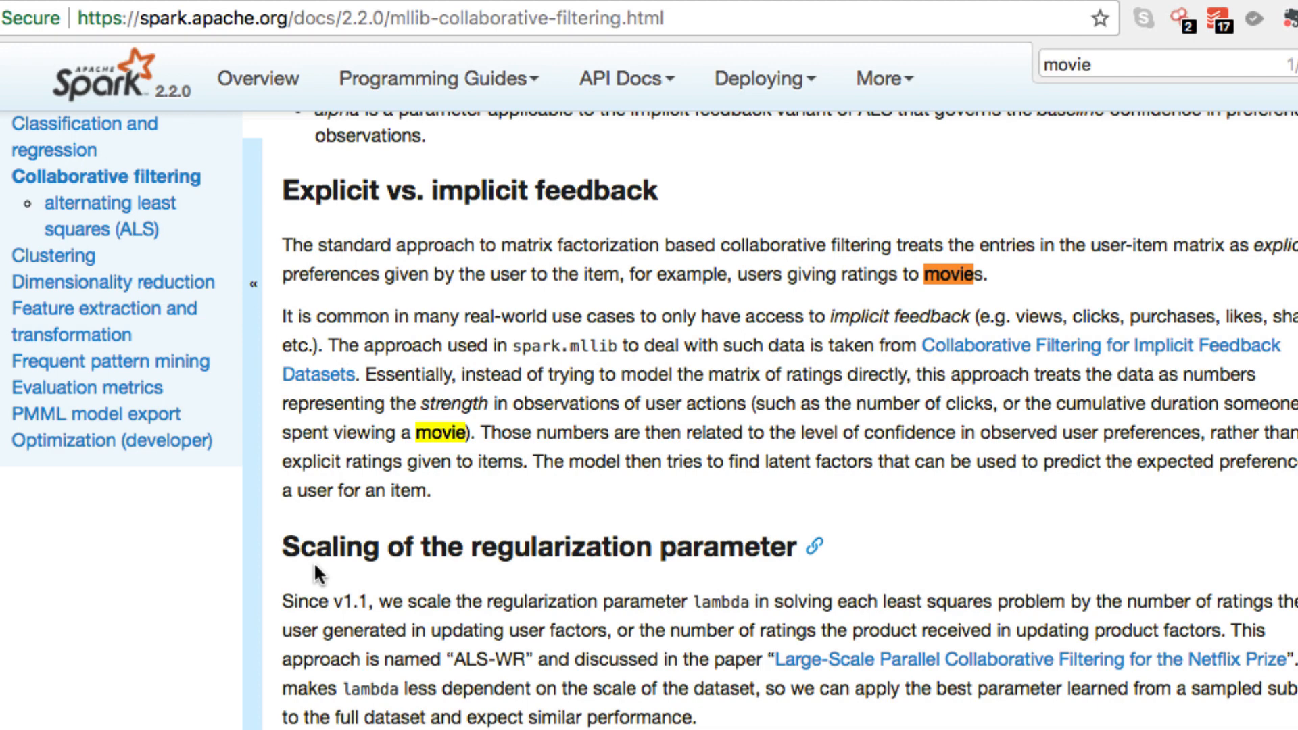
mouse_move(484, 452)
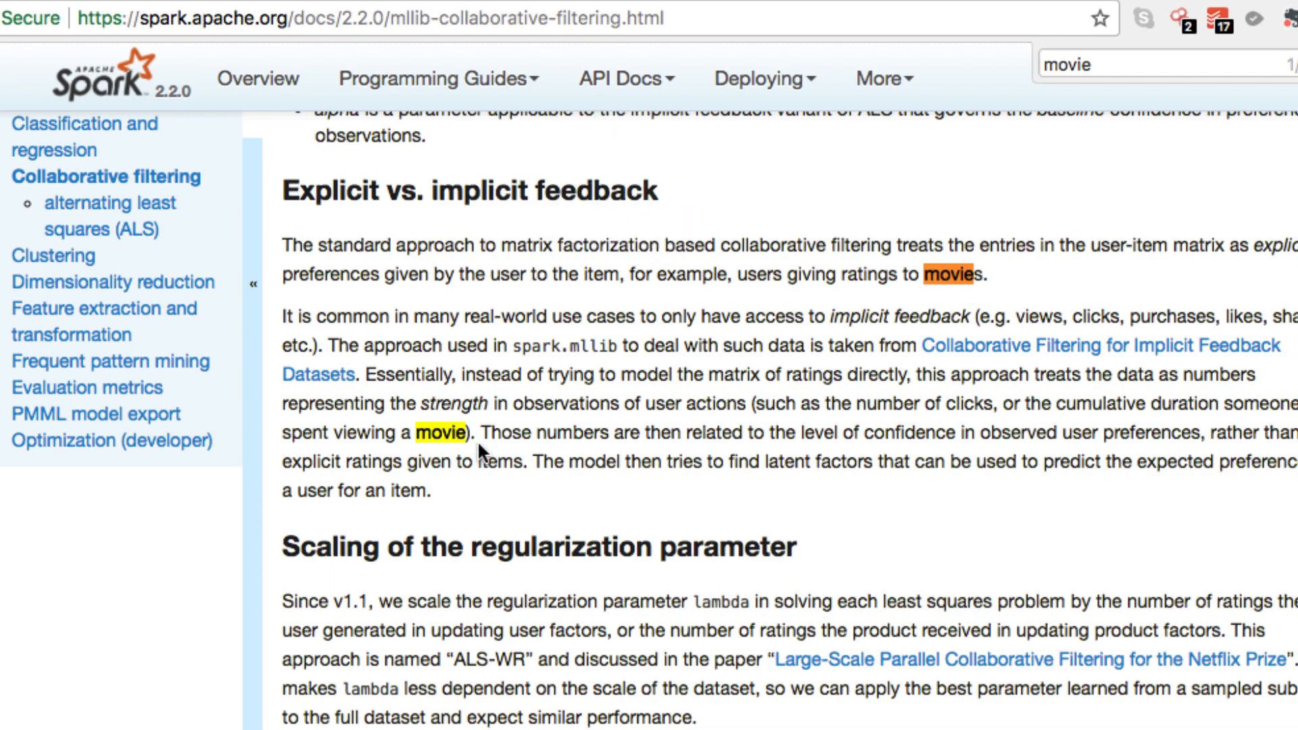
mouse_move(568, 422)
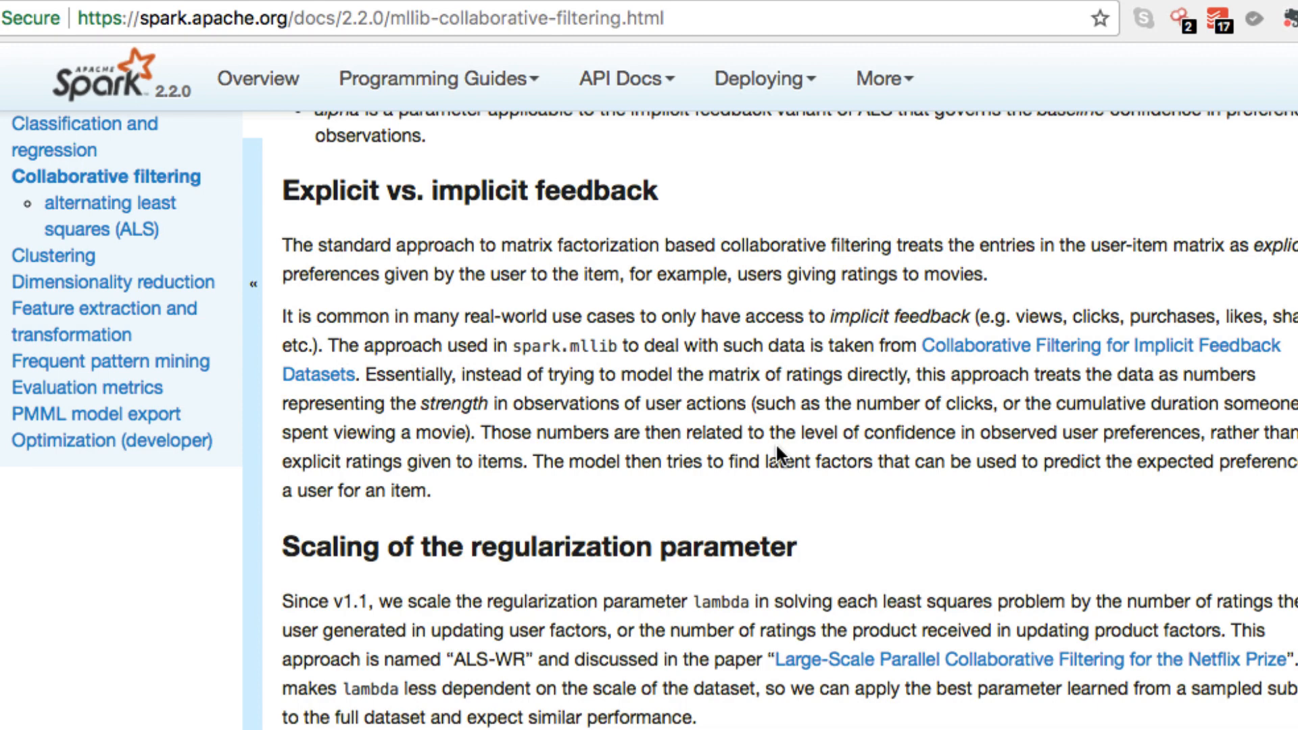
scroll(down, 3)
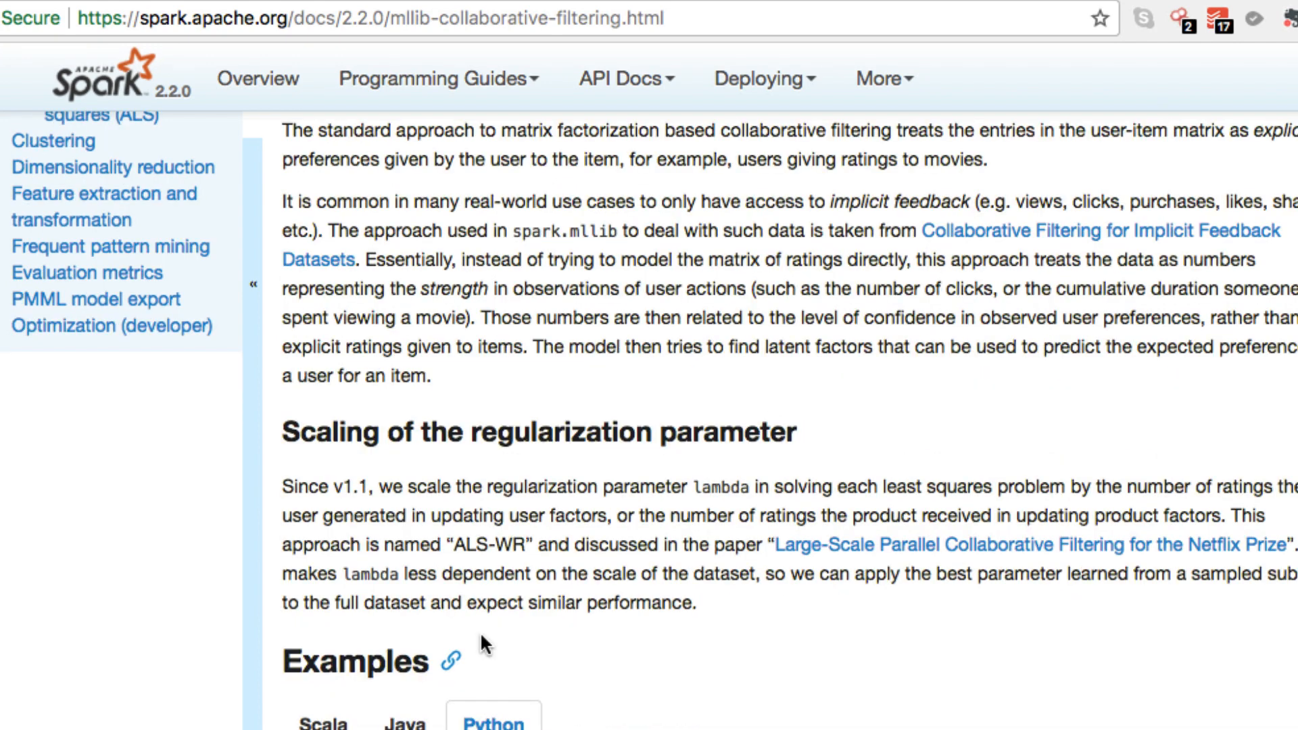
mouse_move(280, 197)
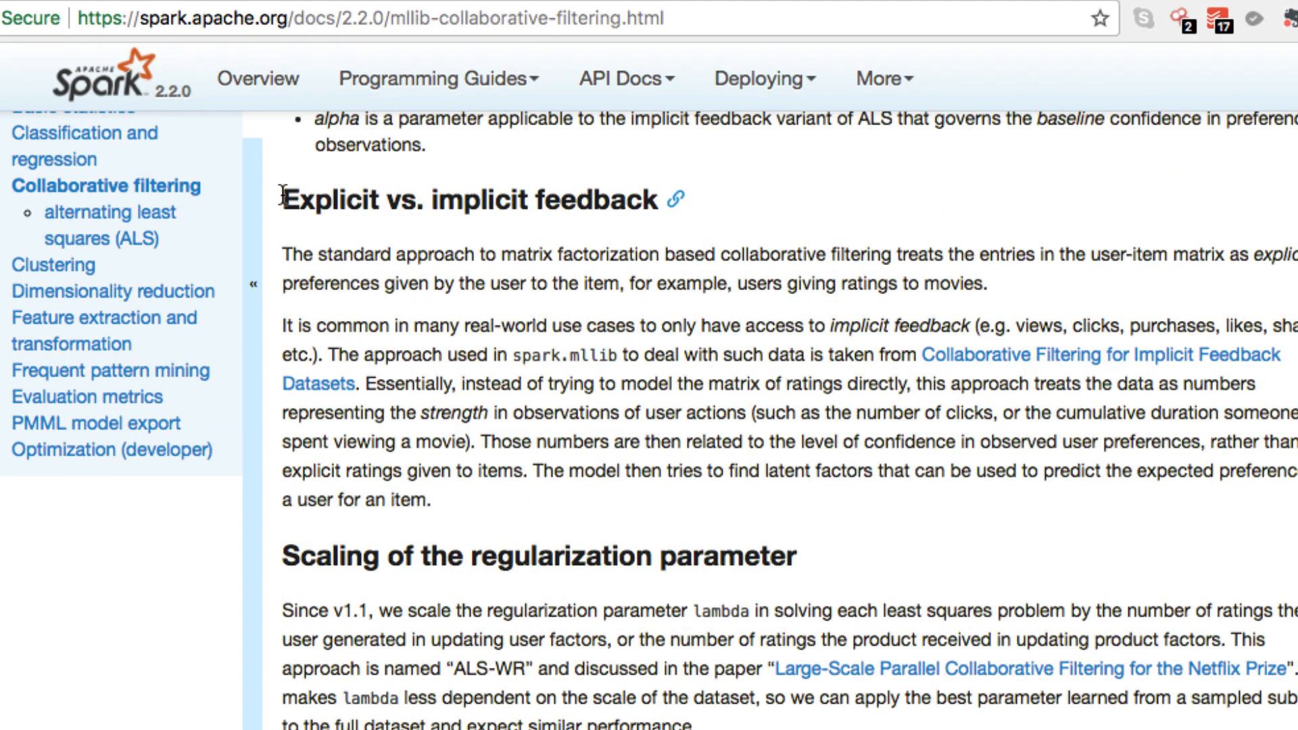
scroll(down, 3)
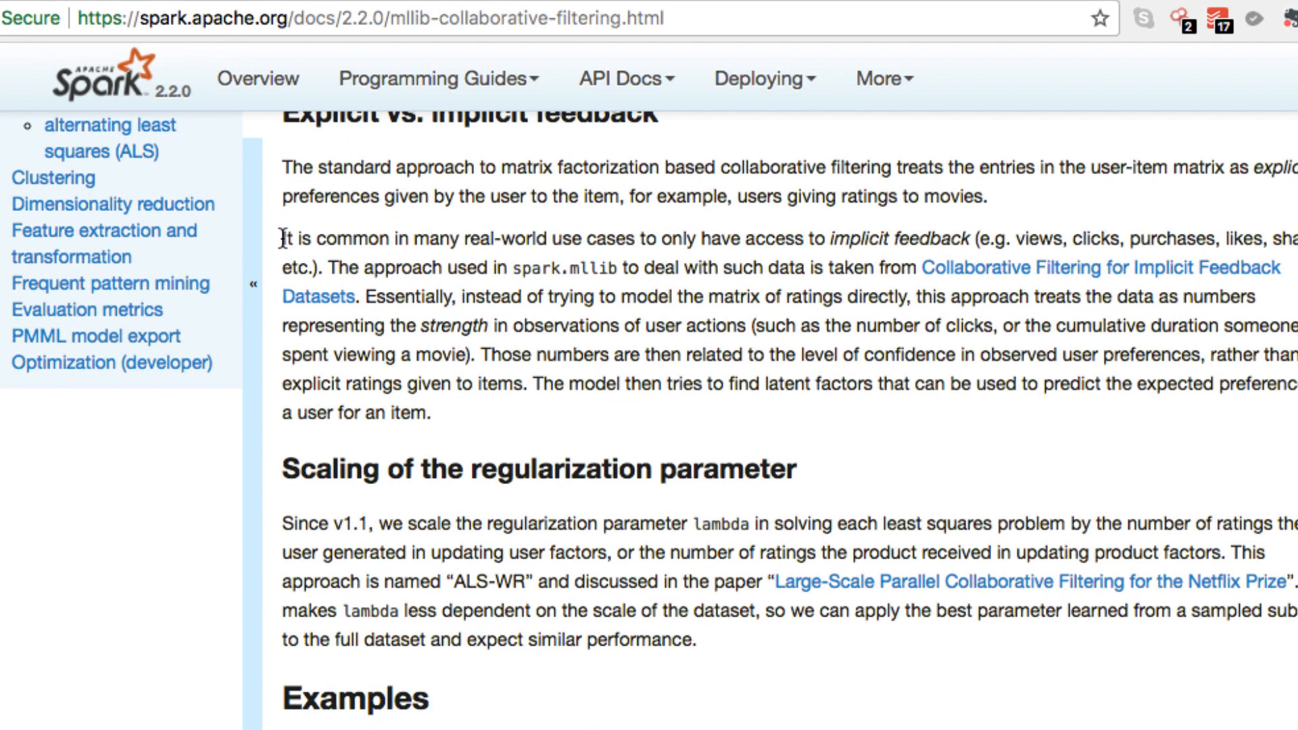
mouse_move(464, 379)
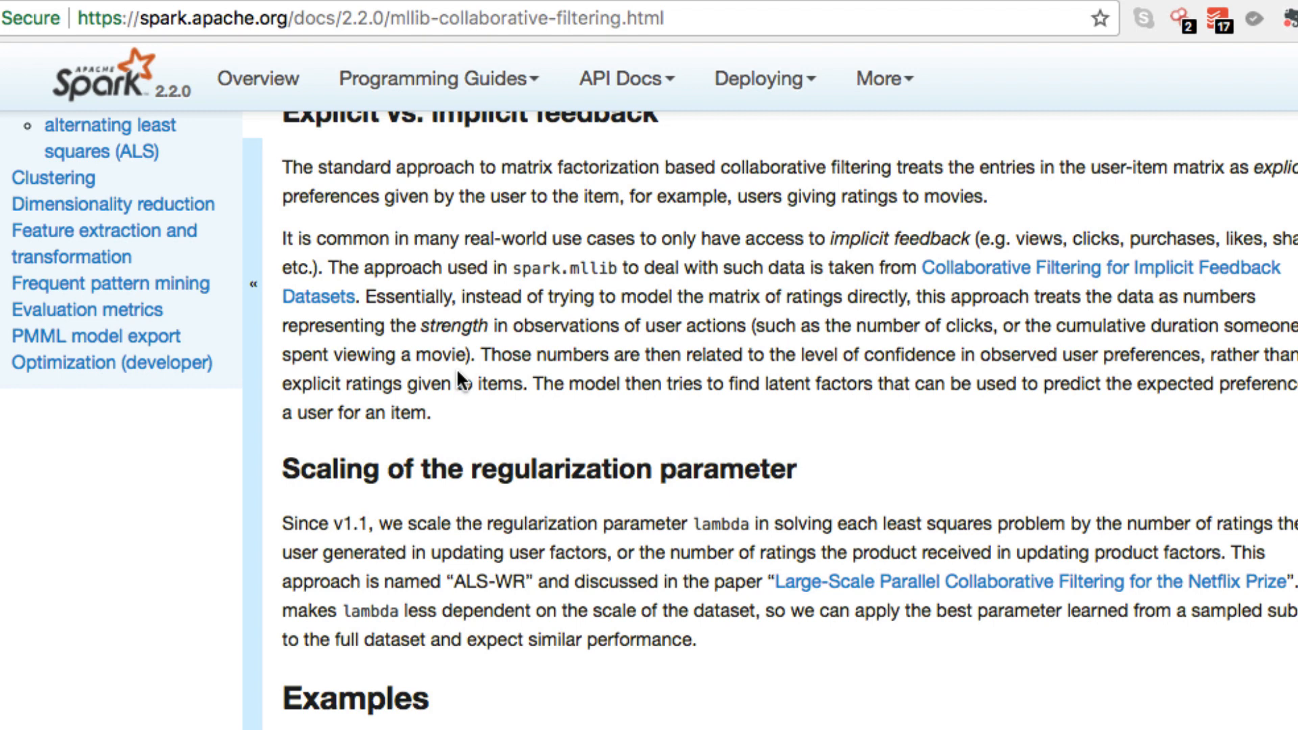
mouse_move(1048, 274)
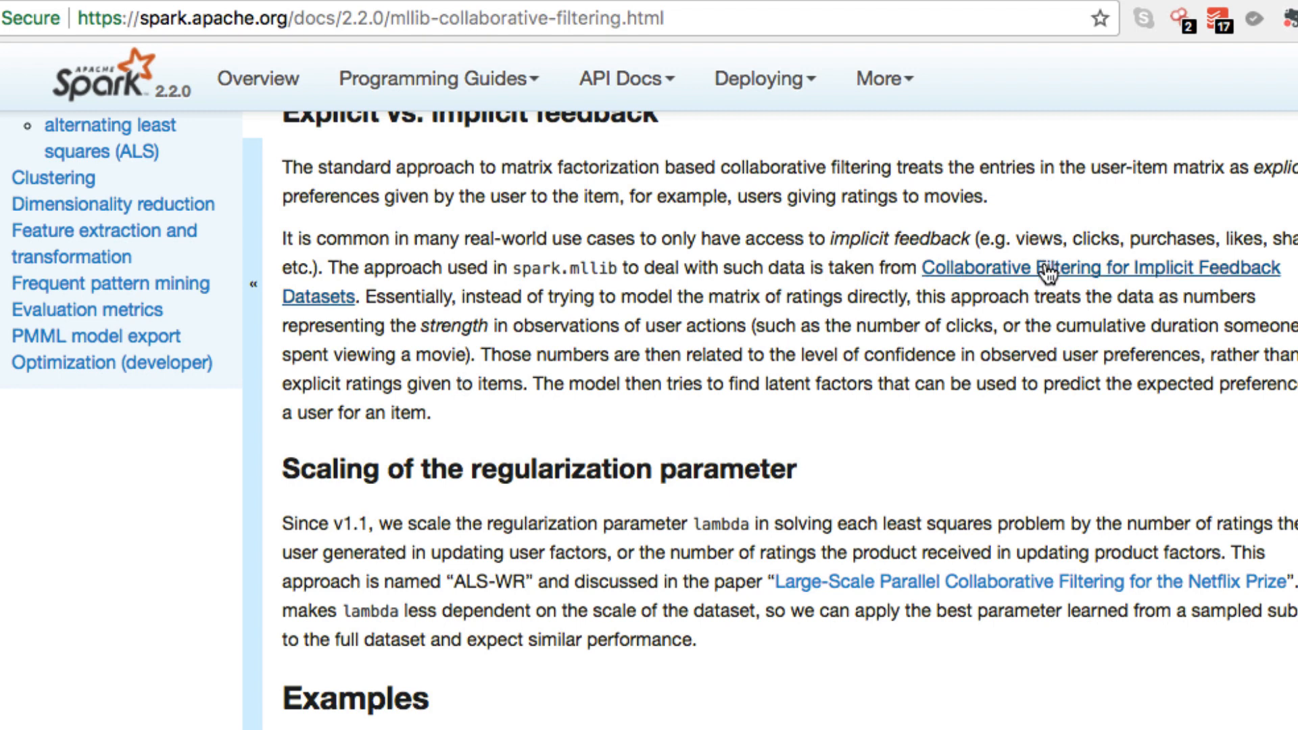
scroll(down, 3)
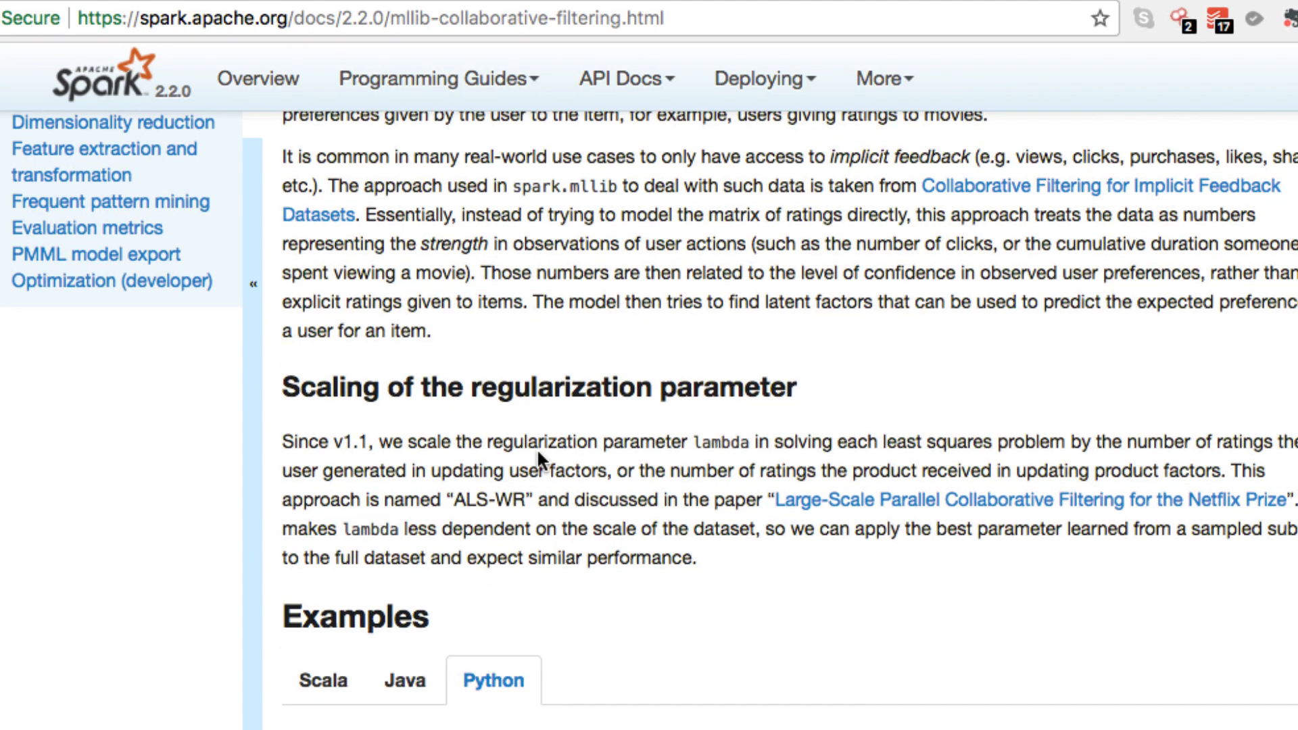
scroll(down, 3)
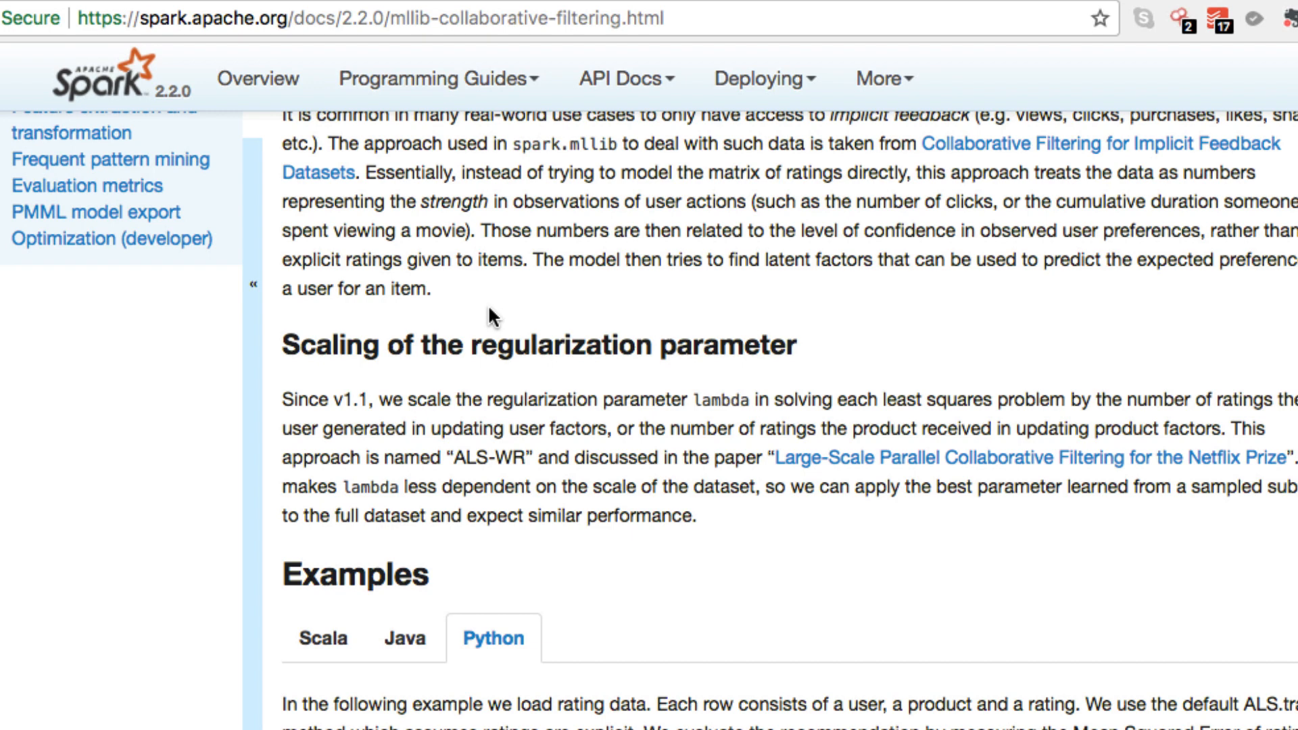
mouse_move(493, 320)
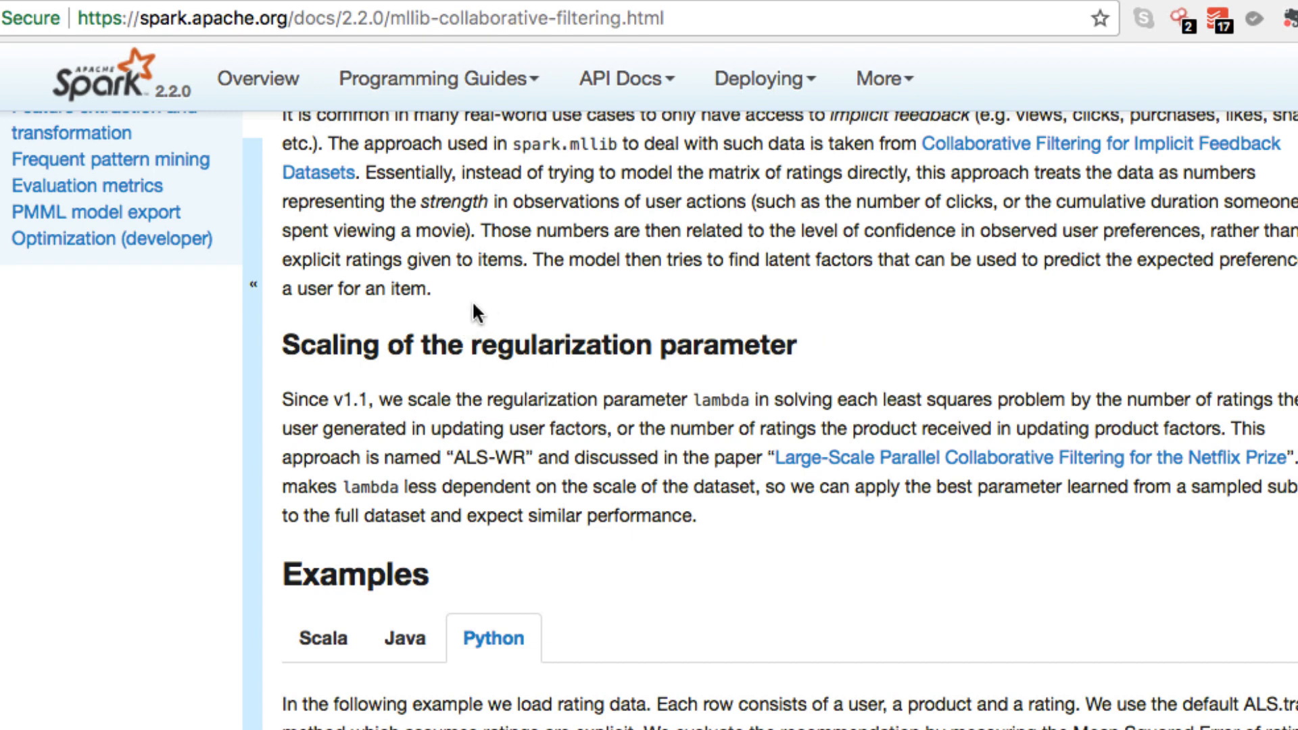
scroll(down, 3)
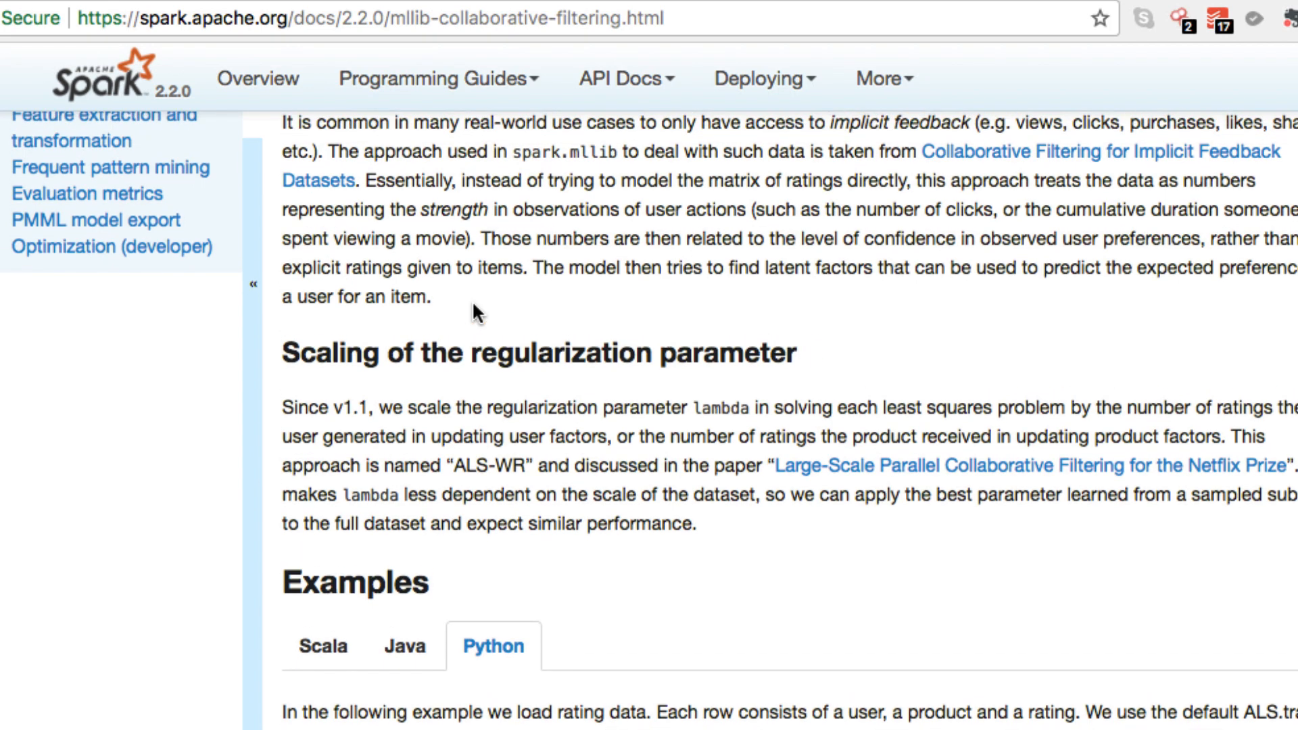
mouse_move(467, 344)
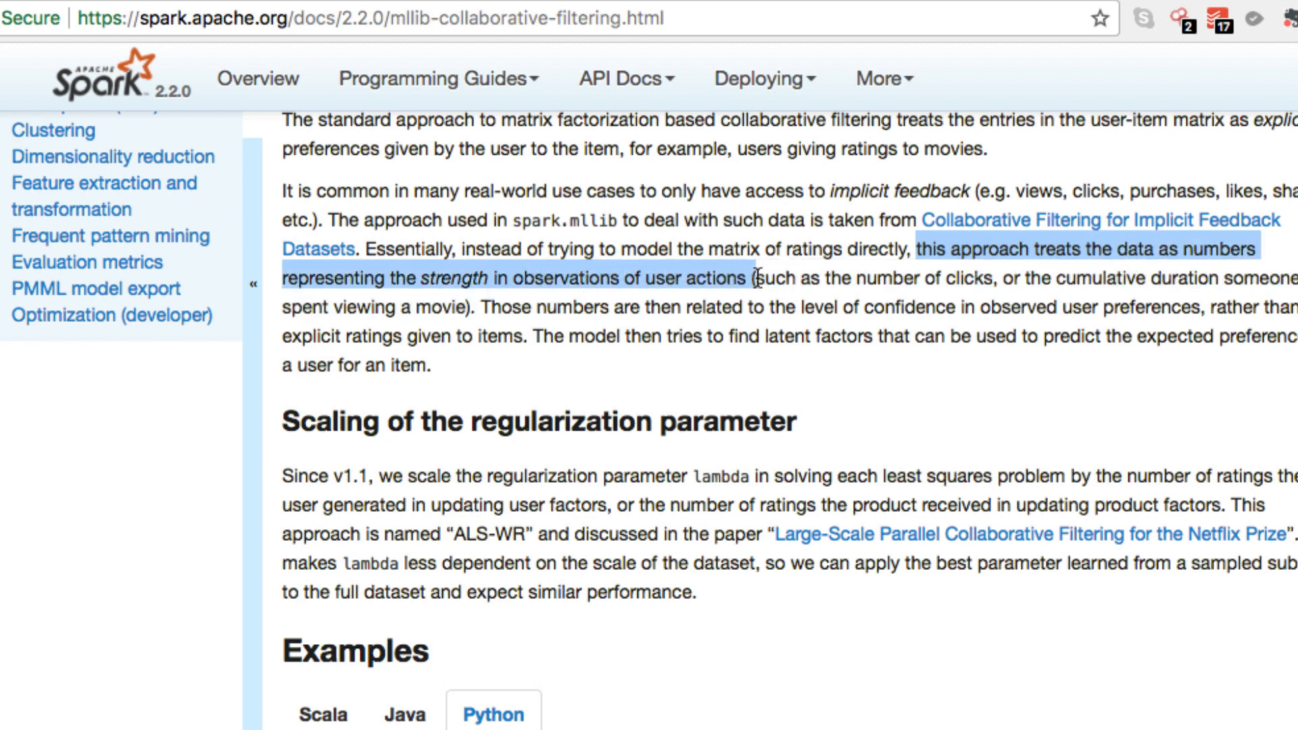
Step: Review the implicit-feedback paragraph and continue down to the Python ALS example
click(749, 278)
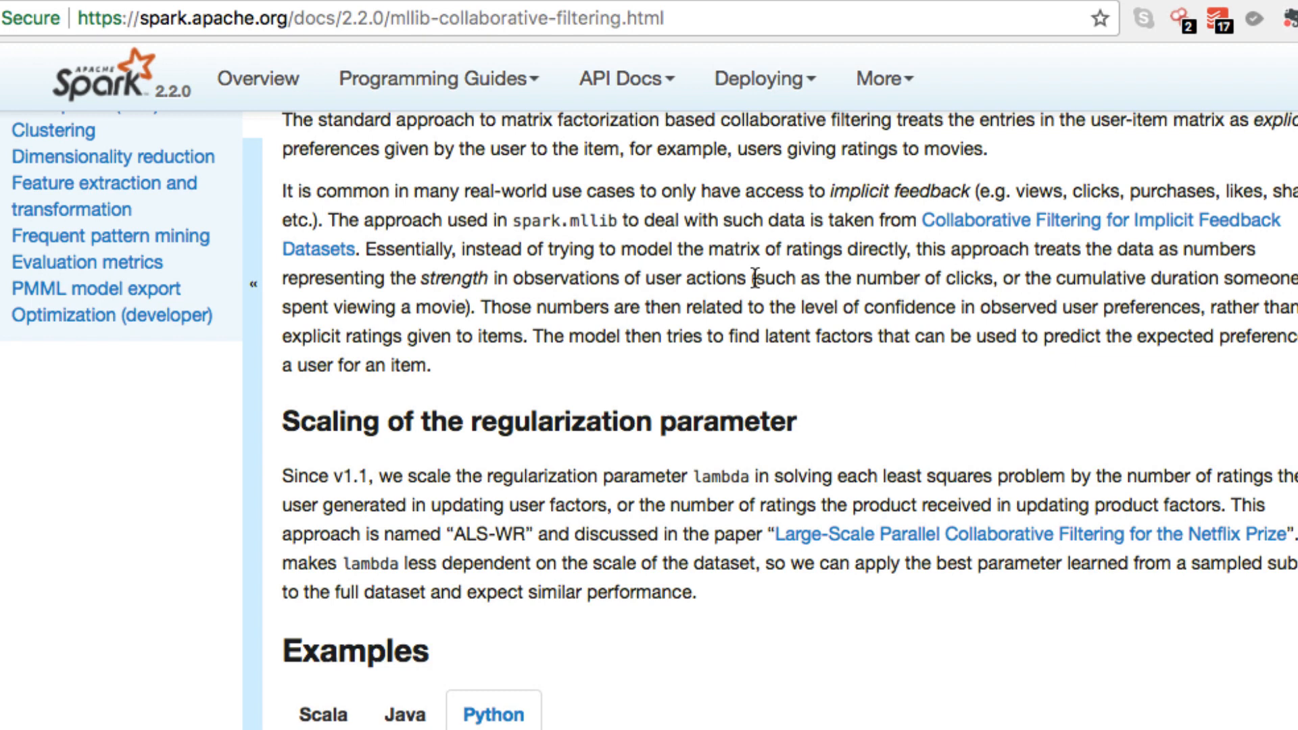
mouse_move(691, 371)
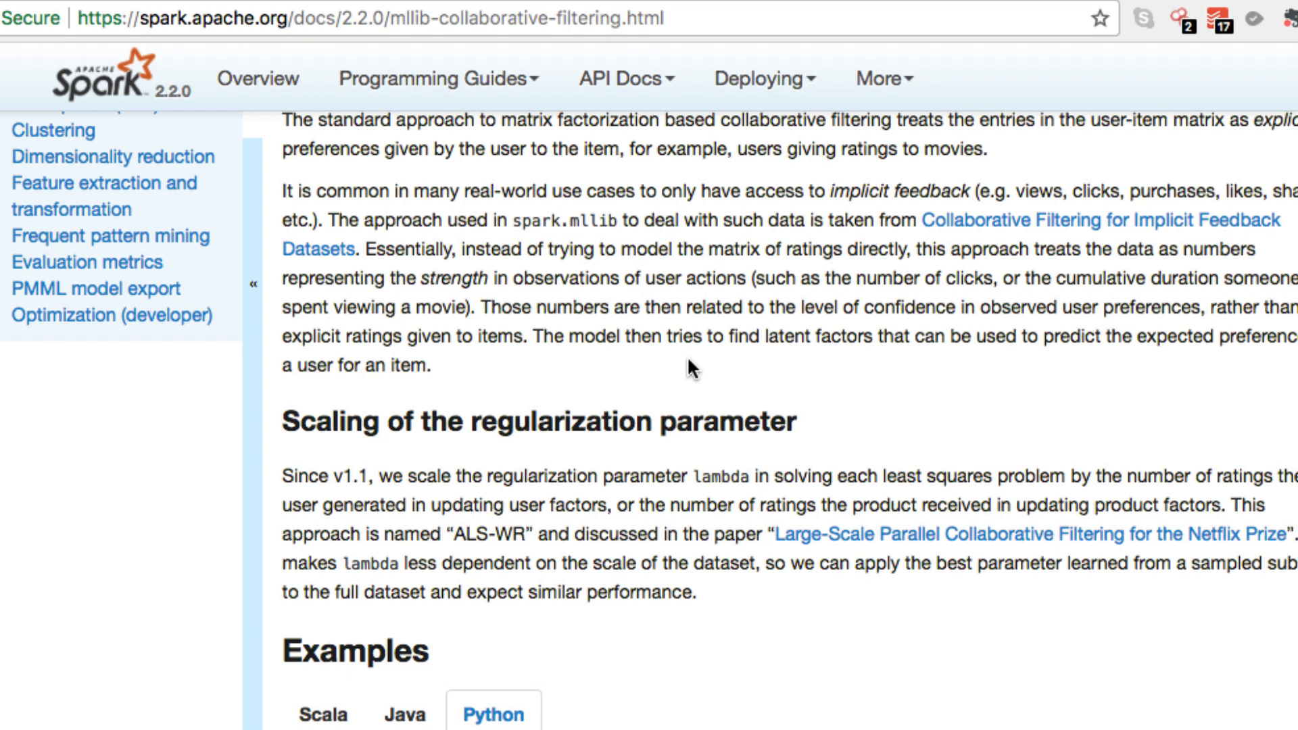
mouse_move(563, 420)
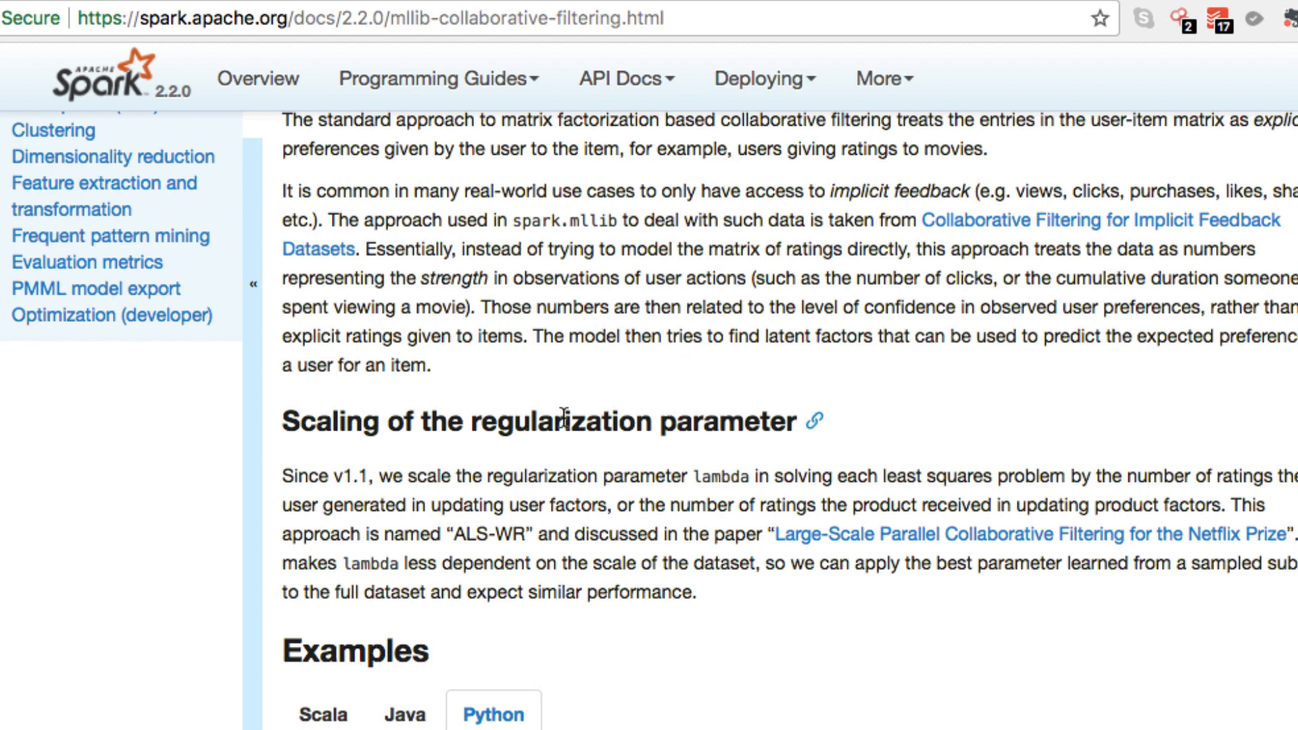
scroll(down, 3)
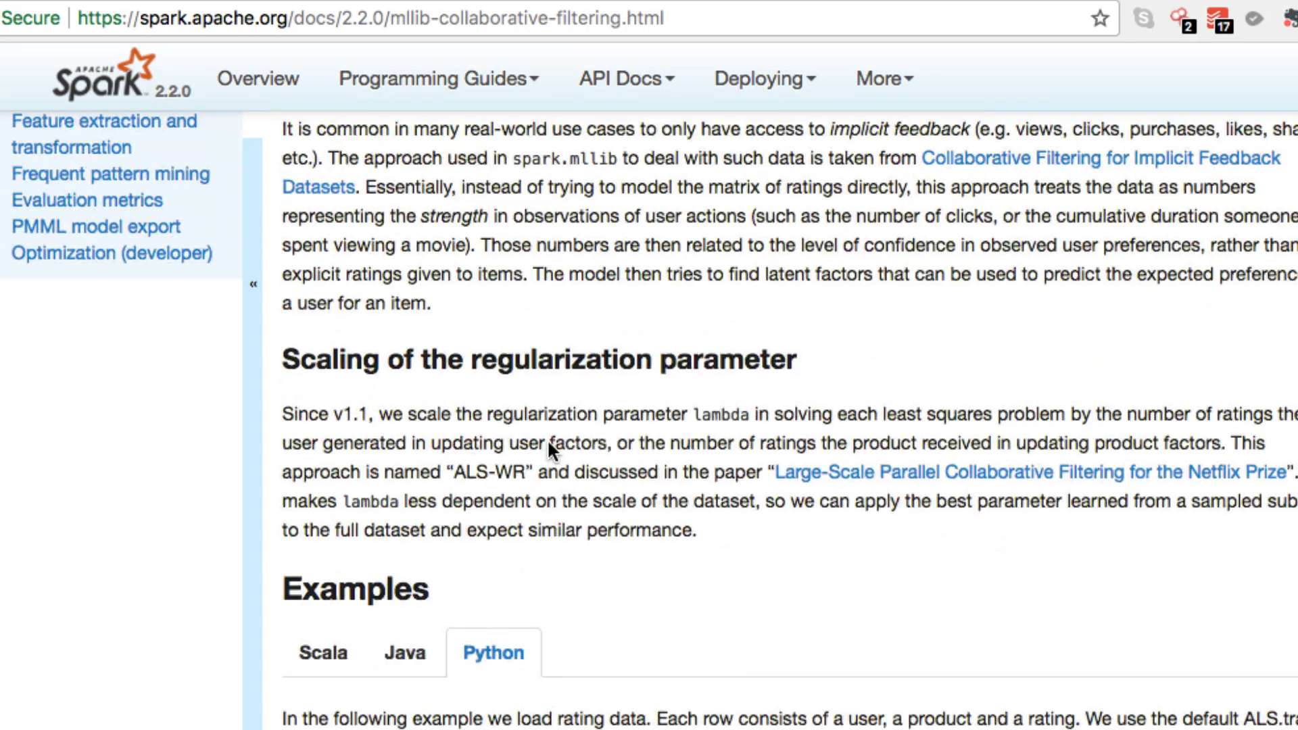
scroll(up, 3)
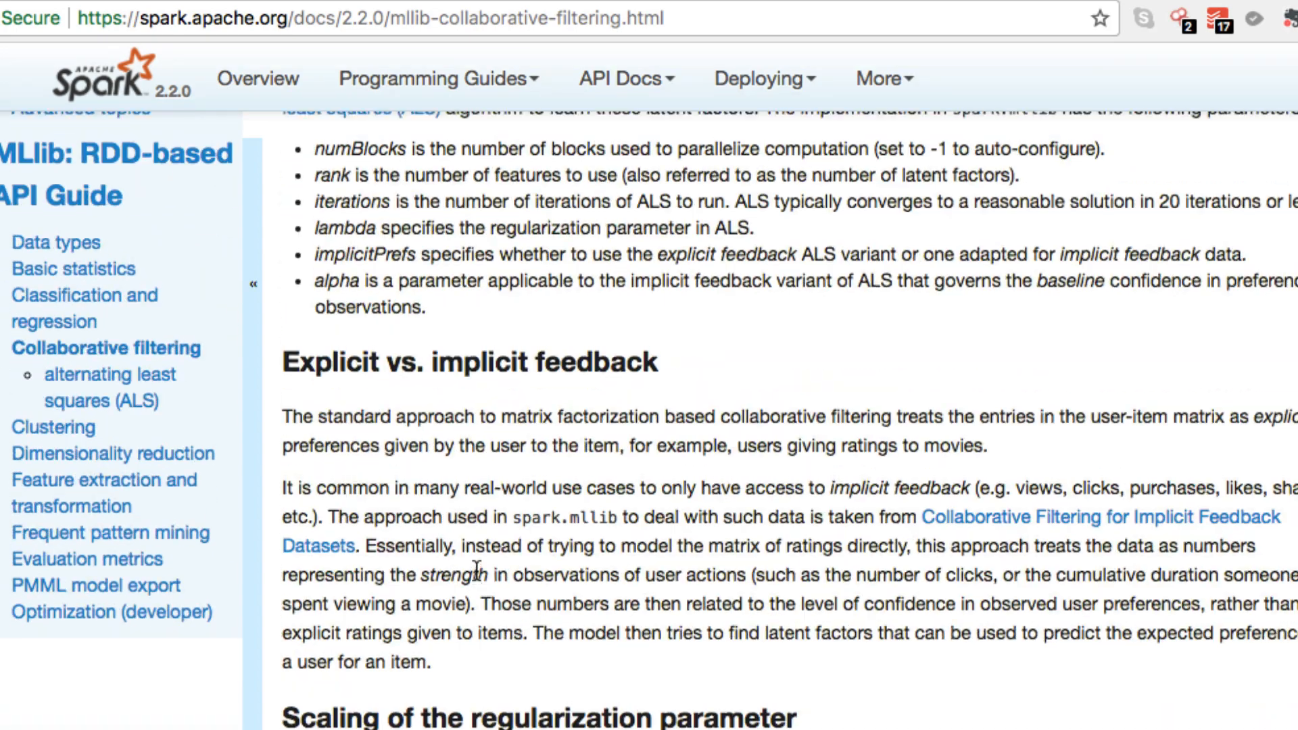
scroll(down, 3)
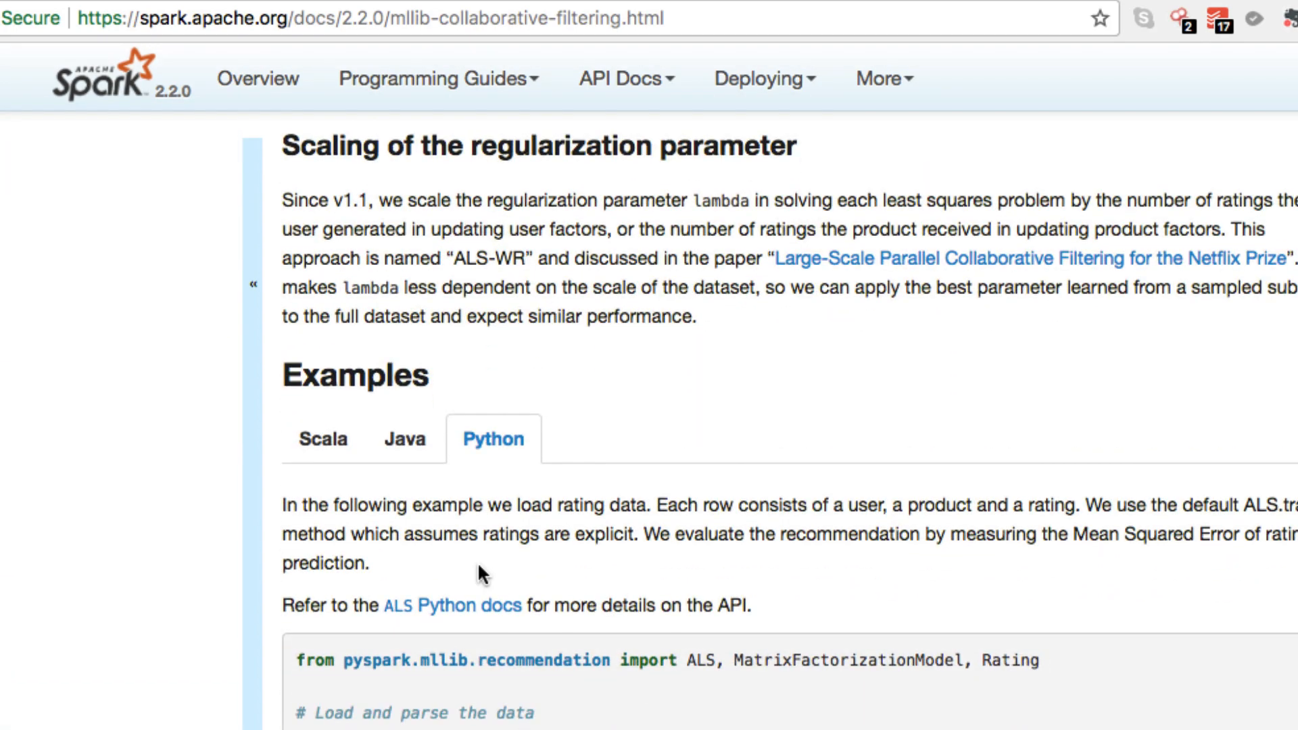
scroll(up, 3)
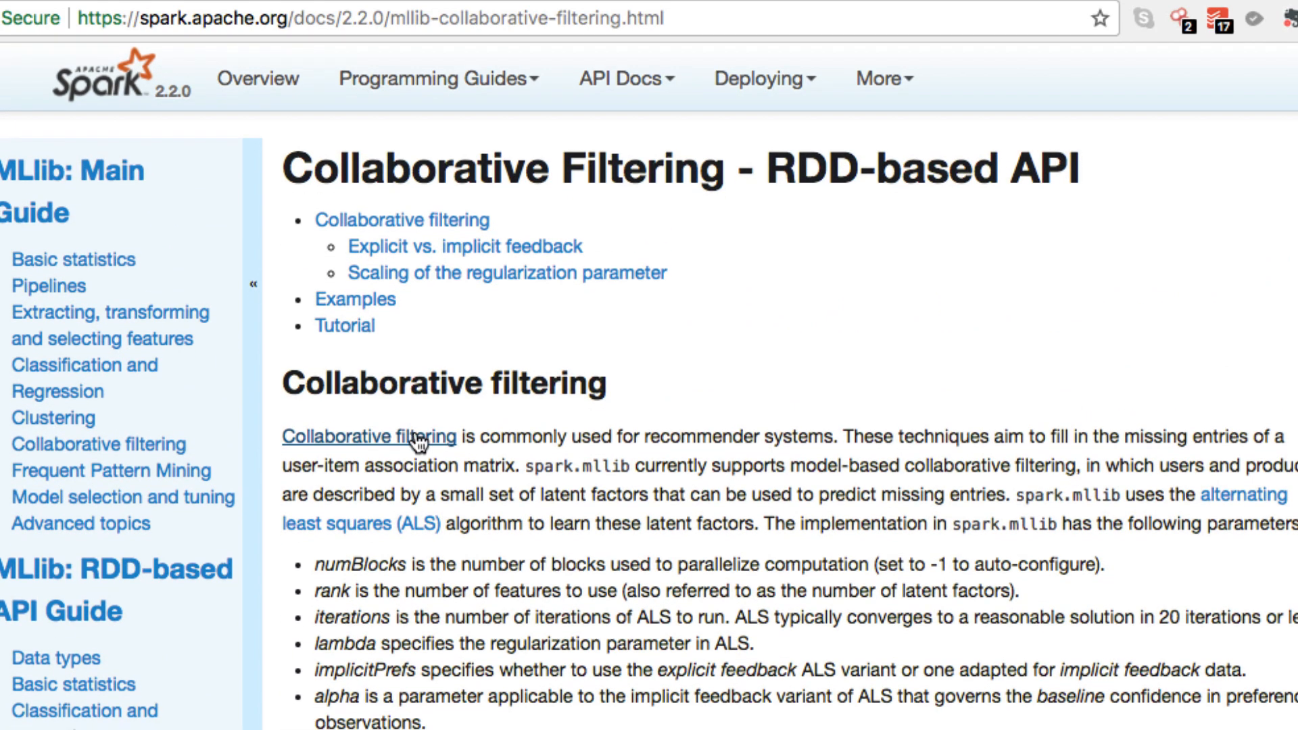
mouse_move(362, 437)
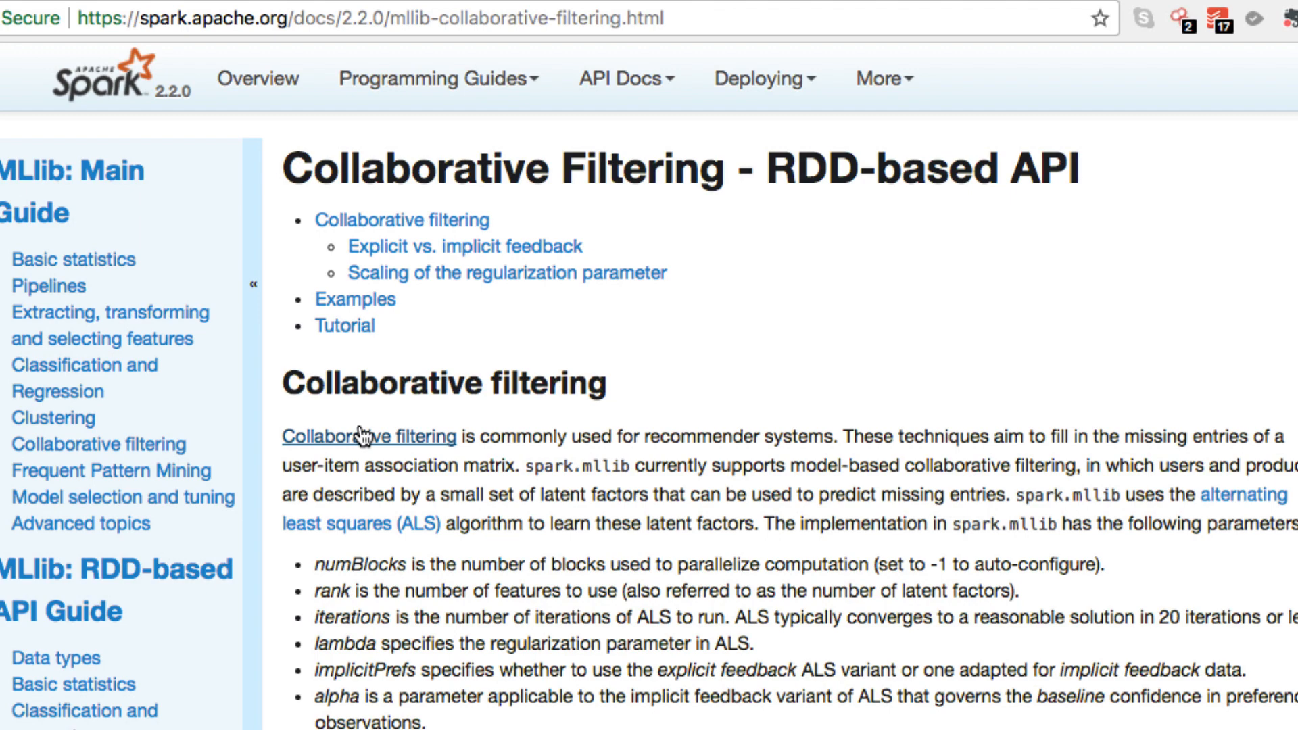
scroll(down, 3)
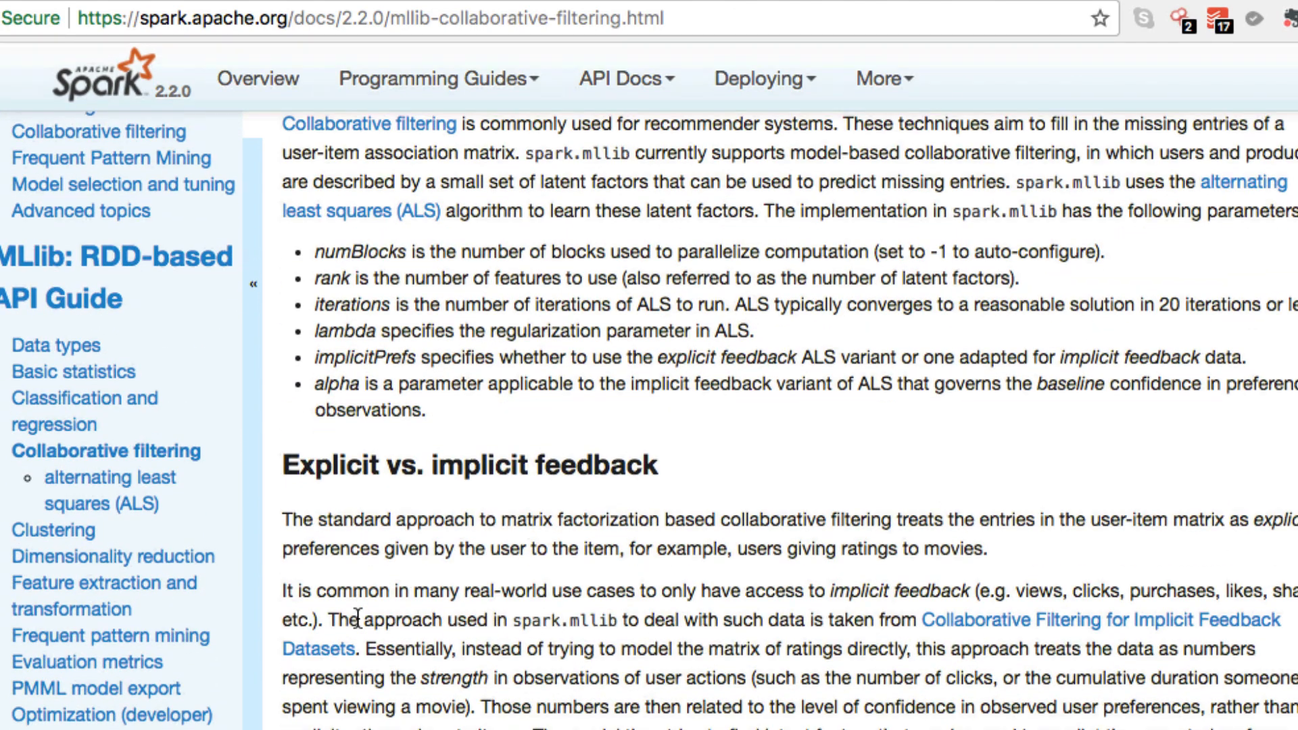
scroll(down, 3)
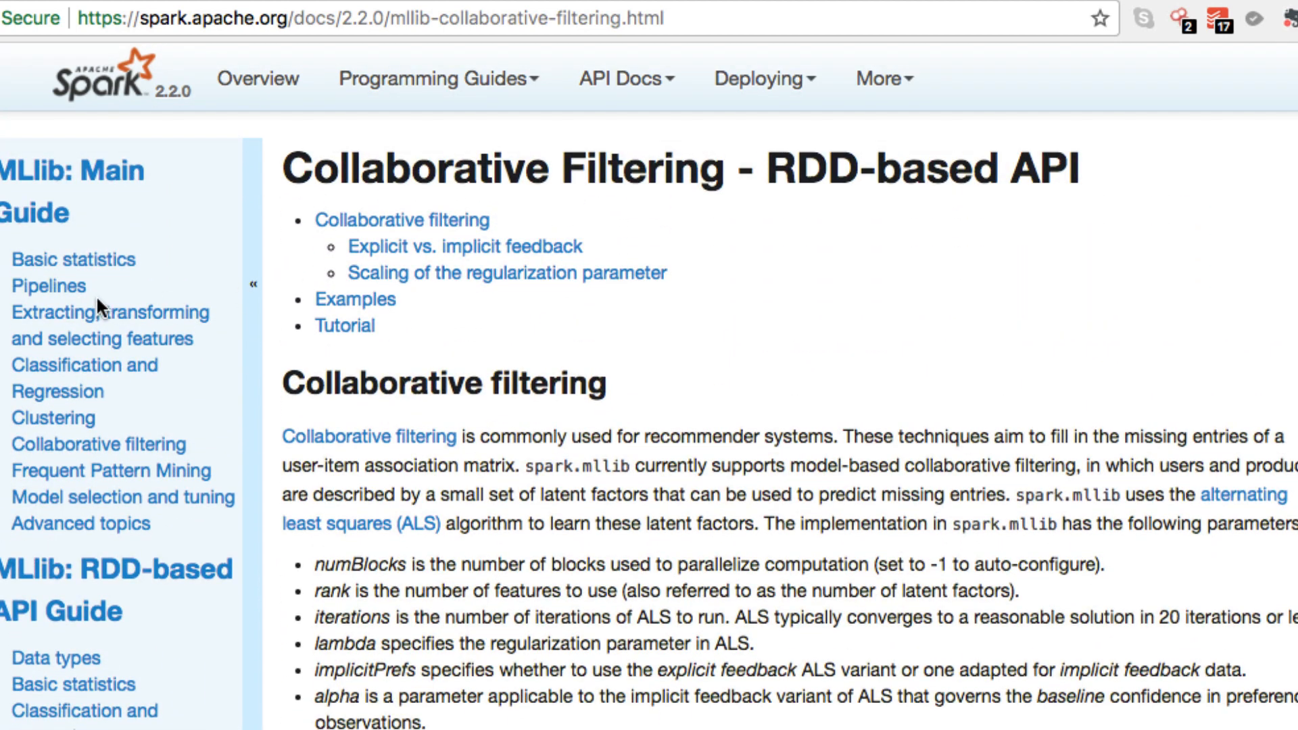
mouse_move(165, 216)
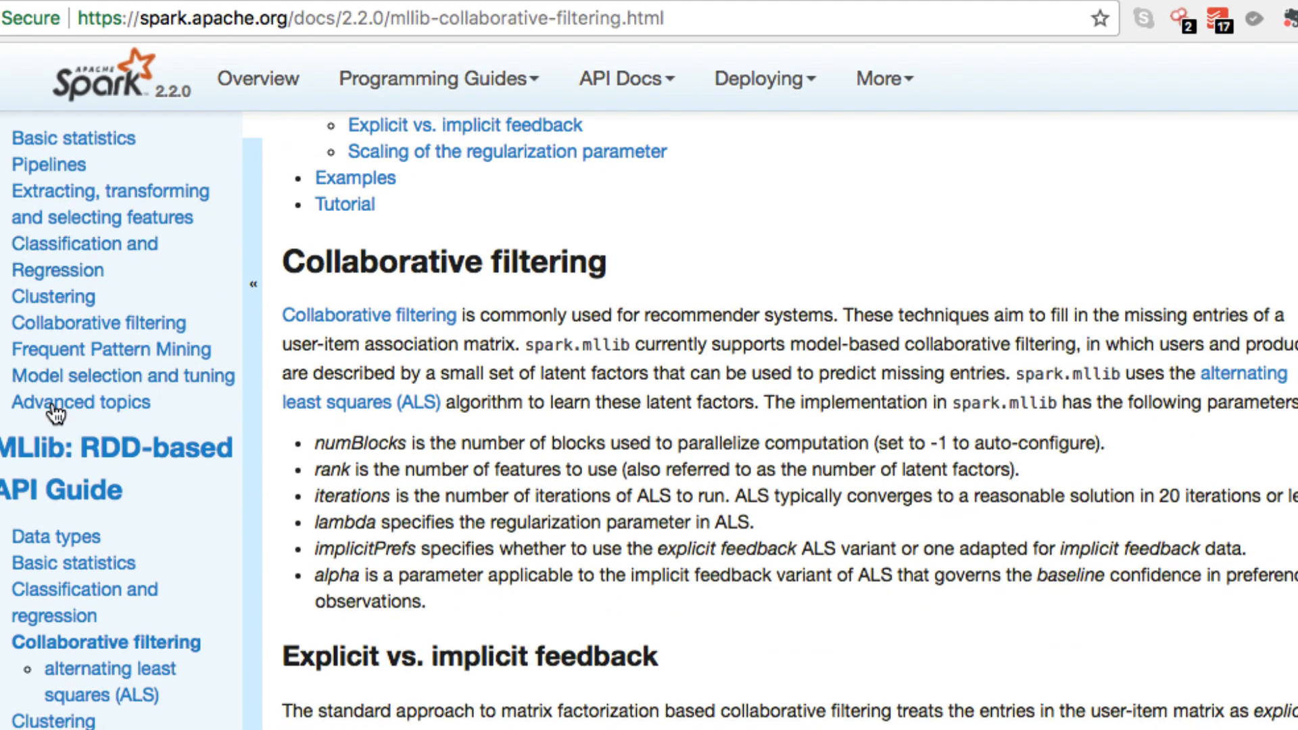
mouse_move(97, 322)
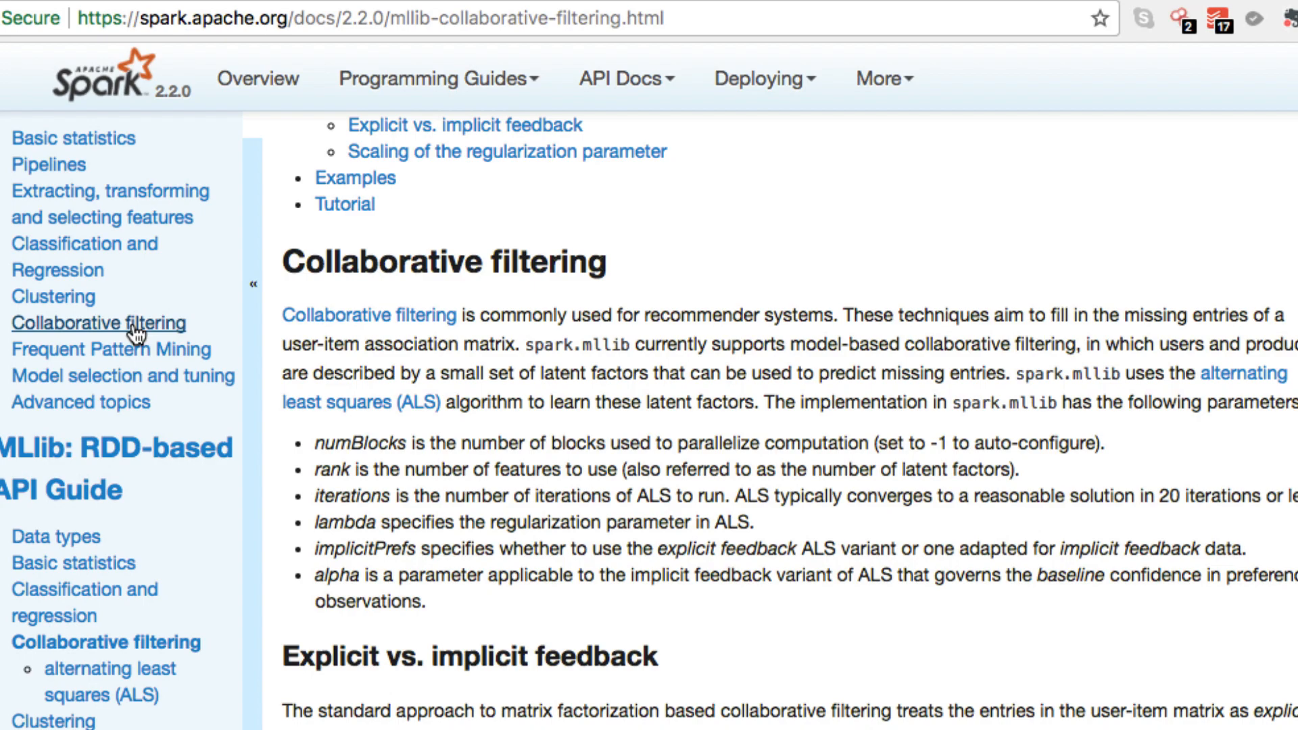
scroll(down, 3)
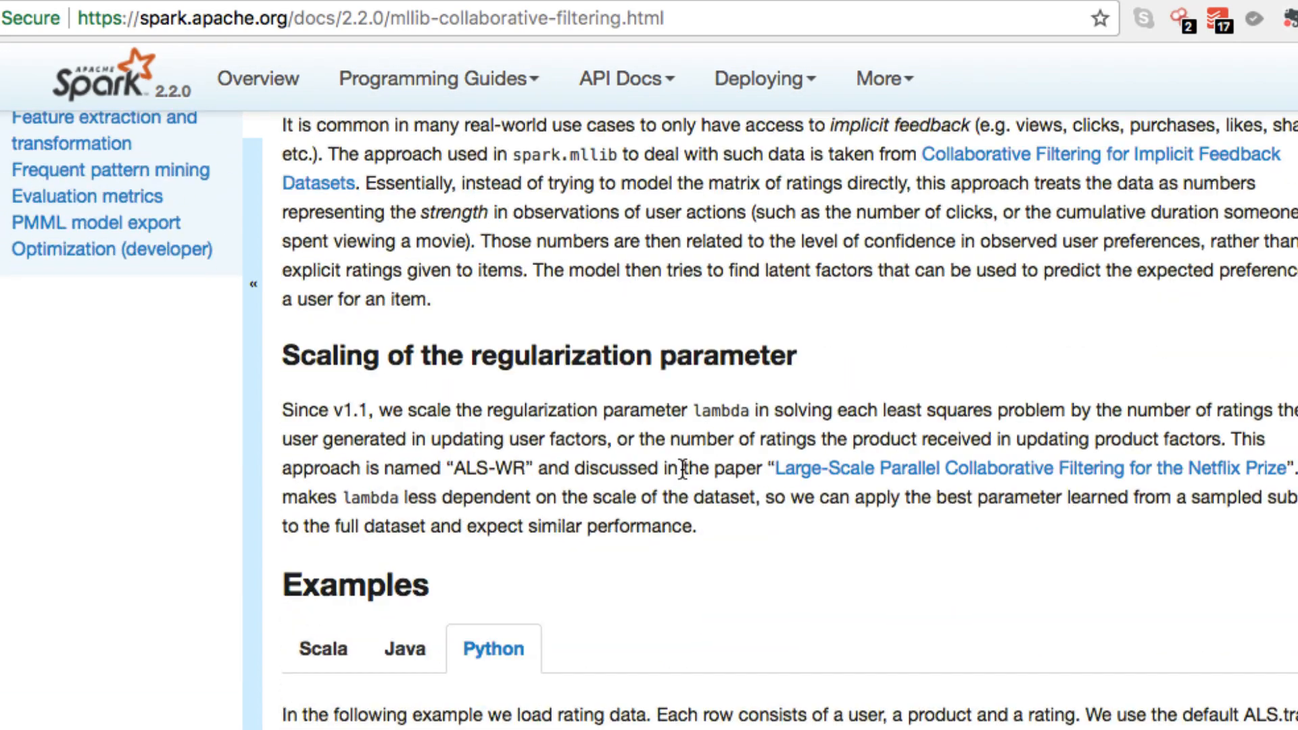
scroll(down, 3)
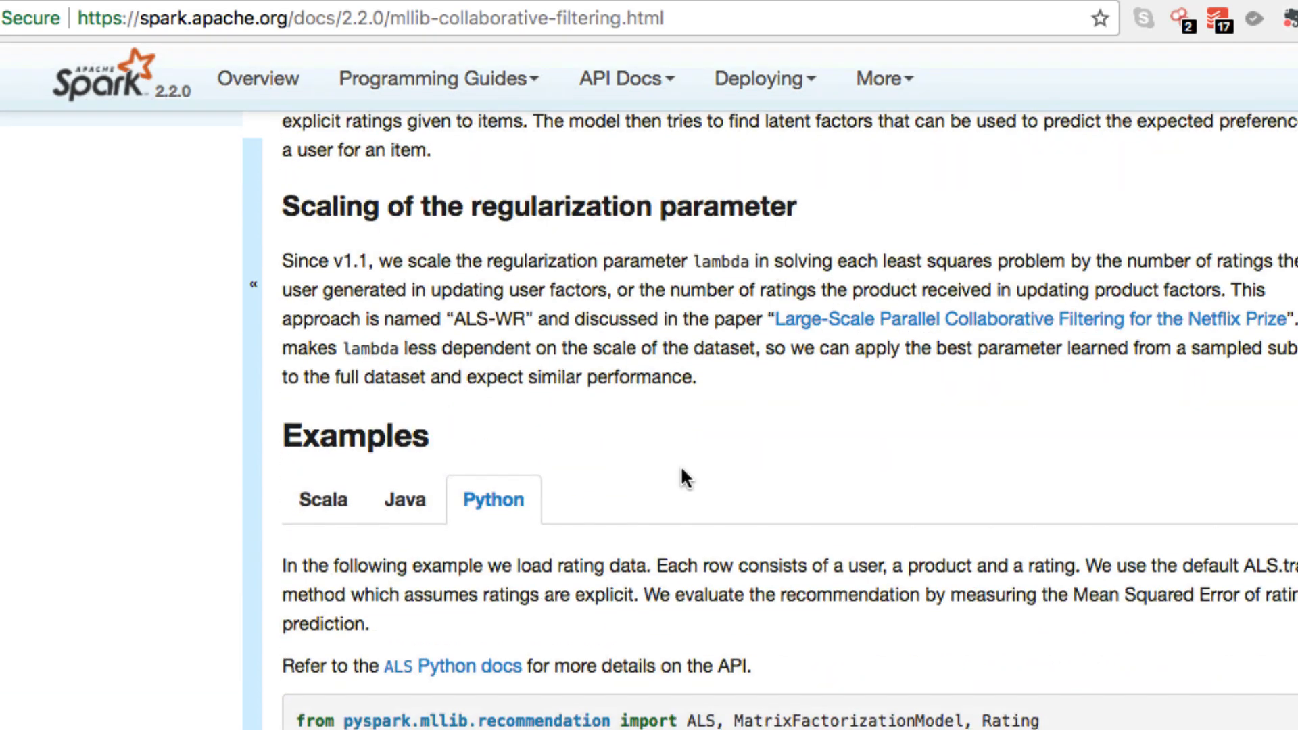
scroll(down, 3)
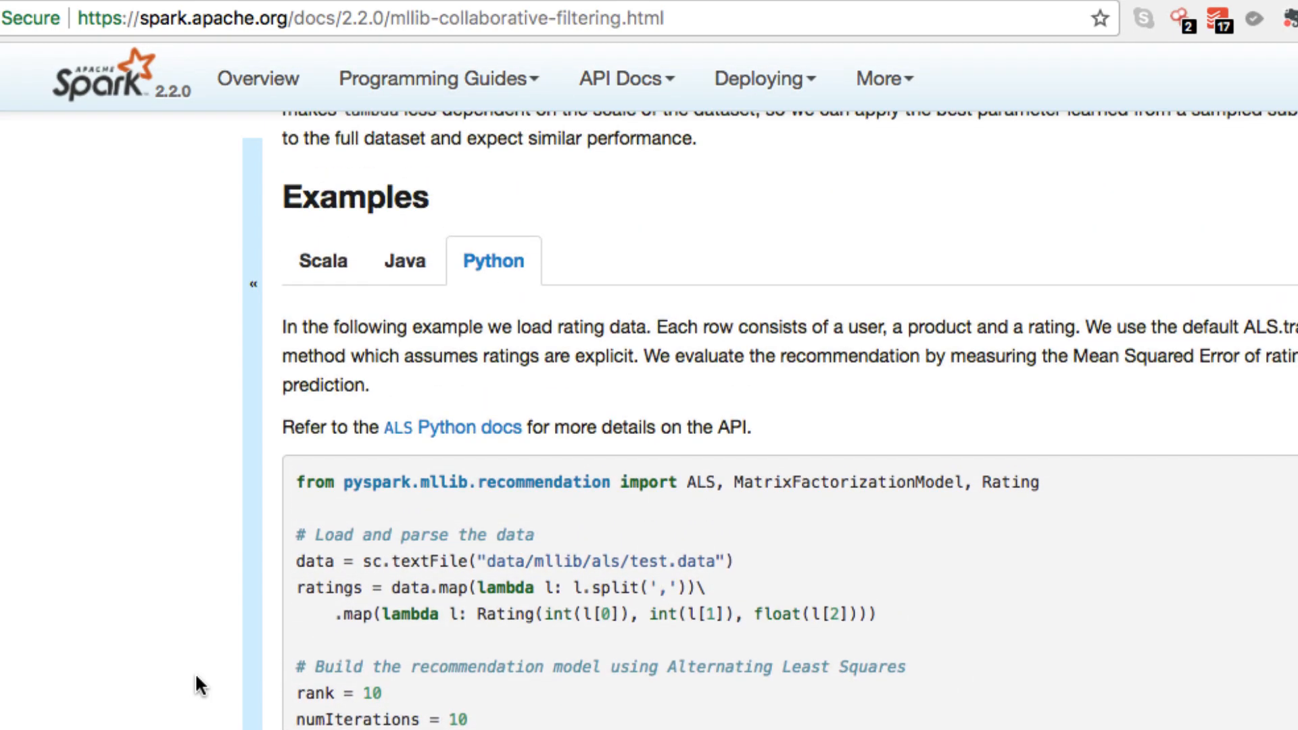
scroll(down, 3)
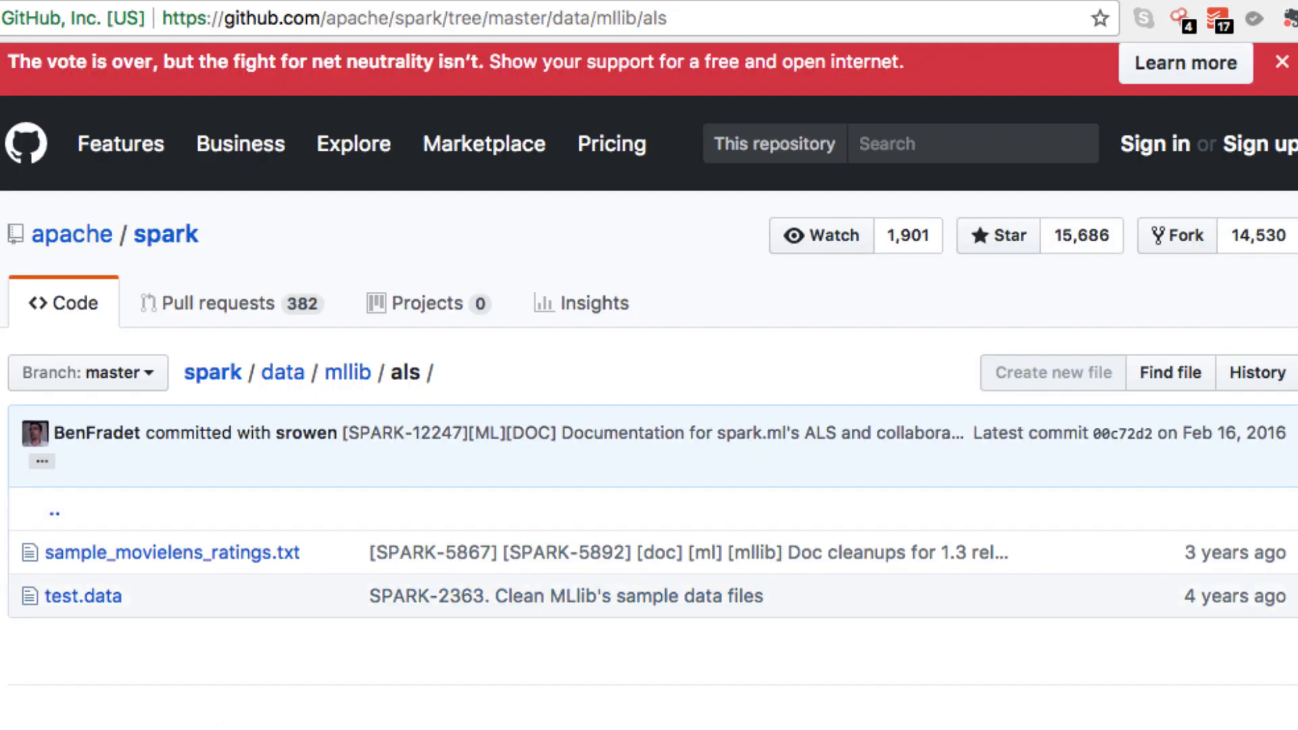
mouse_move(171, 54)
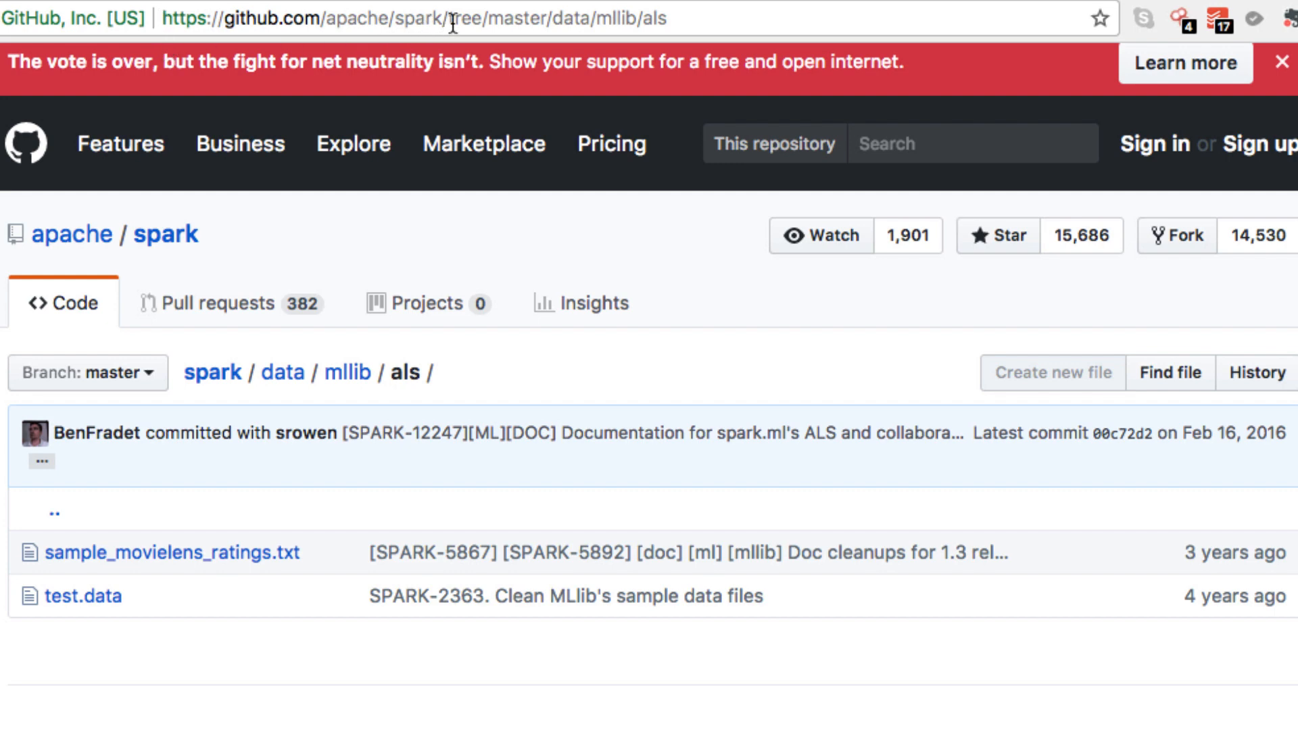
Step: Open test.data in the als folder and scroll its 16 user,product,rating rows
click(84, 597)
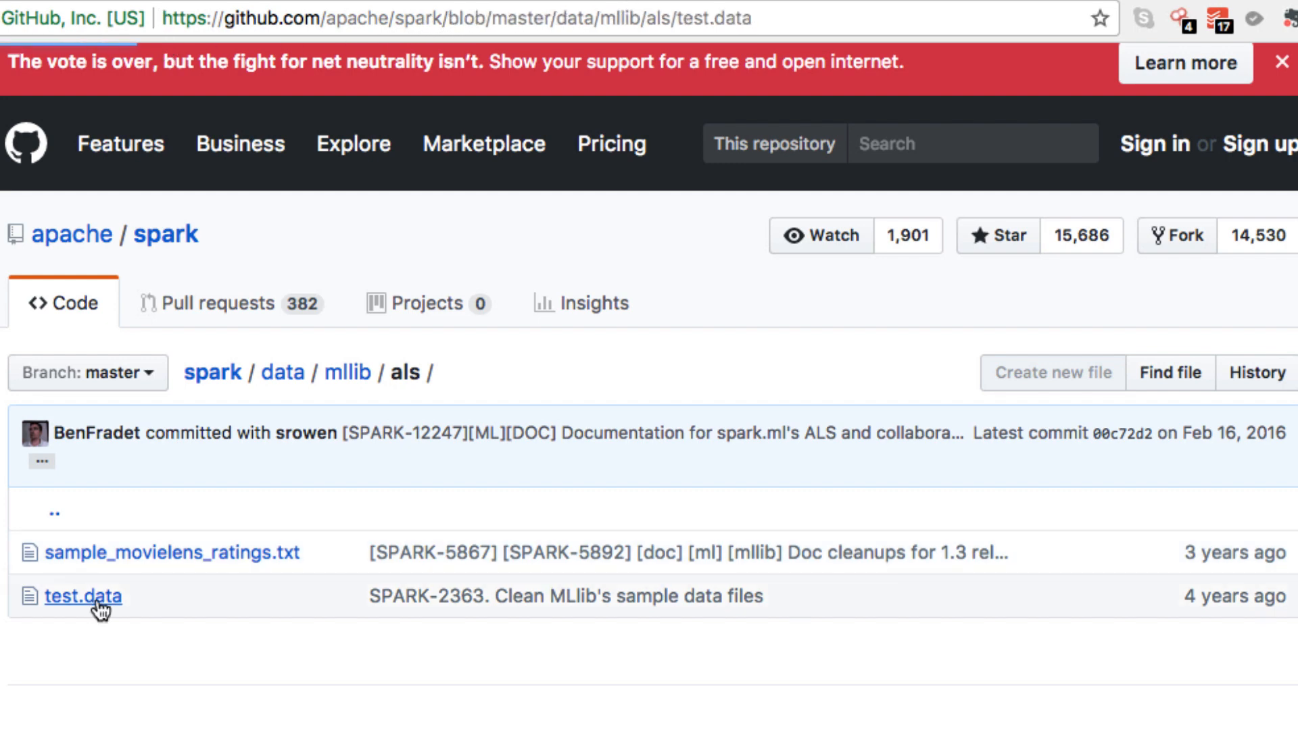
click(84, 597)
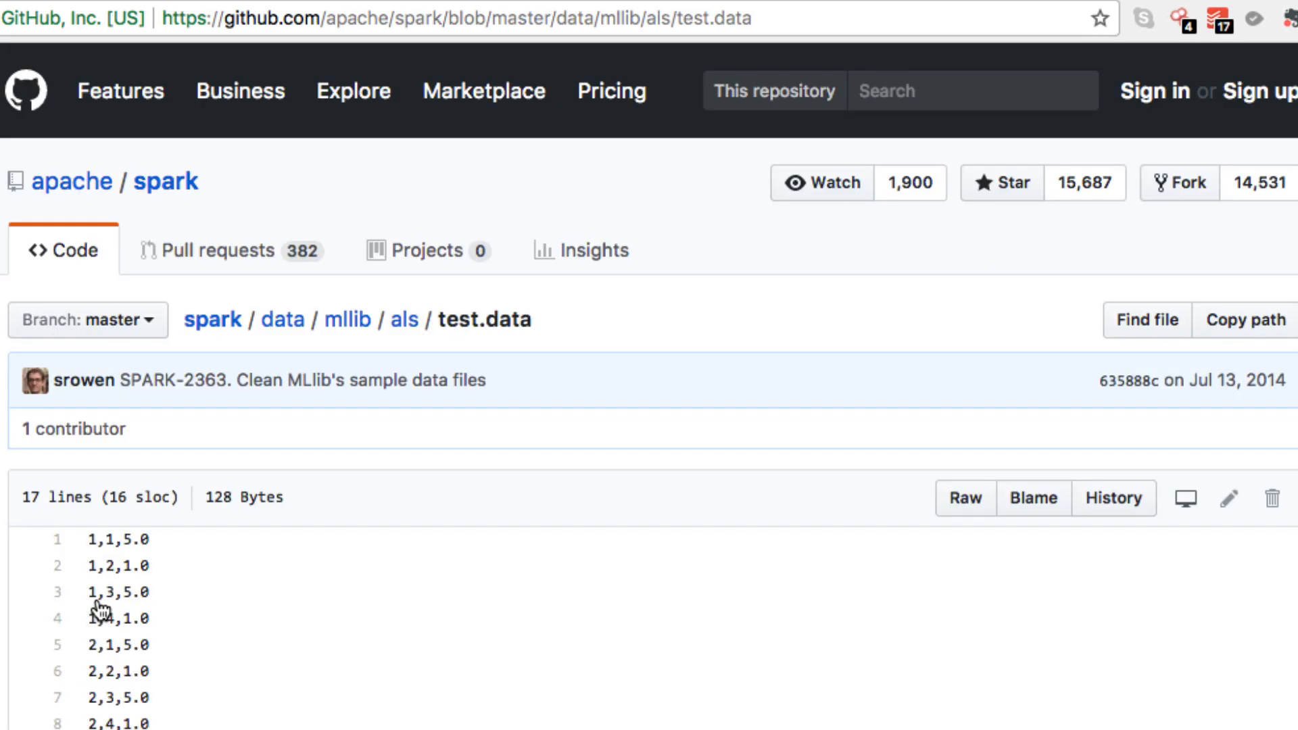
scroll(down, 3)
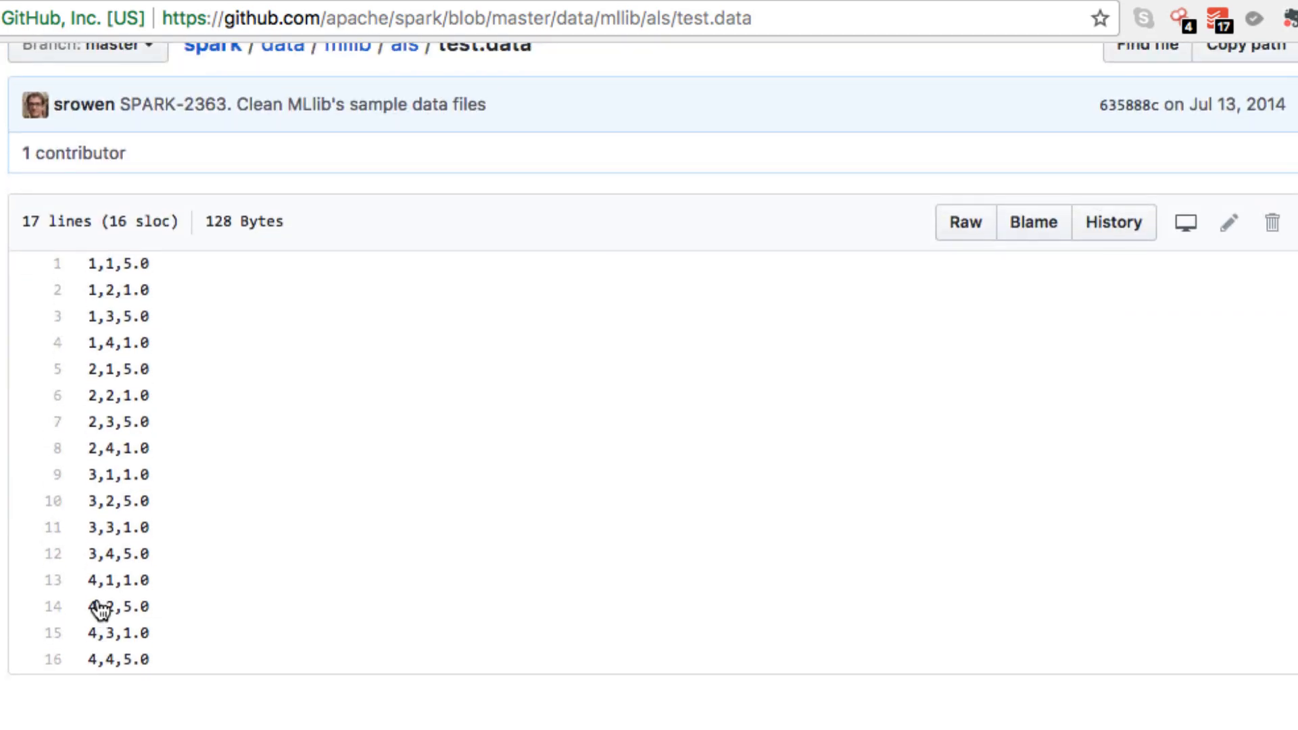
mouse_move(621, 241)
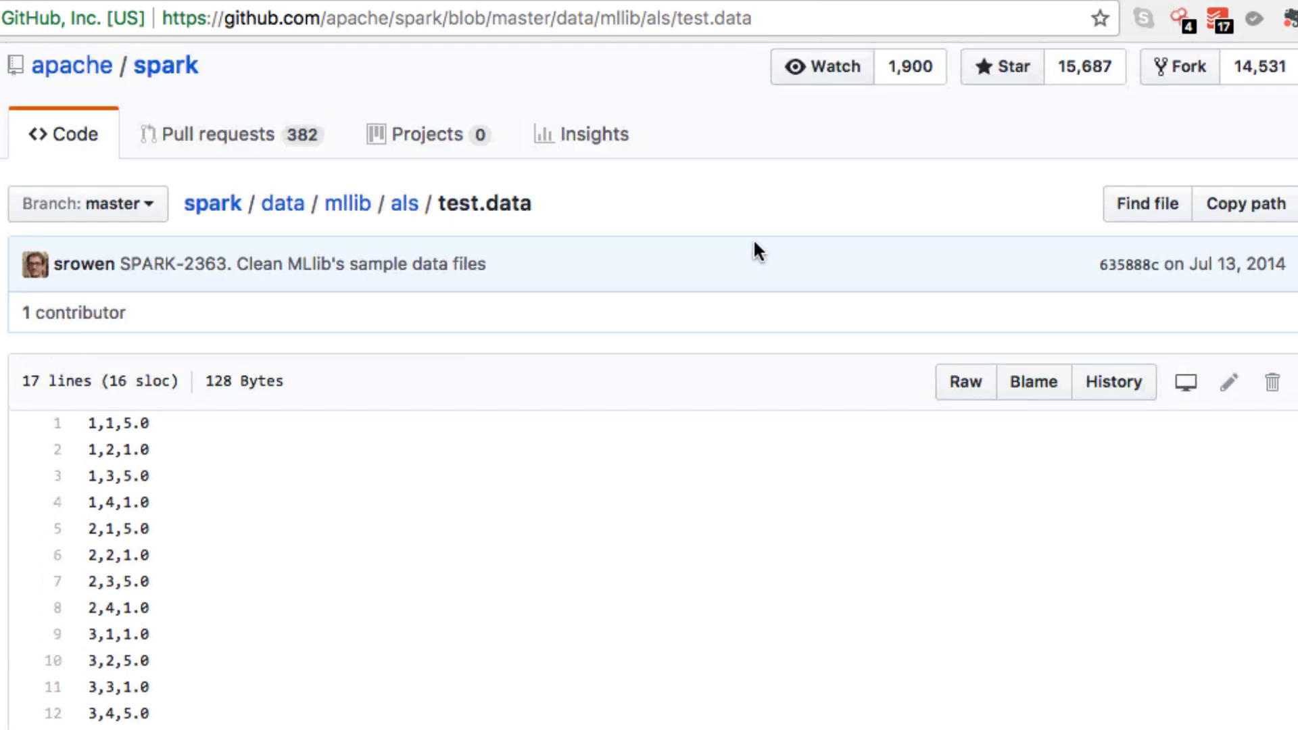
scroll(down, 3)
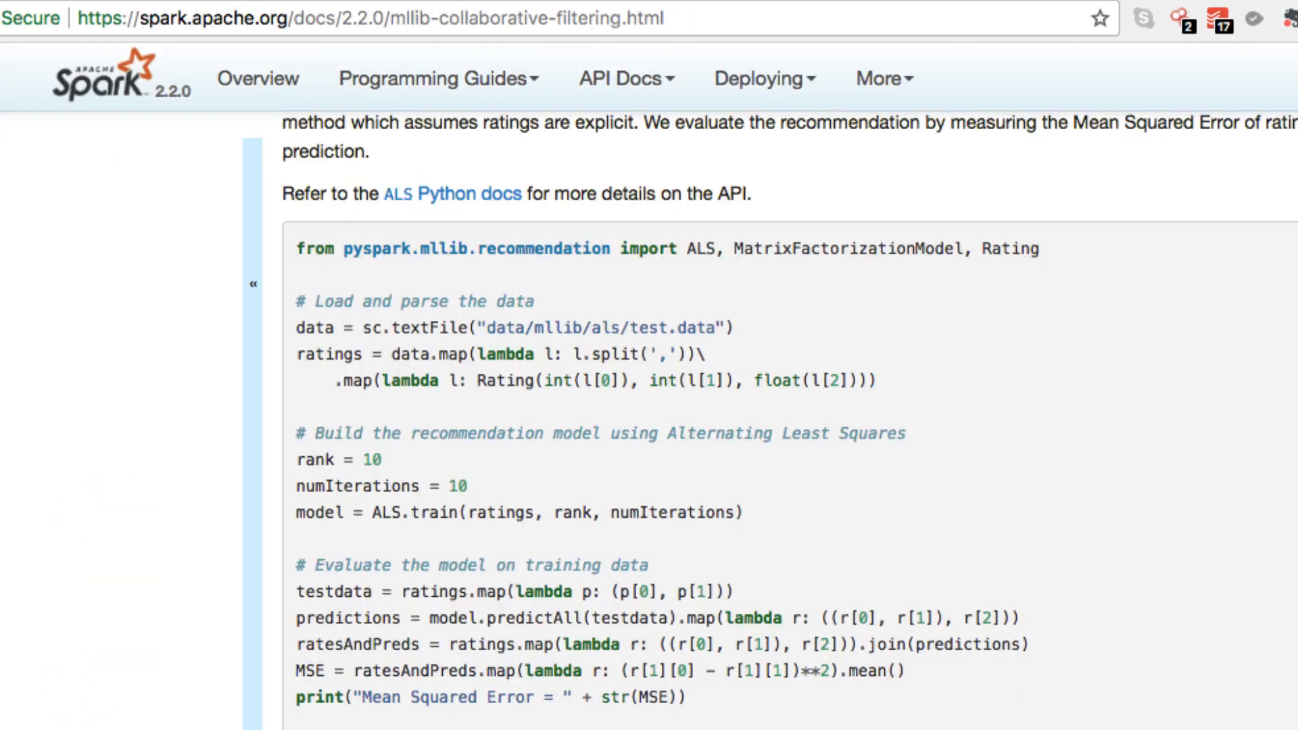
Step: Highlight the data file path in the Python ALS example, then keep reading the code
scroll(down, 3)
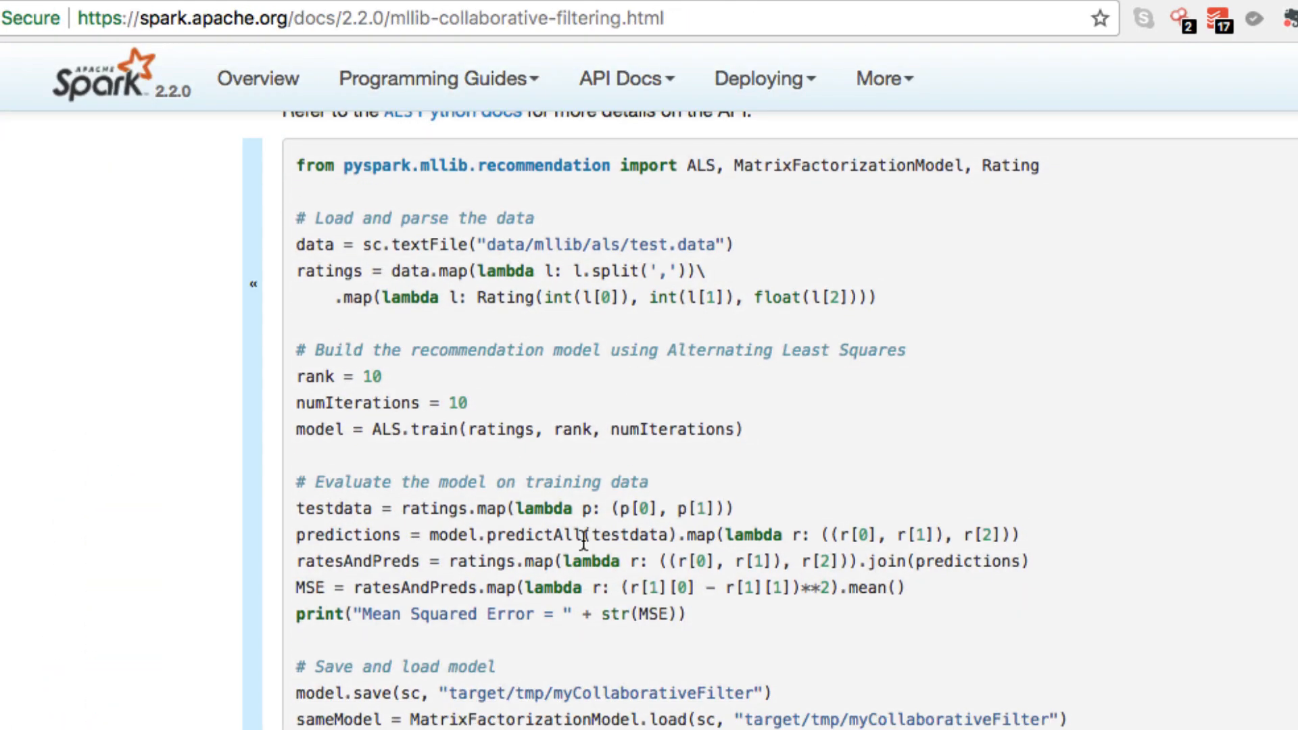
drag(505, 244, 691, 245)
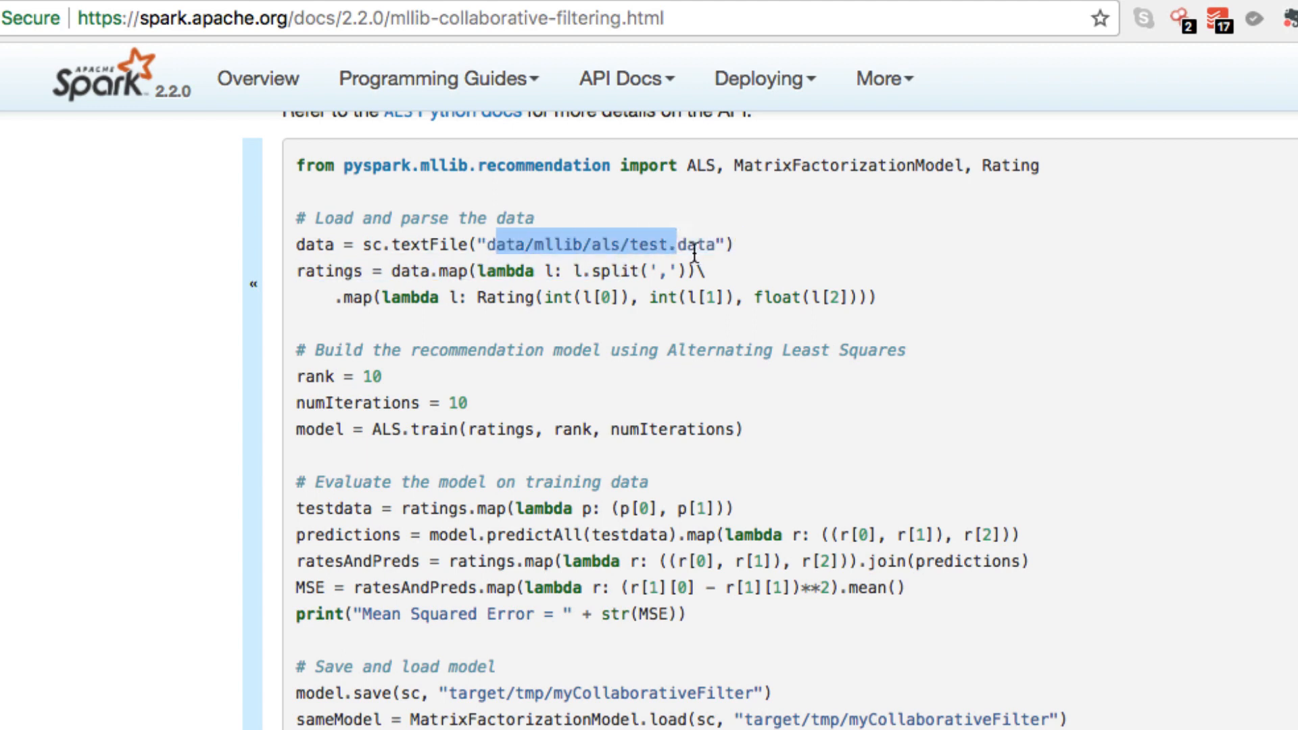
click(468, 333)
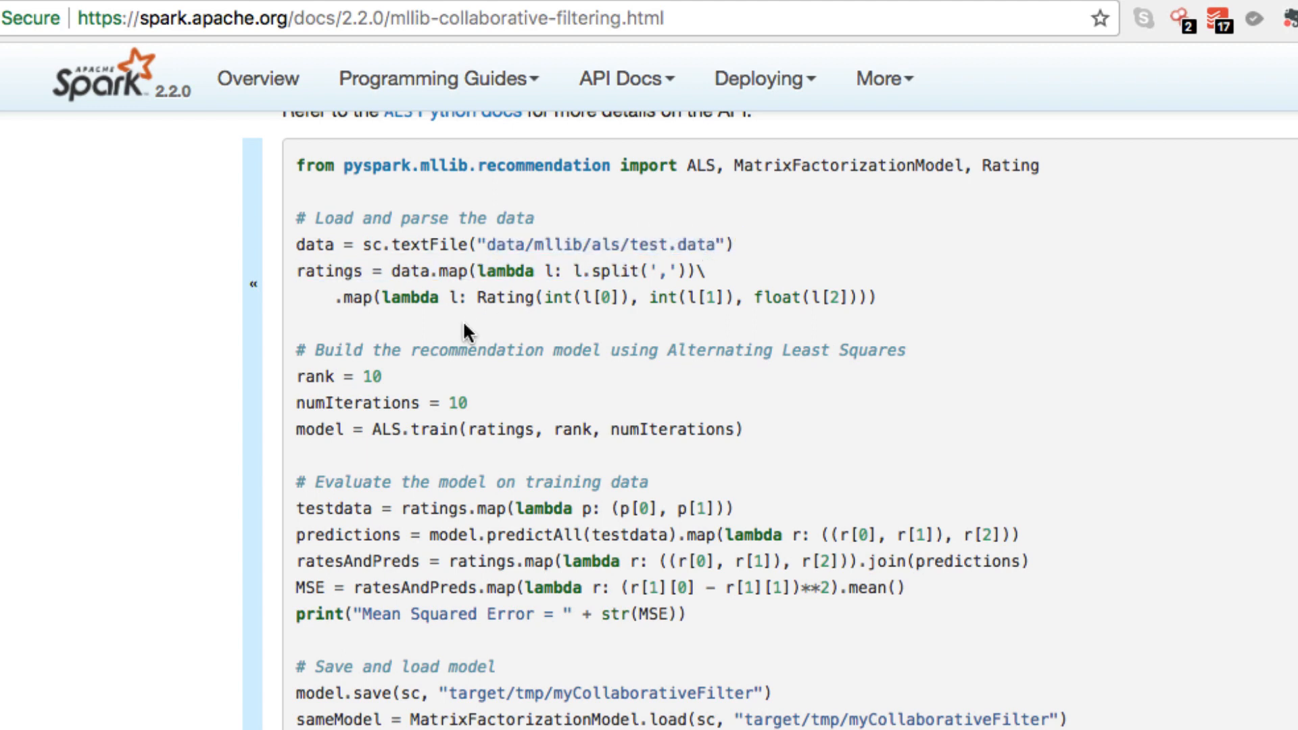
mouse_move(547, 473)
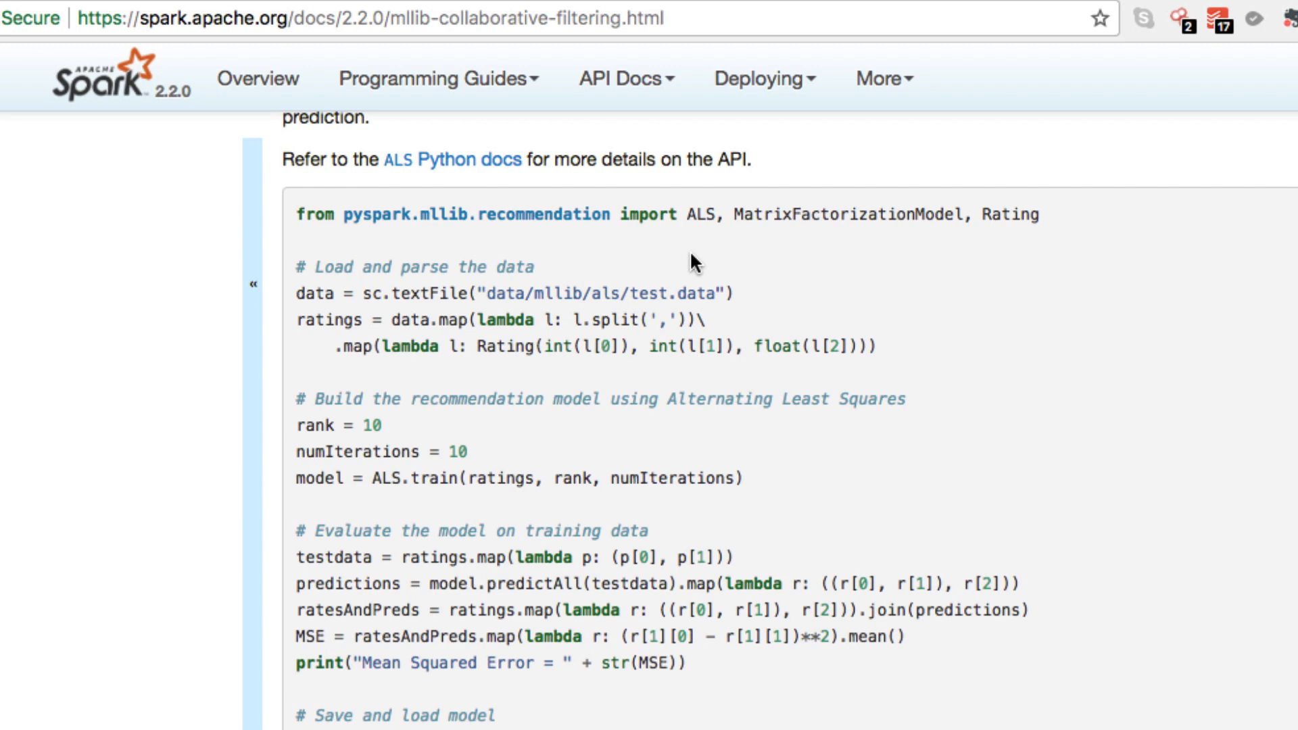
scroll(down, 3)
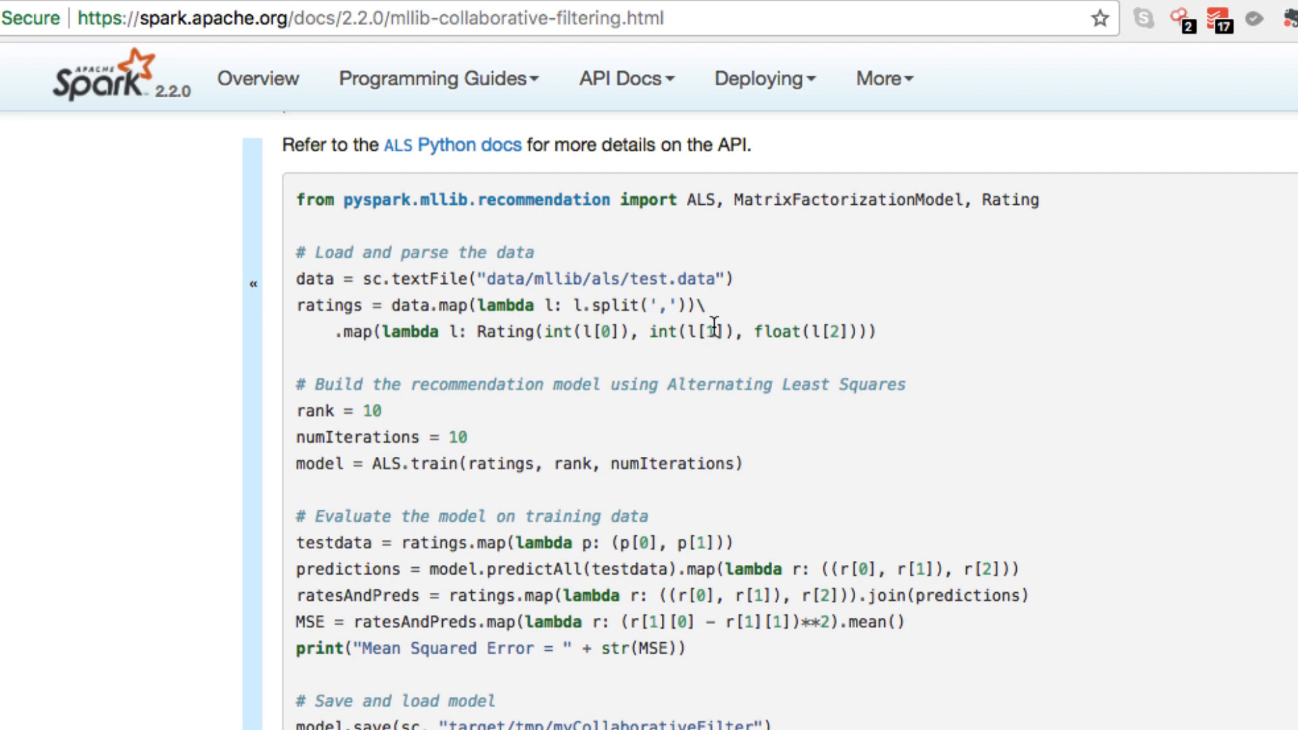
mouse_move(710, 328)
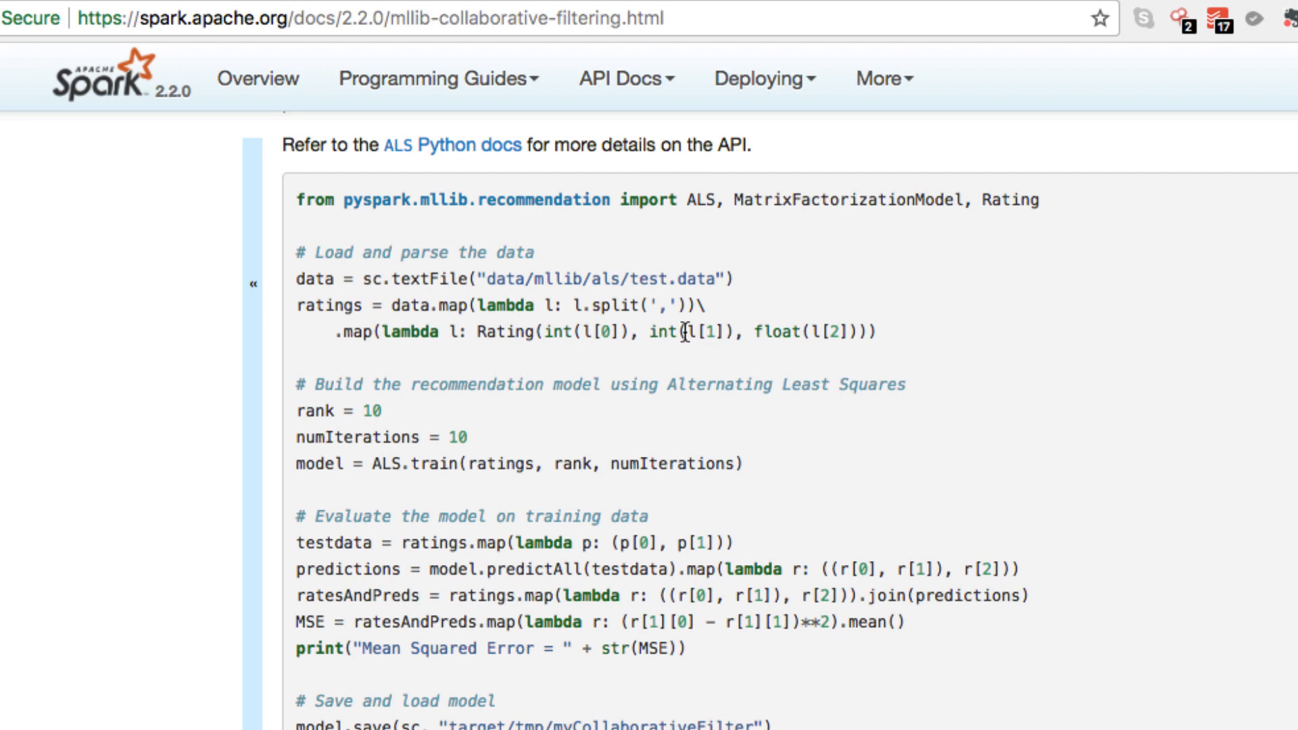
mouse_move(418, 268)
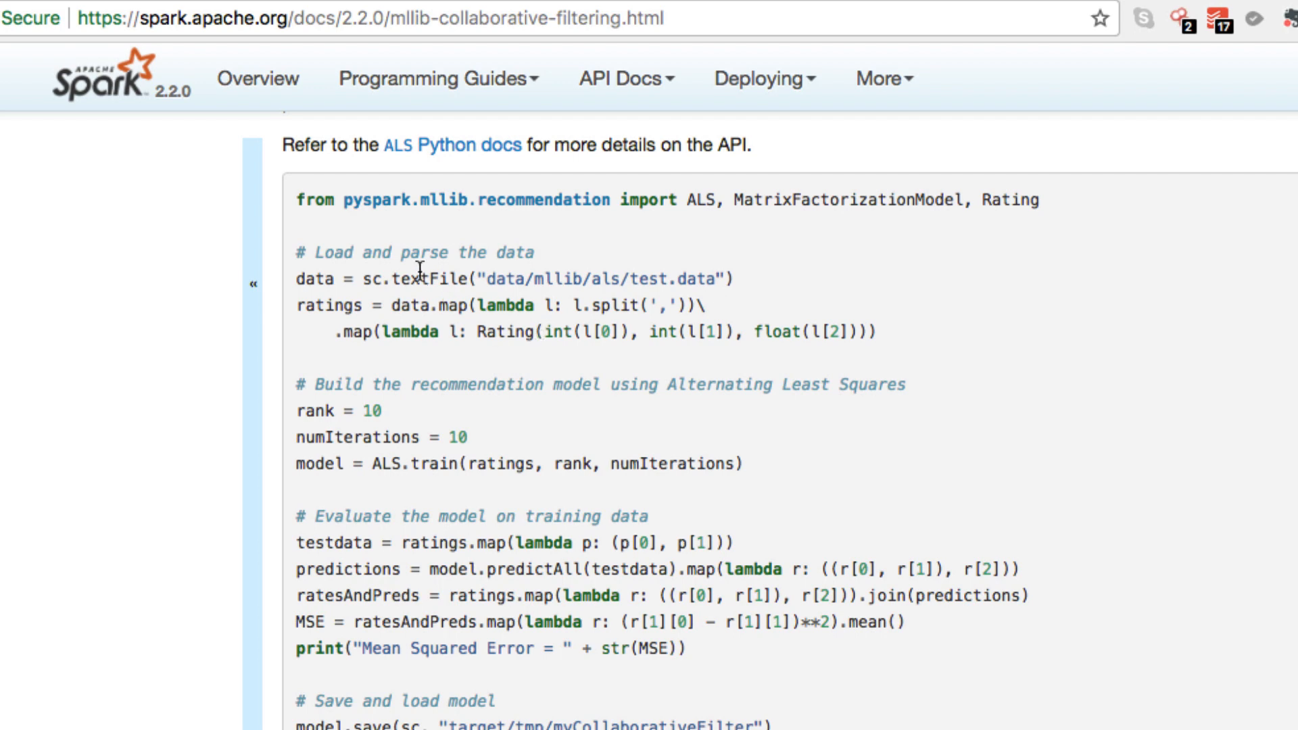
mouse_move(296, 212)
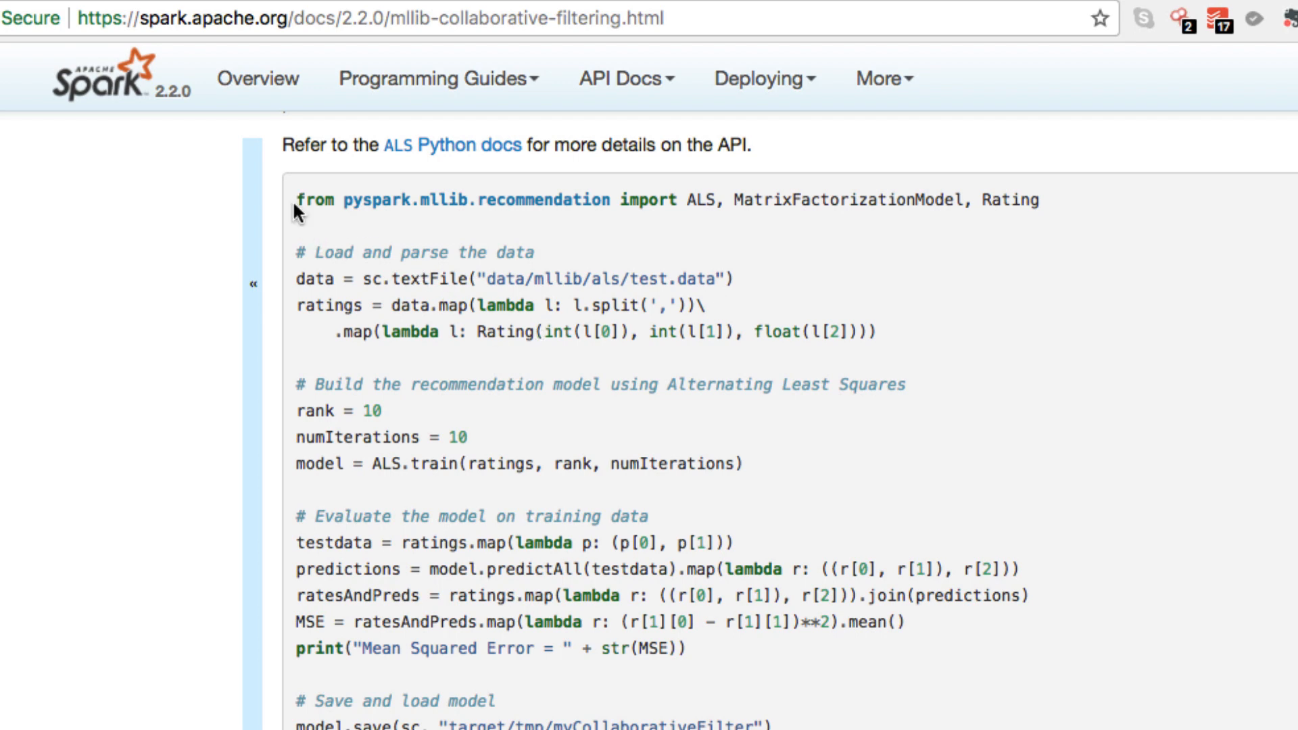
mouse_move(319, 323)
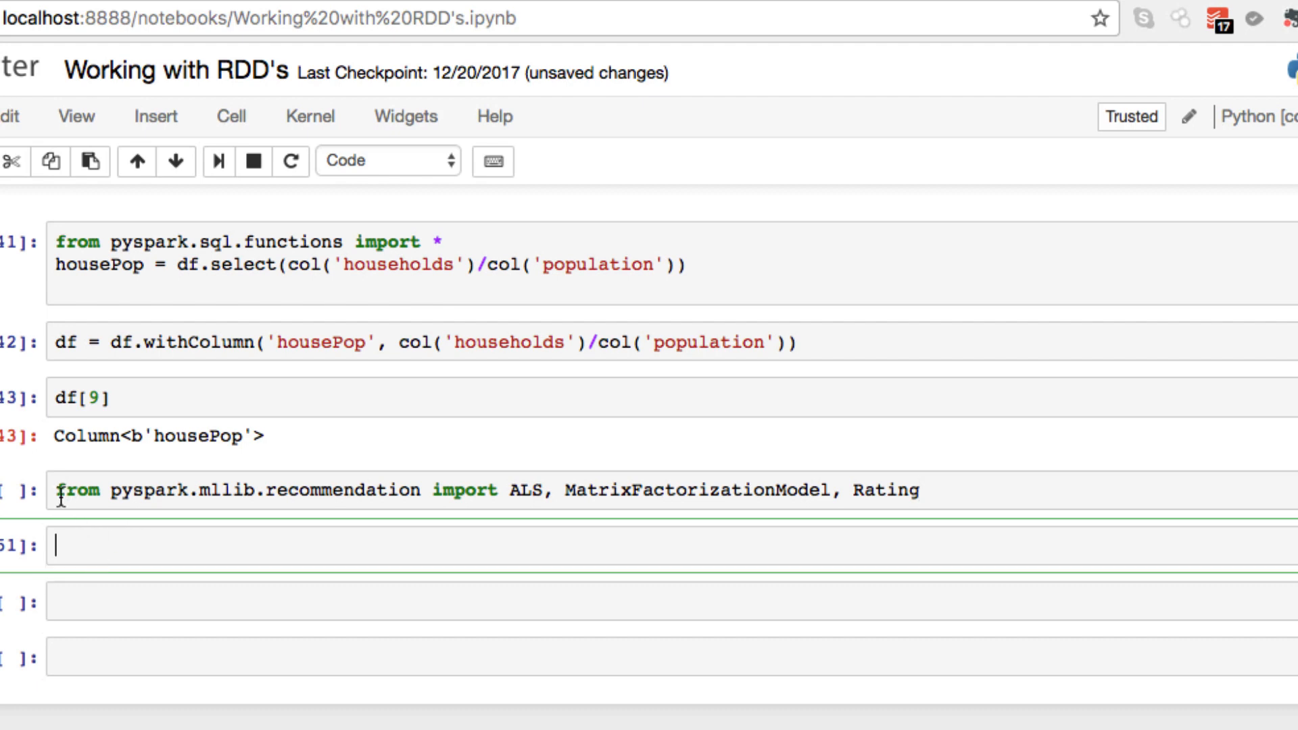
mouse_move(339, 488)
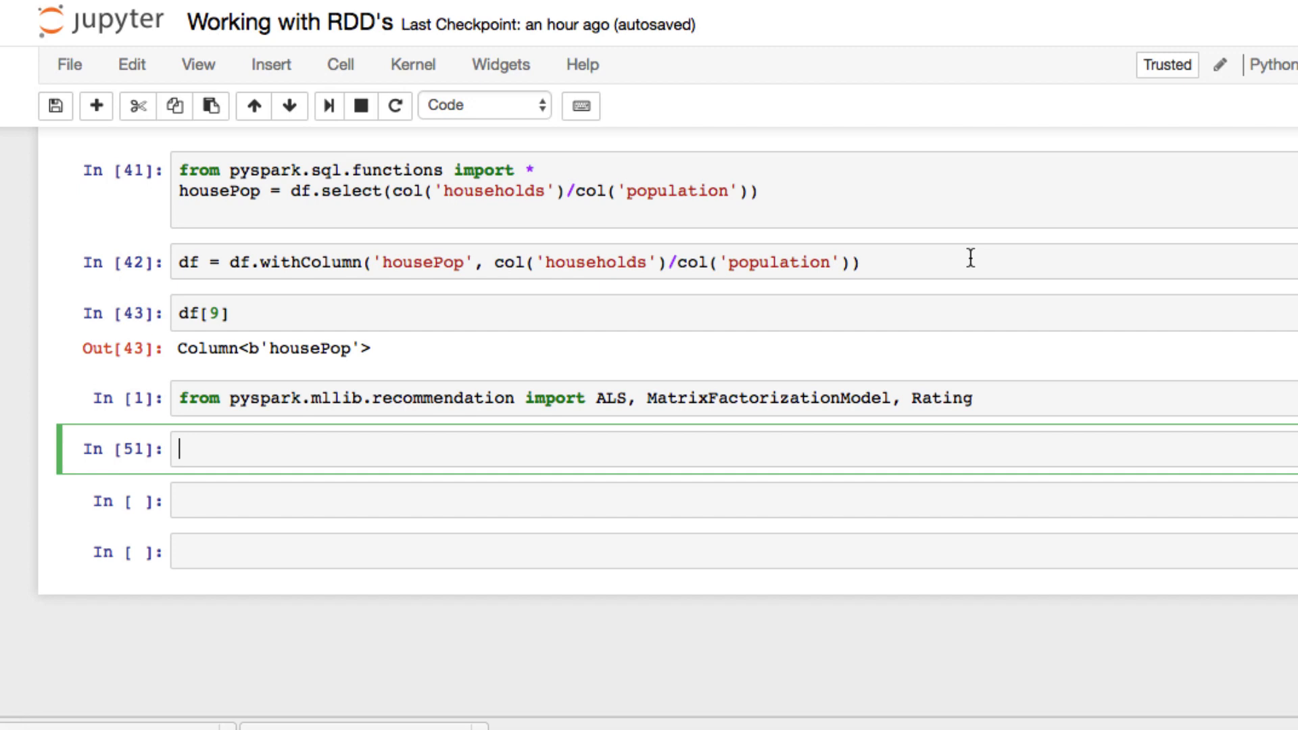
mouse_move(1024, 176)
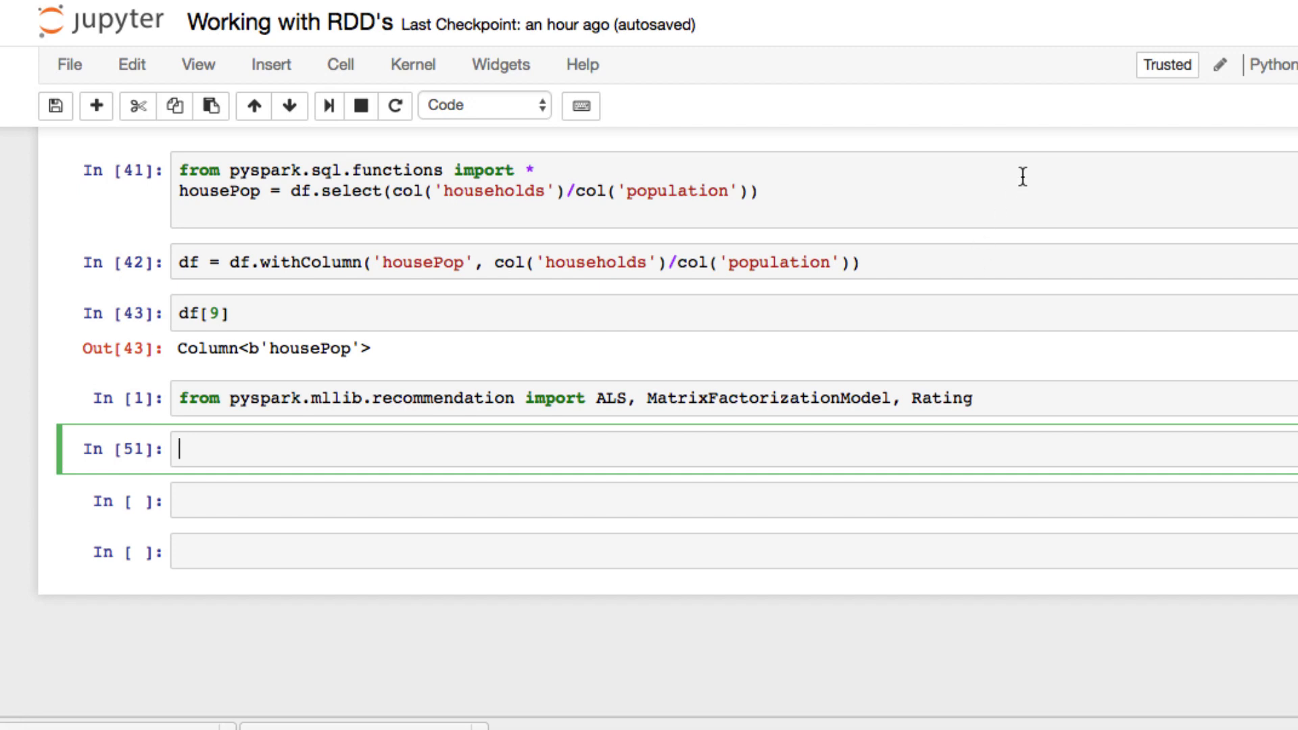
Step: Write data = sc.textFile('pyspark.data') in the notebook cell
text(dat =)
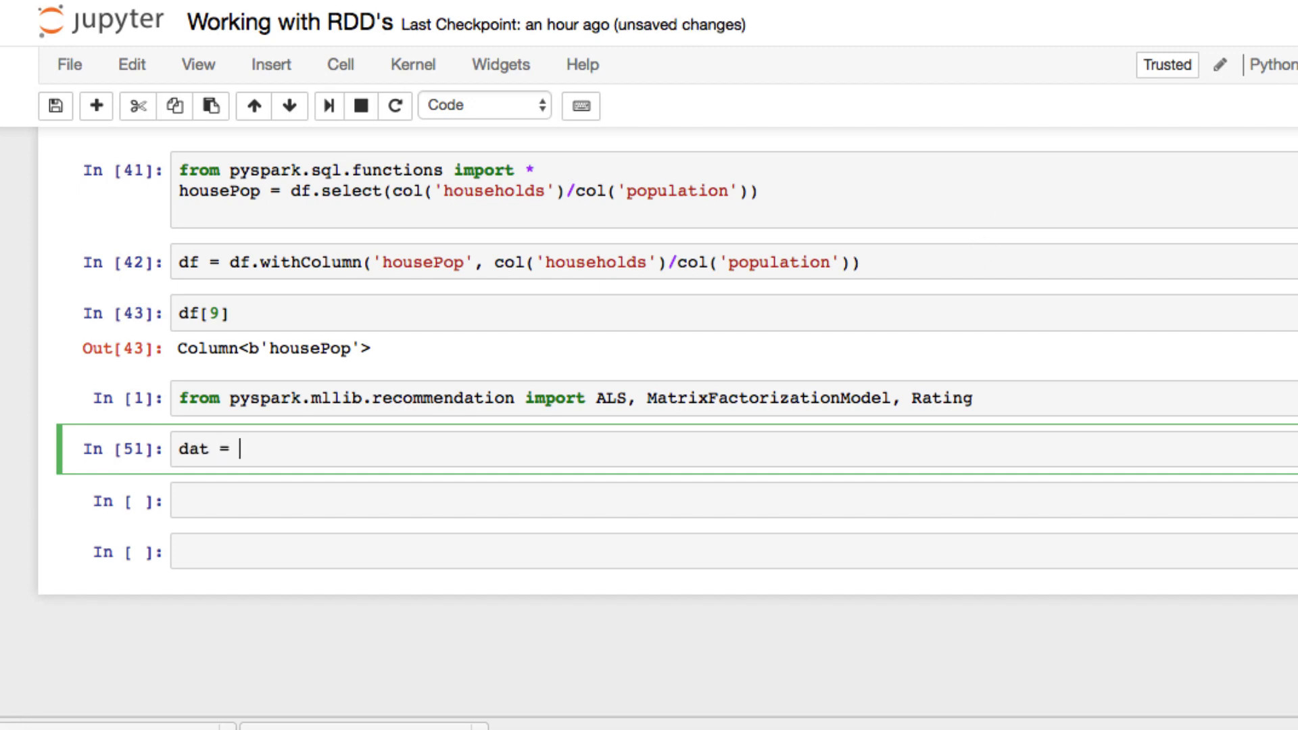
text(sc.t)
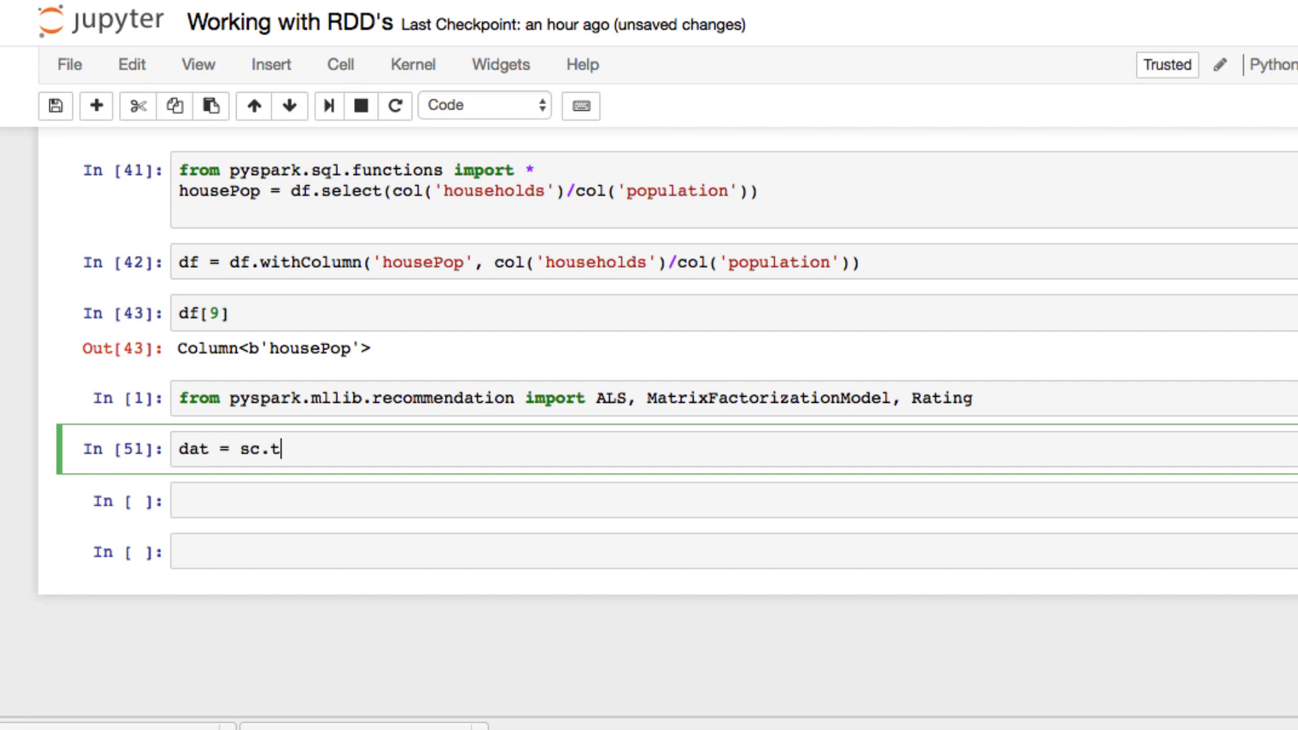
text(ext)
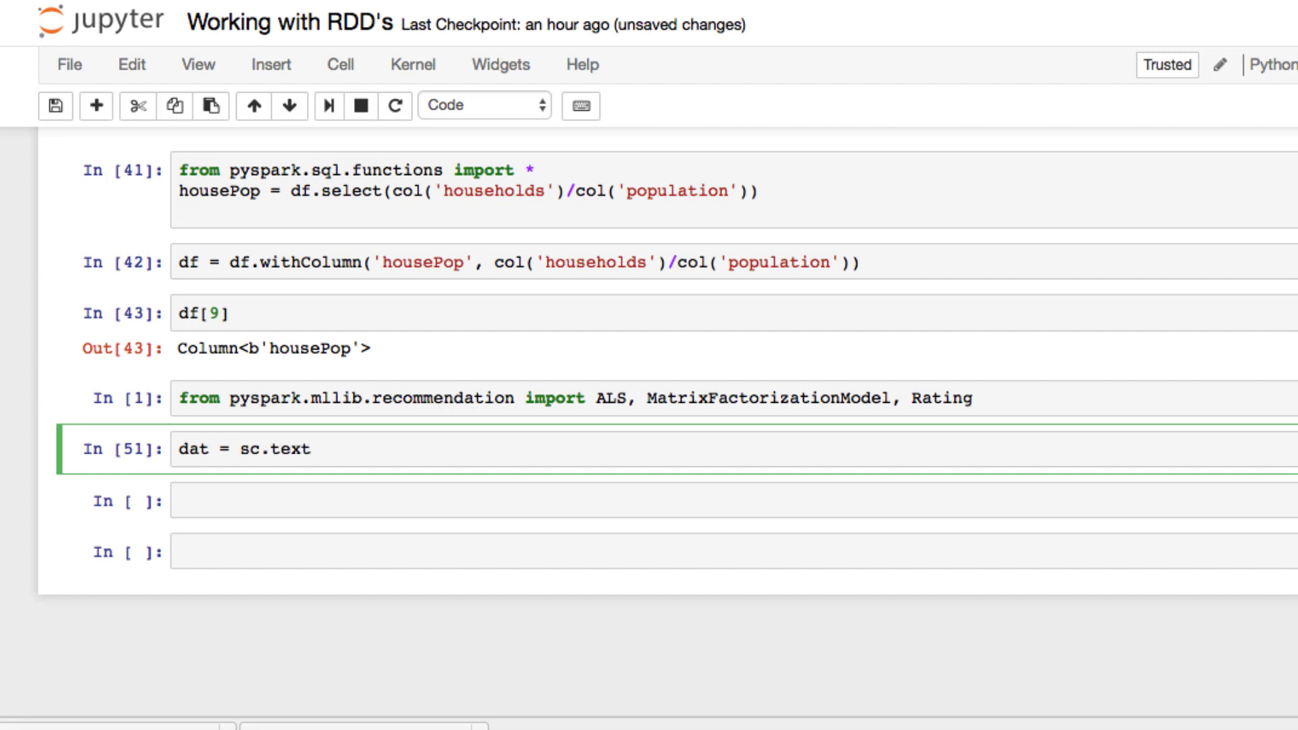
text(Fi)
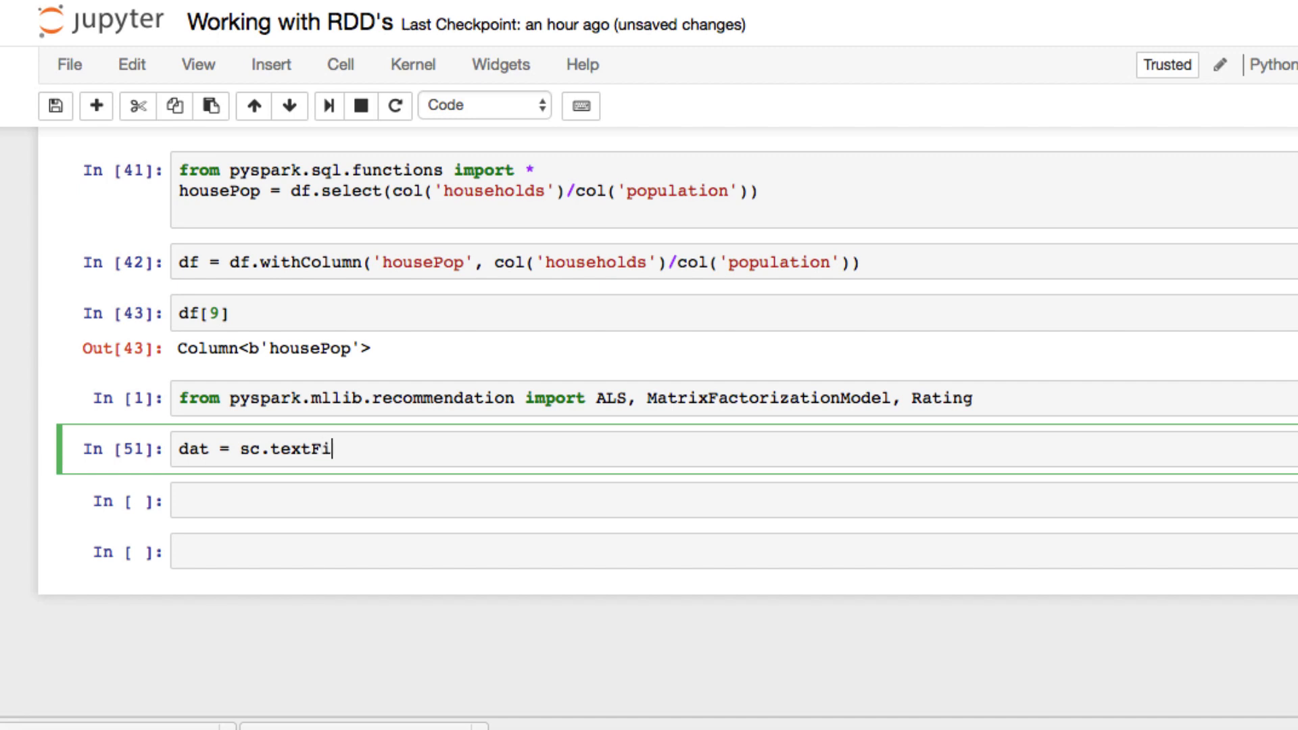
text(le(''))
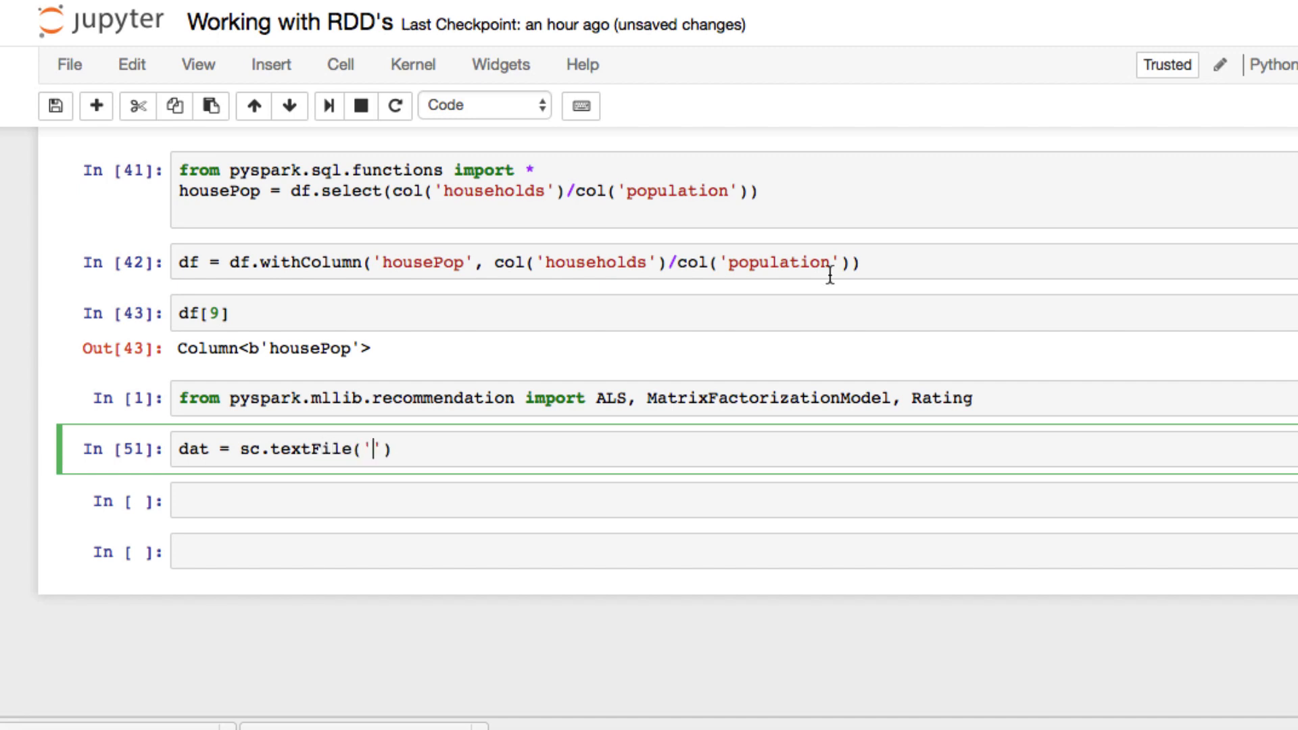
text(py)
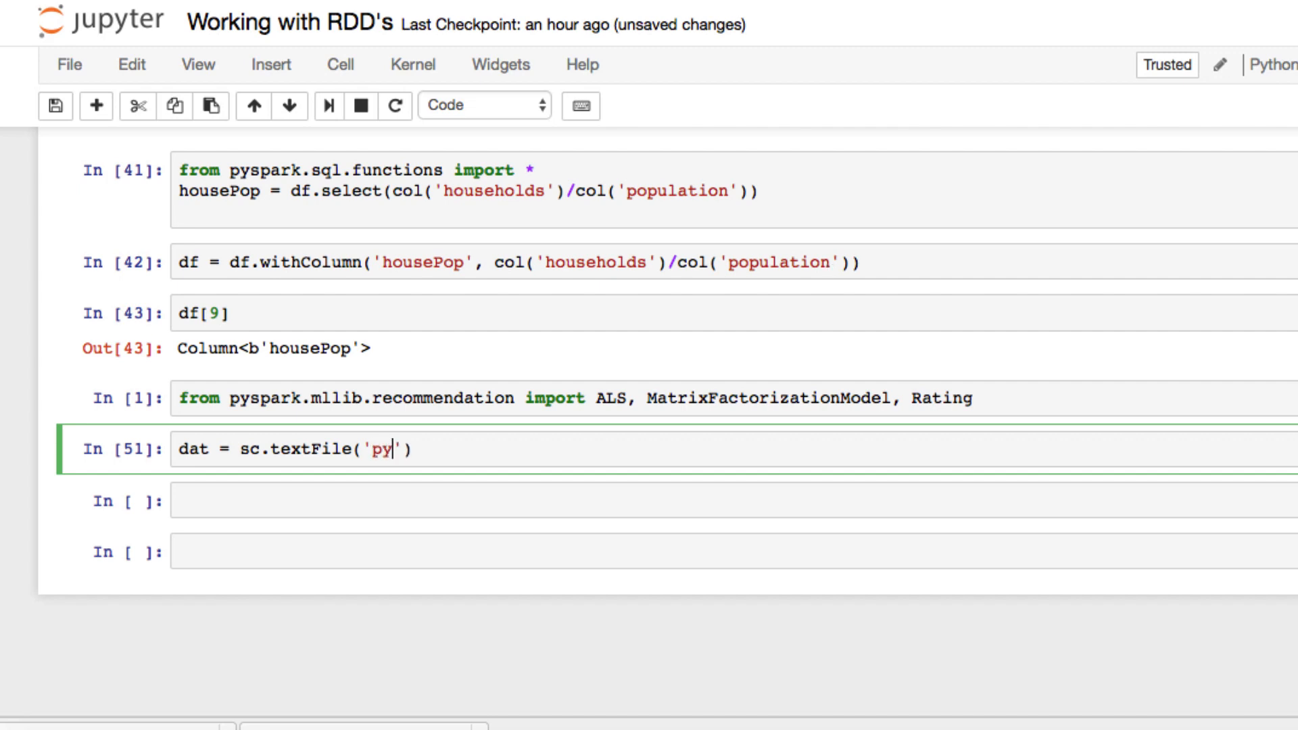
text(spark)
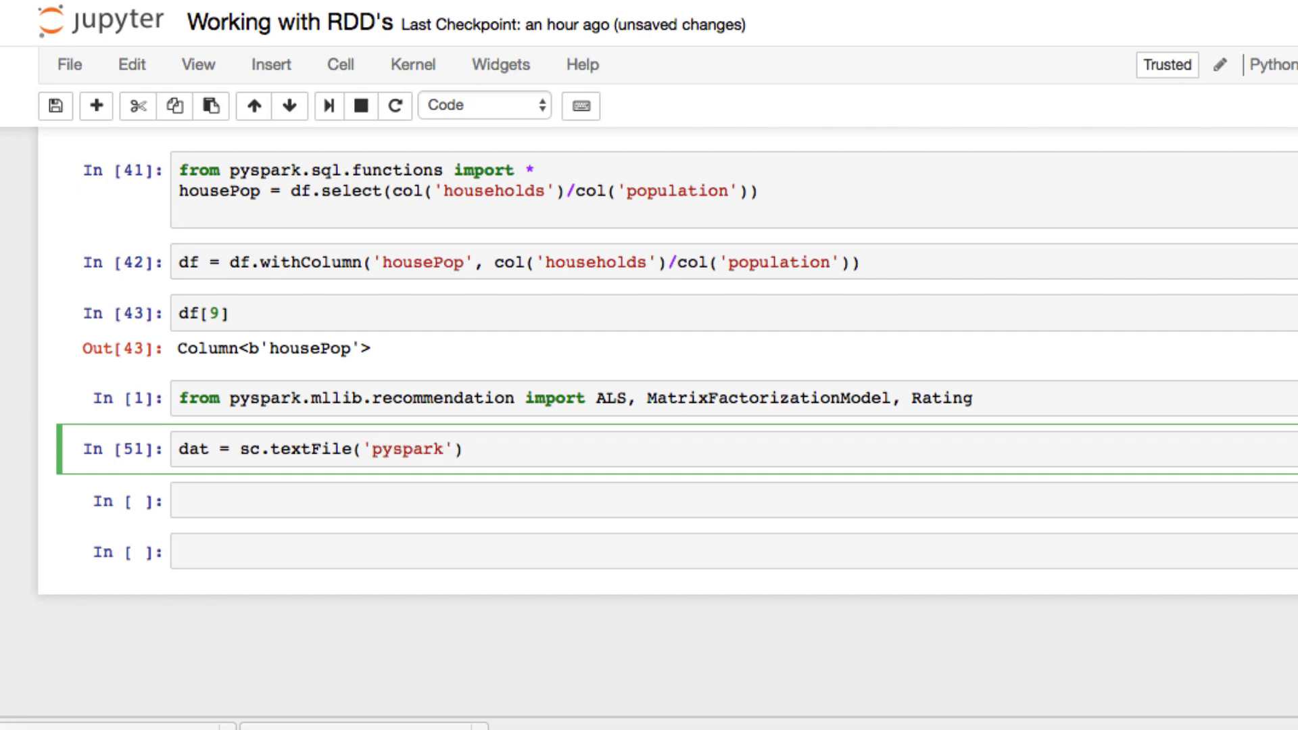
text(.data)
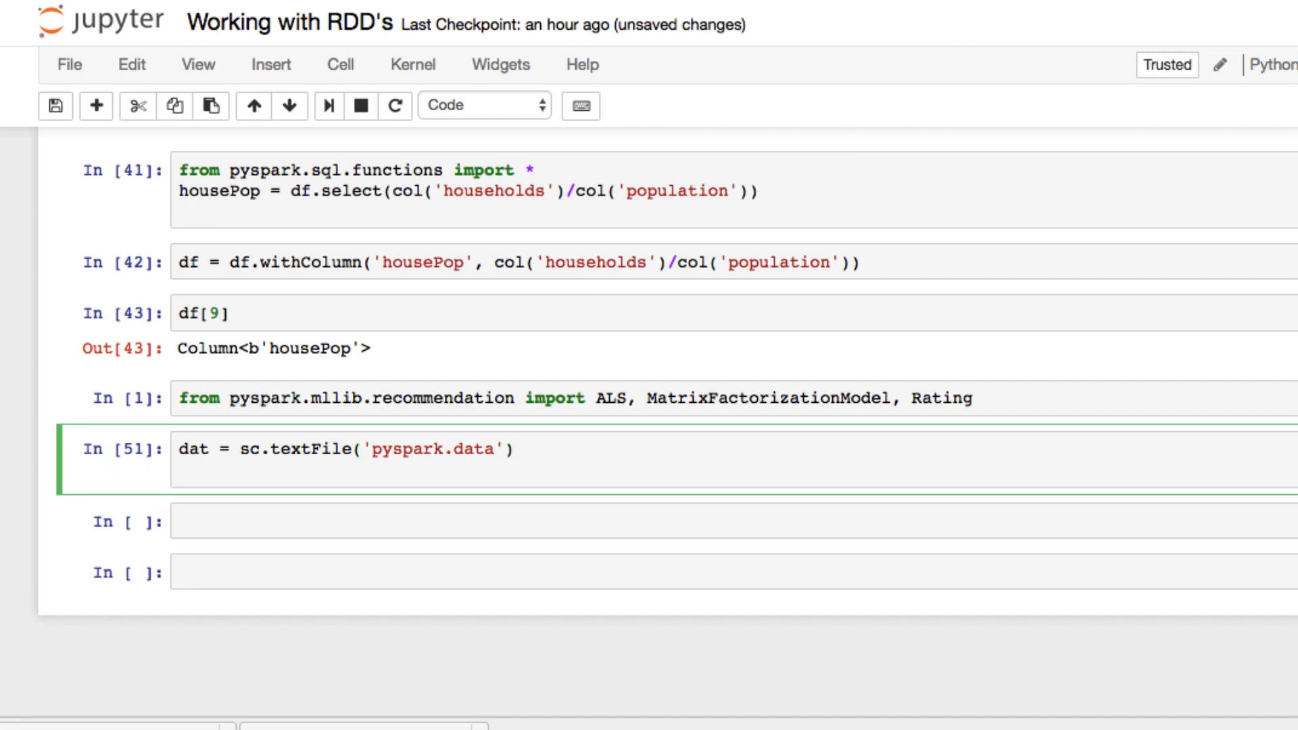
Step: Add ratings = data.map(lambda l: l.split(',')) with a continued, indented second .map line
text(rating)
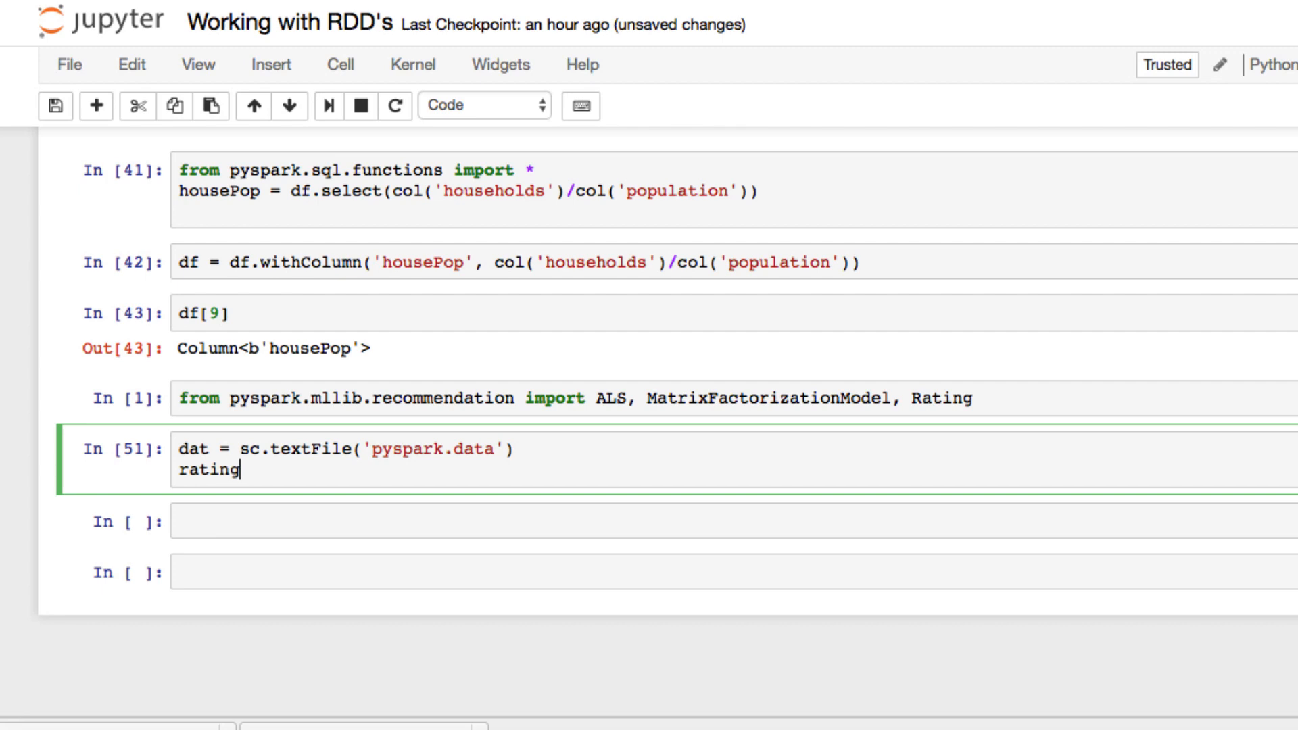
text(s =)
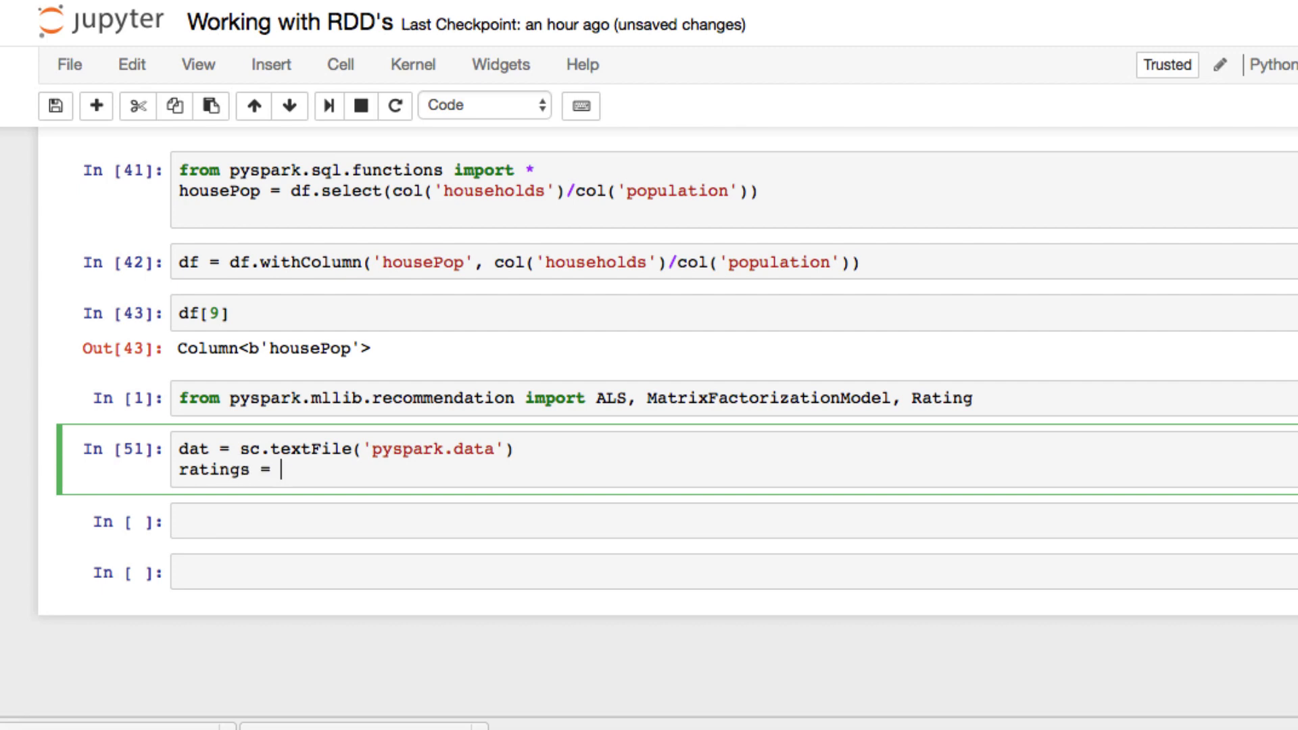
text(data.)
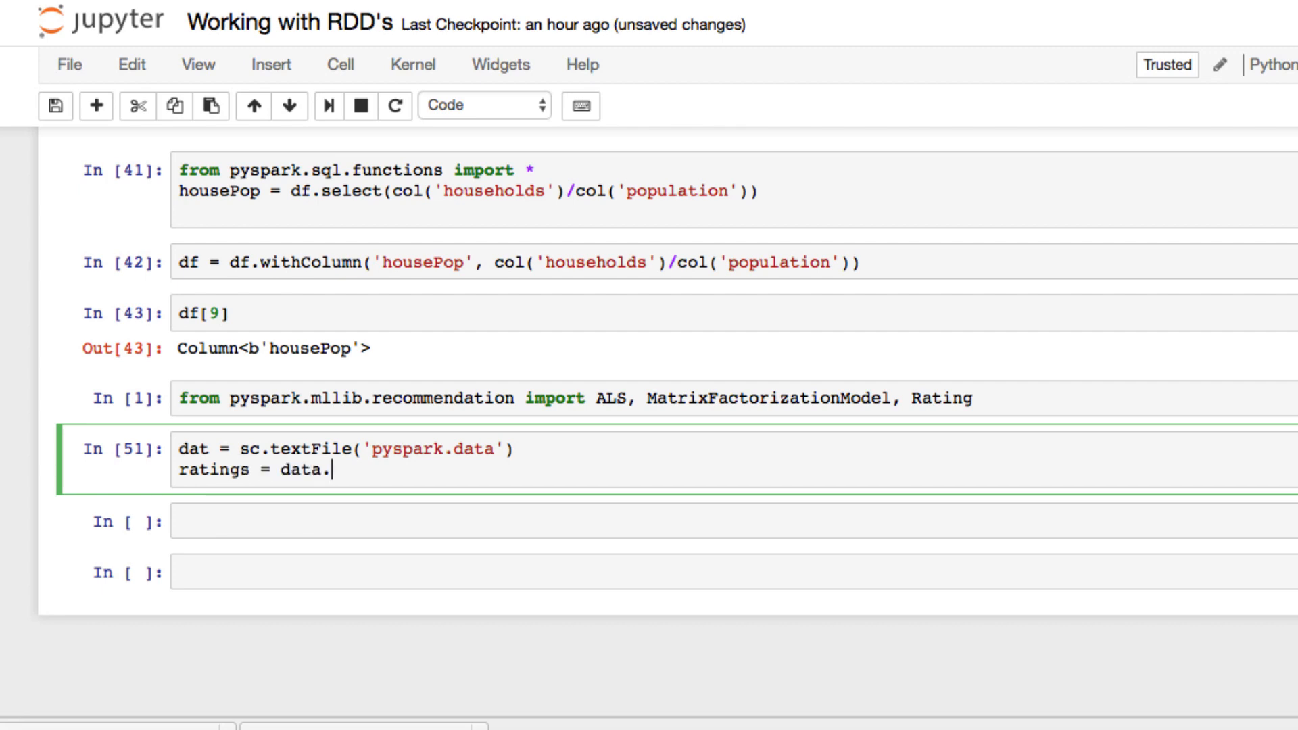
text(map)
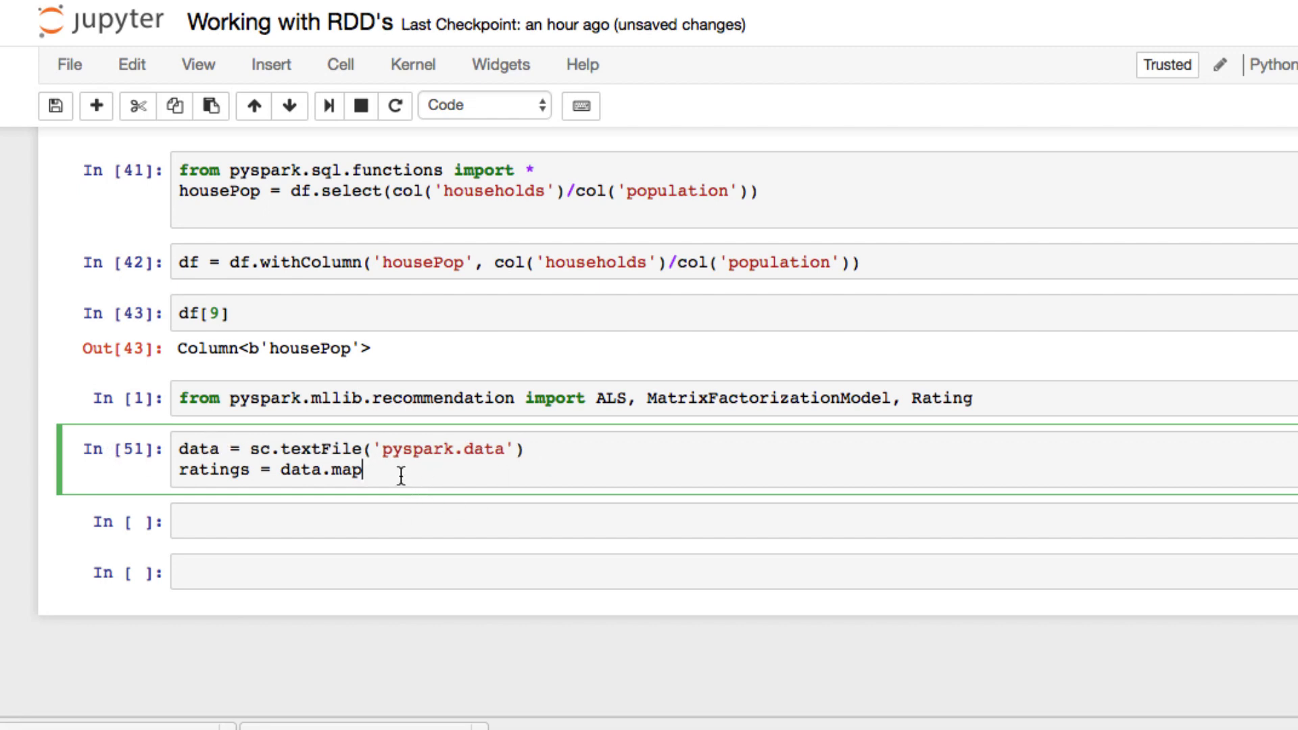
text((lambda)
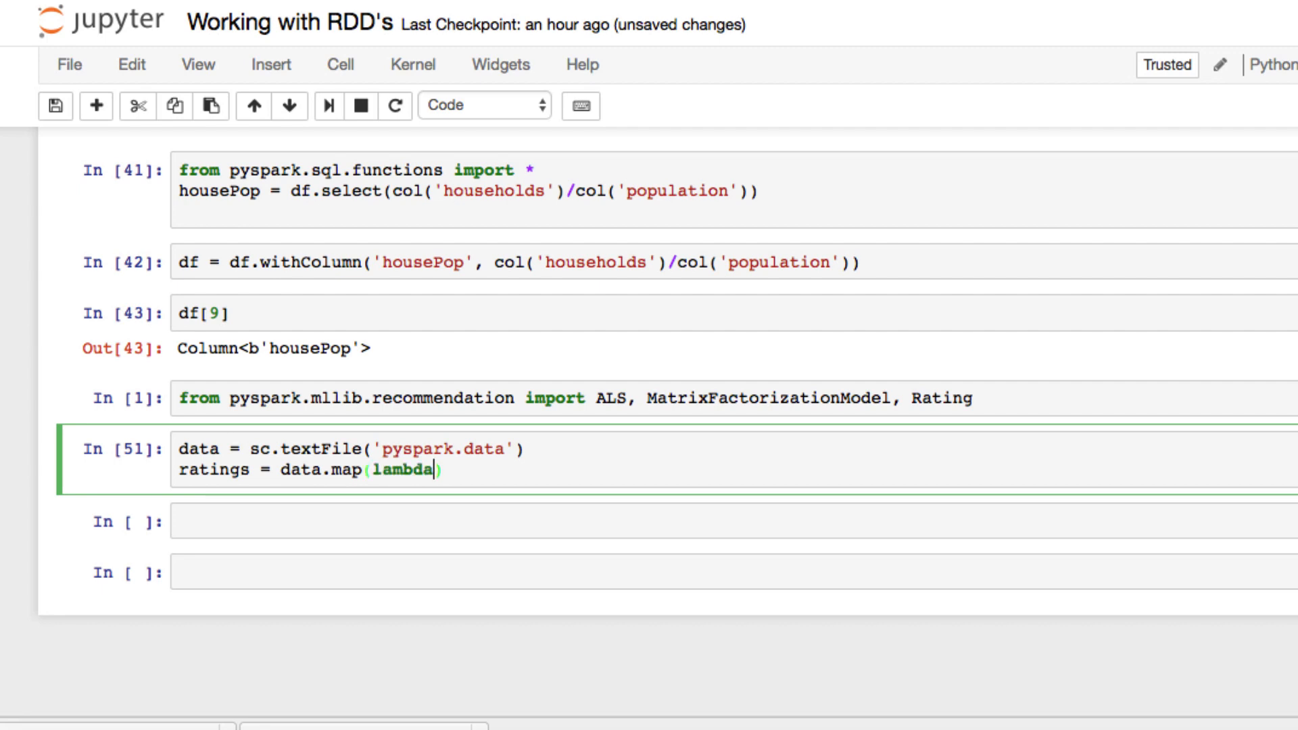
text(l:)
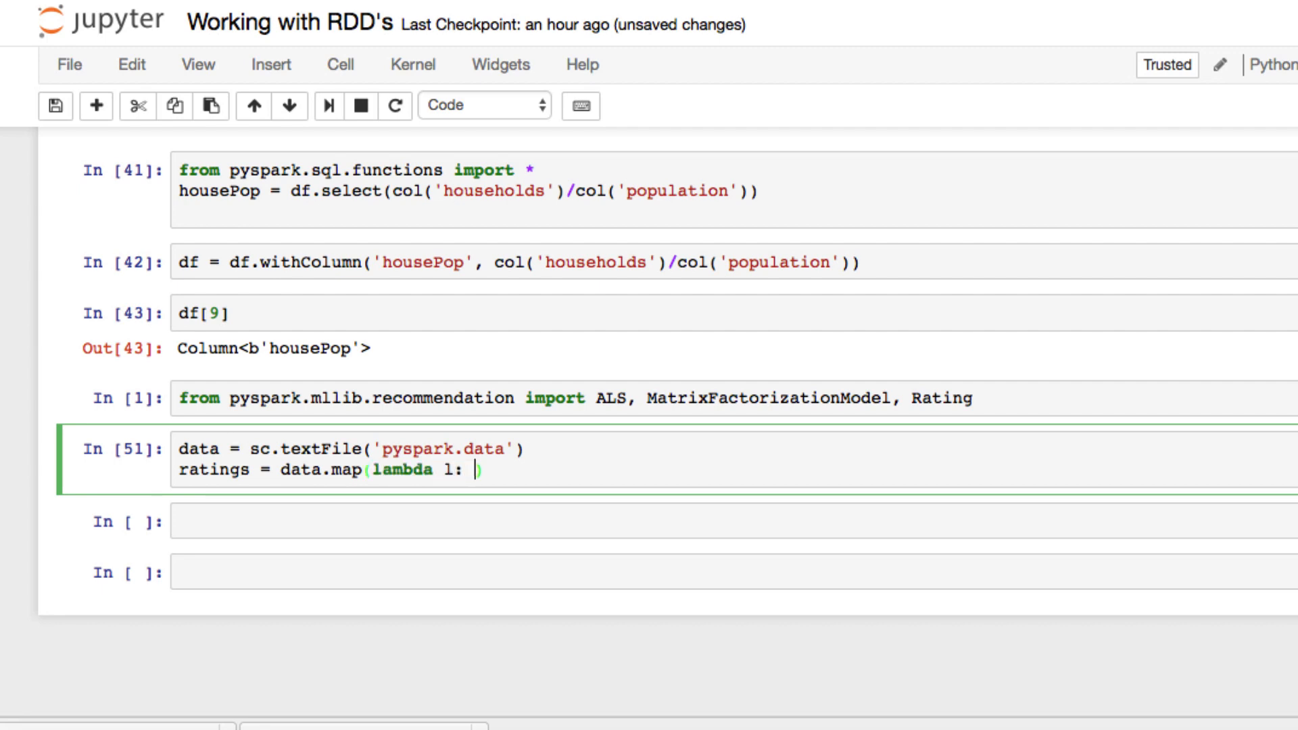
text(l.split()
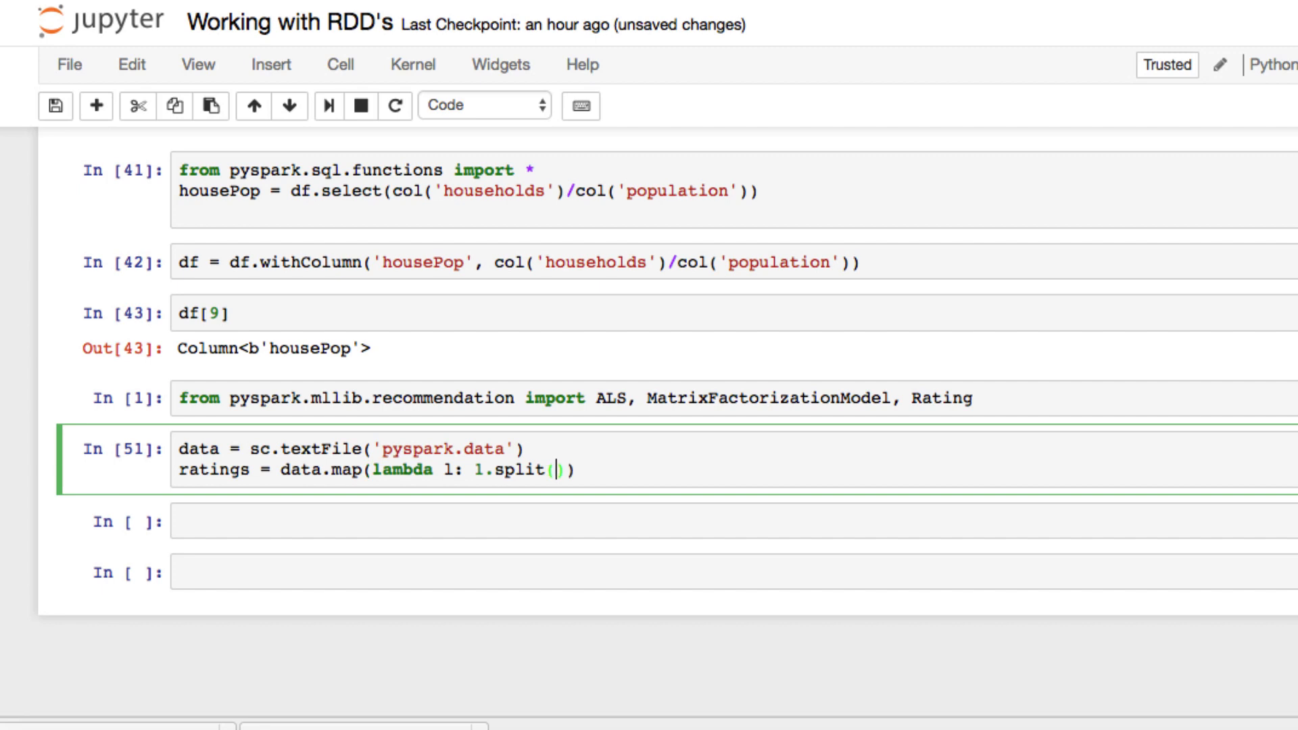
text(,')
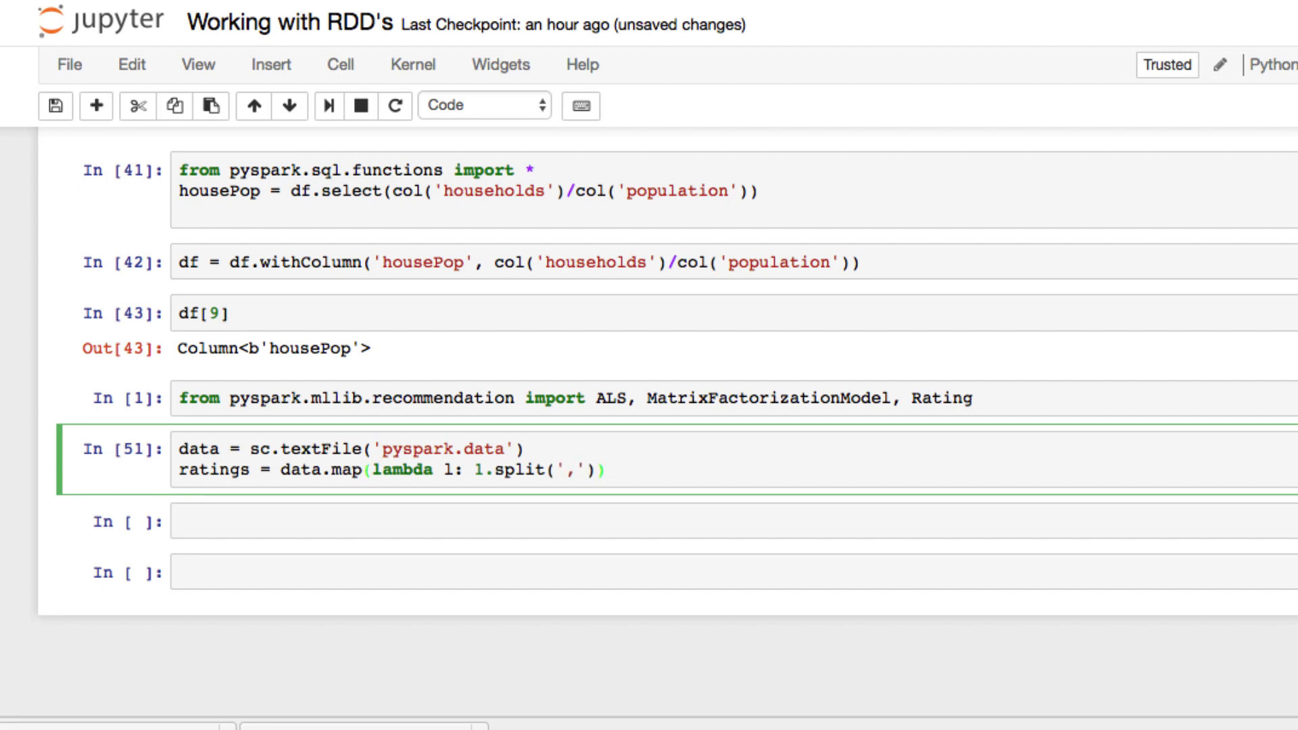
text(\)
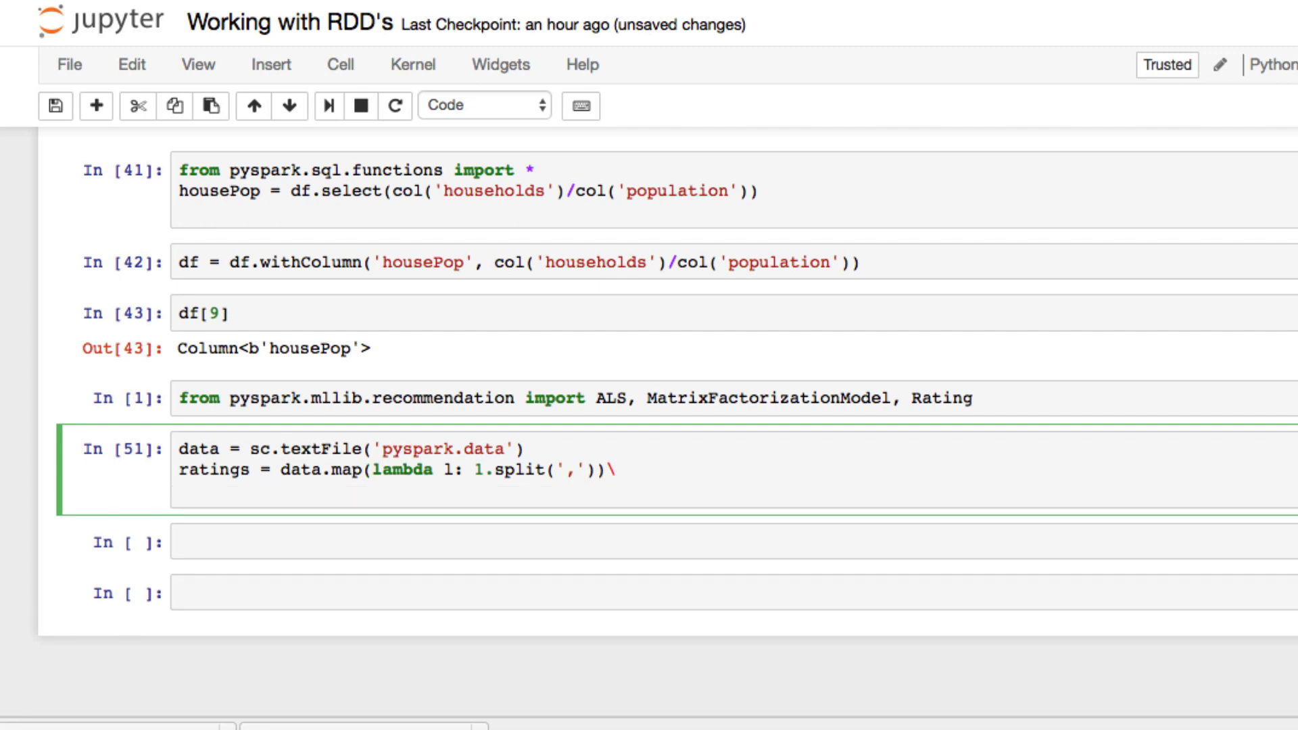
text(.map)
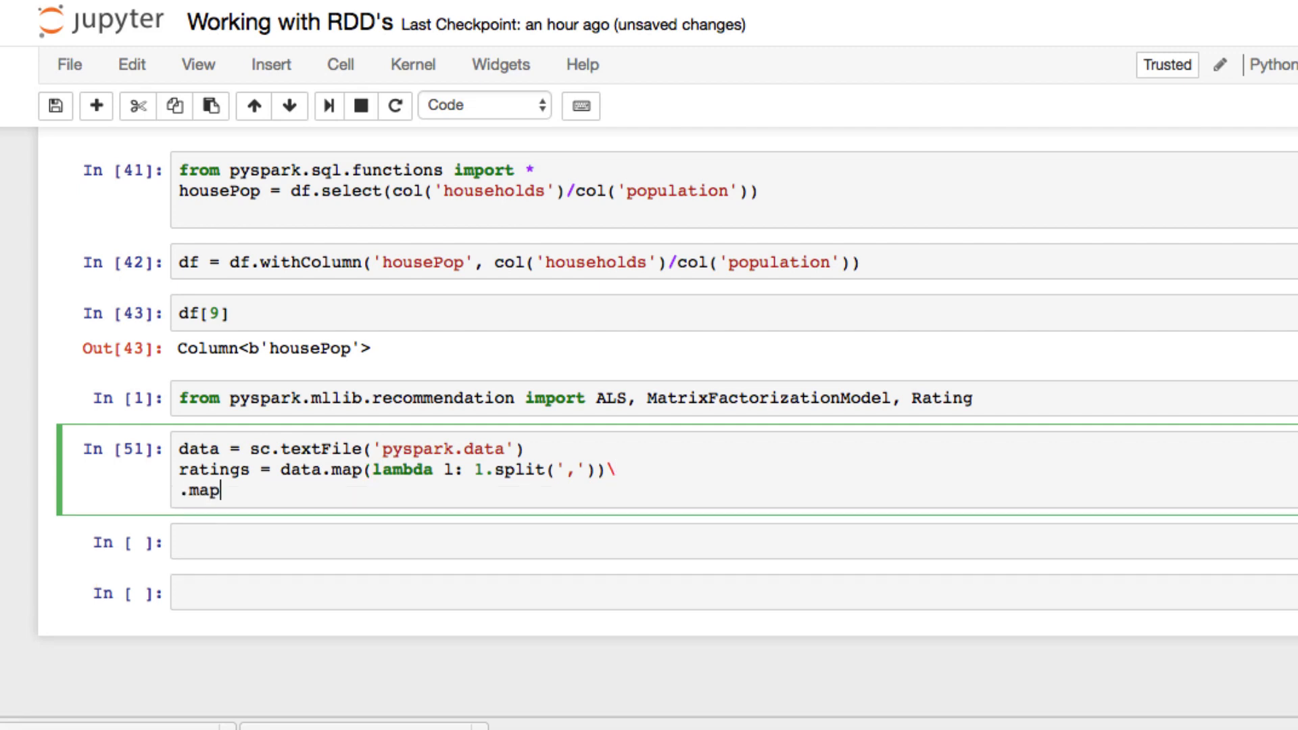
key(backspace)
text(.)
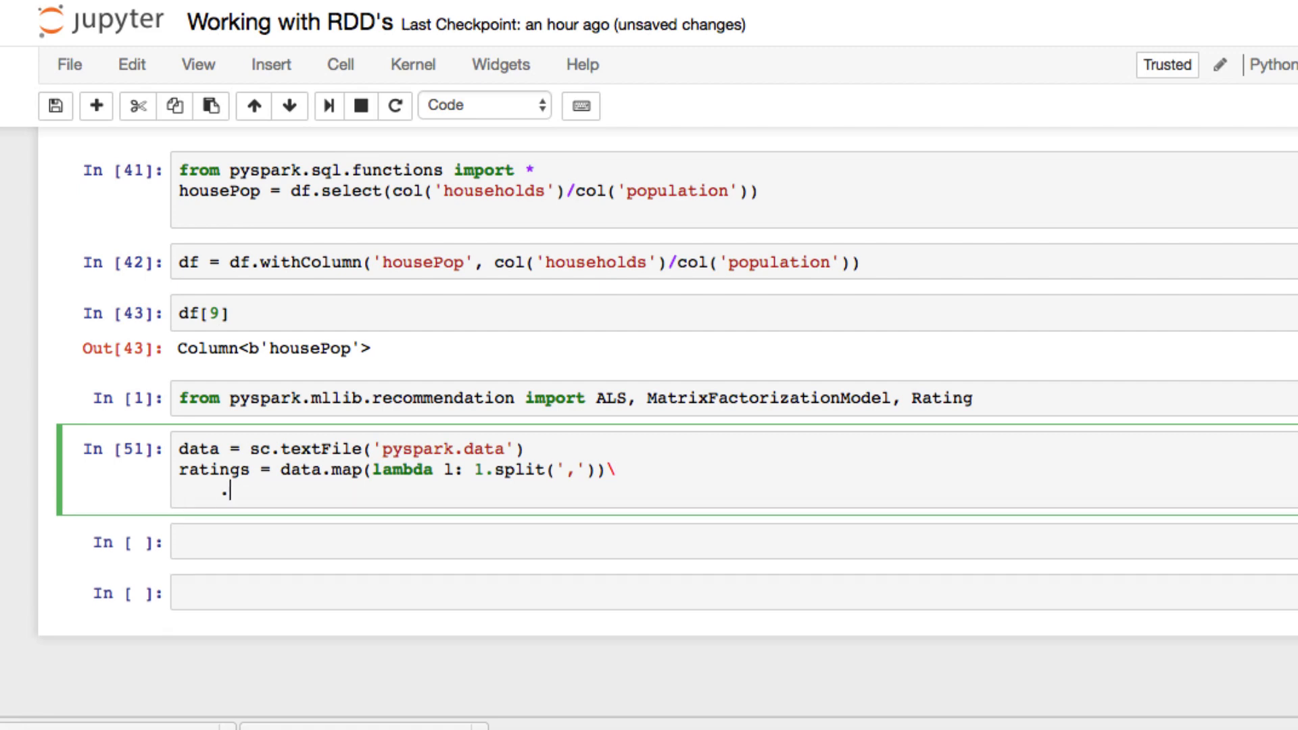
text(map)
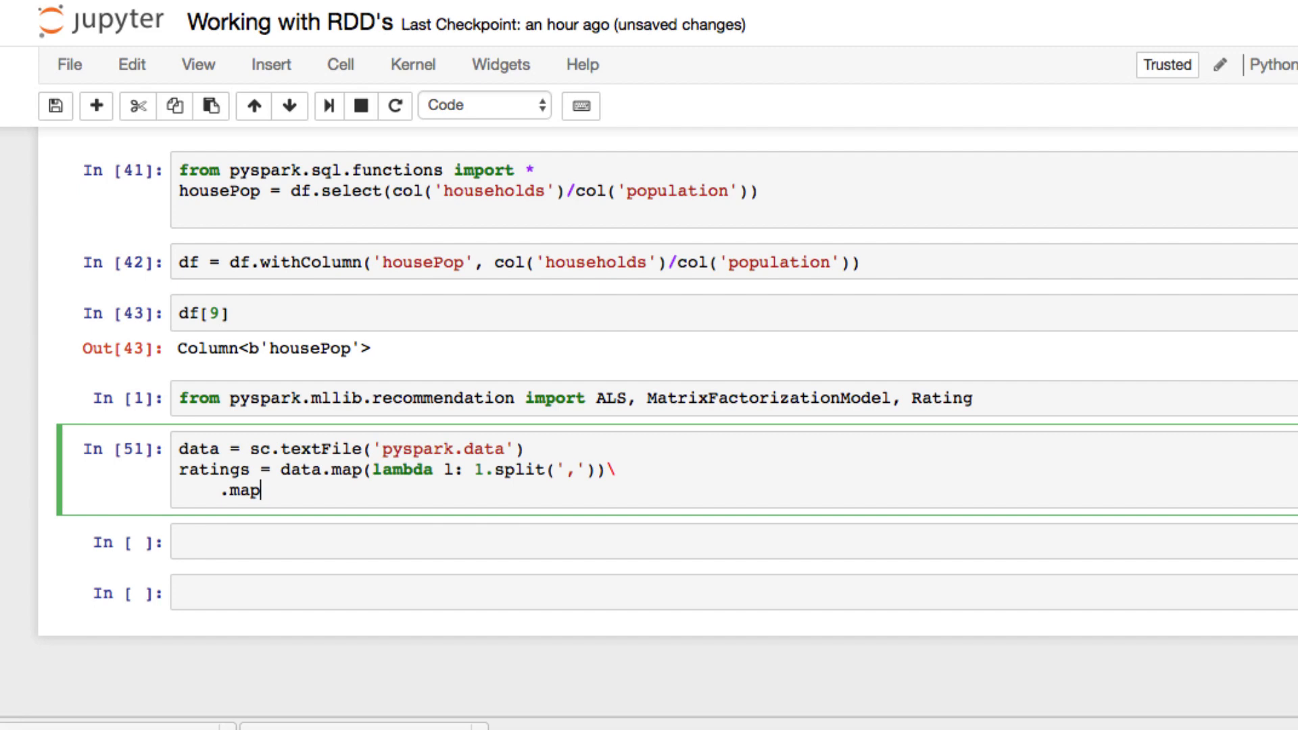
Step: Fill the second map with lambda l: Rating(int(l[0]), int(l[2]), float(l[2])) and run the cell
text((lambda)
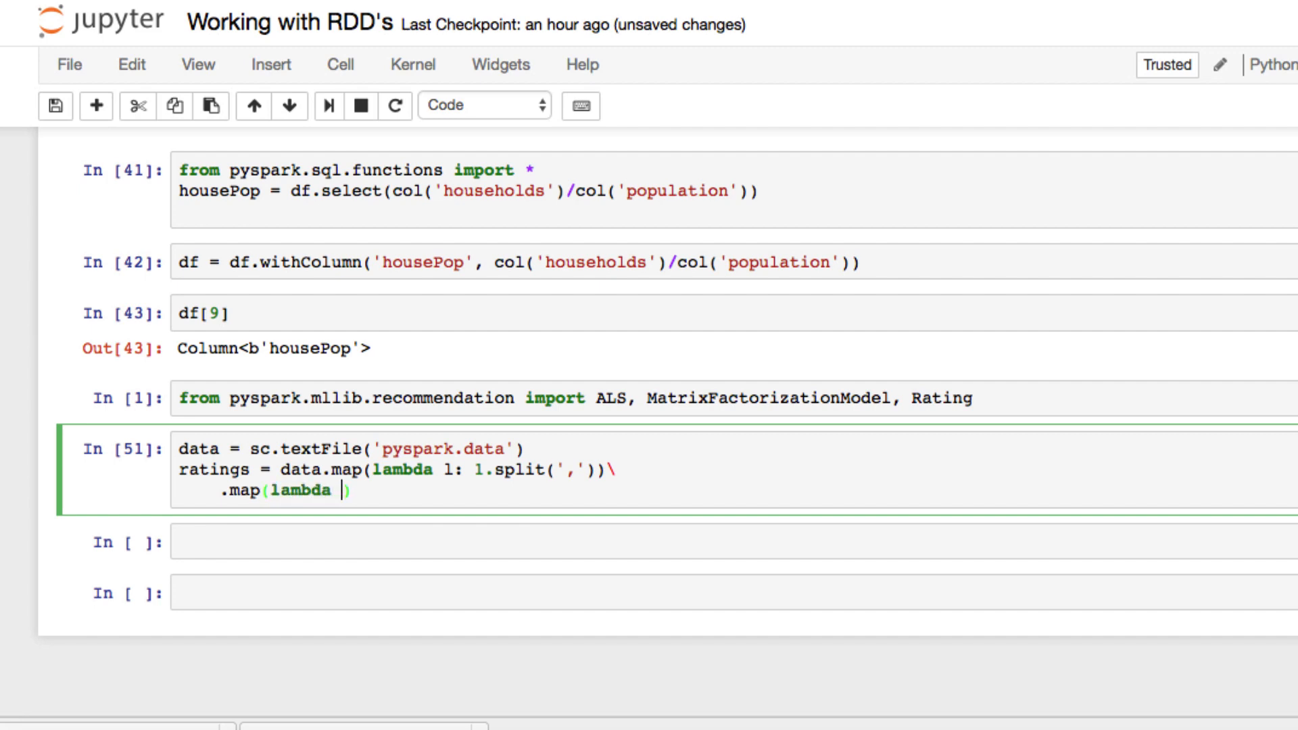
text(l: Ra)
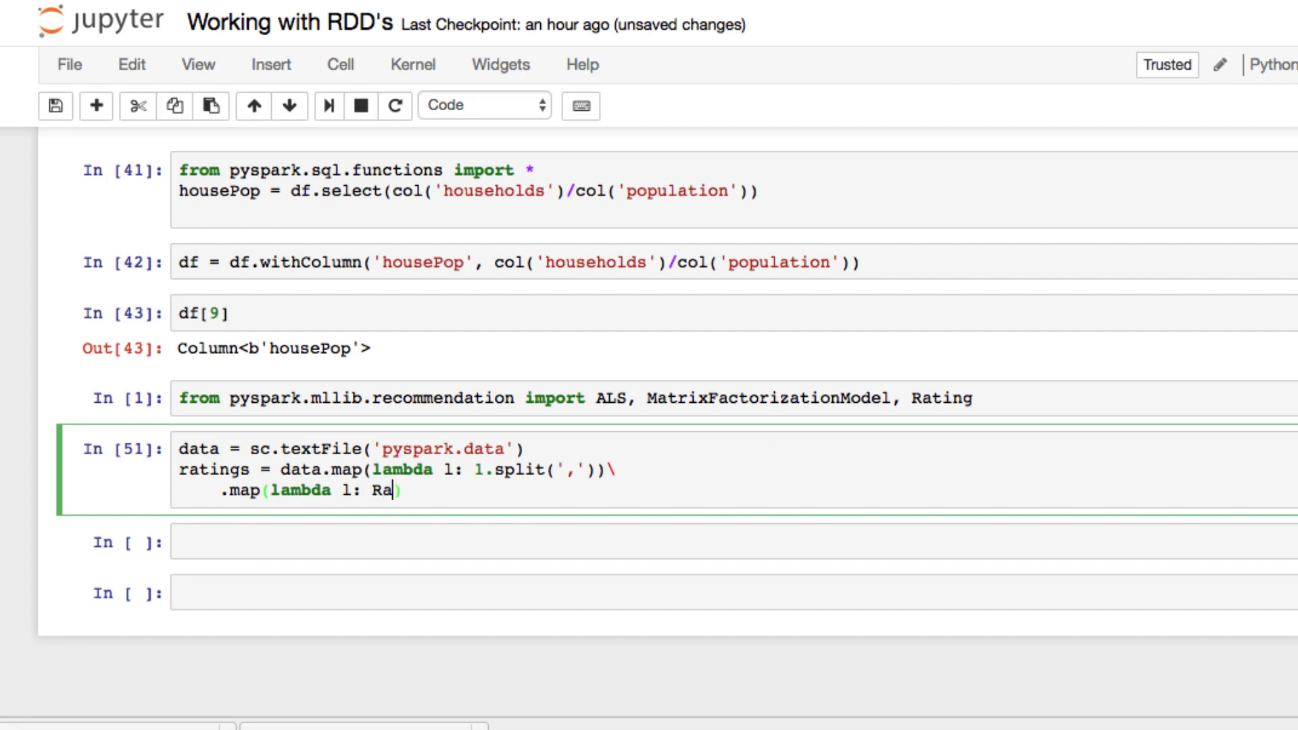
text(ting())
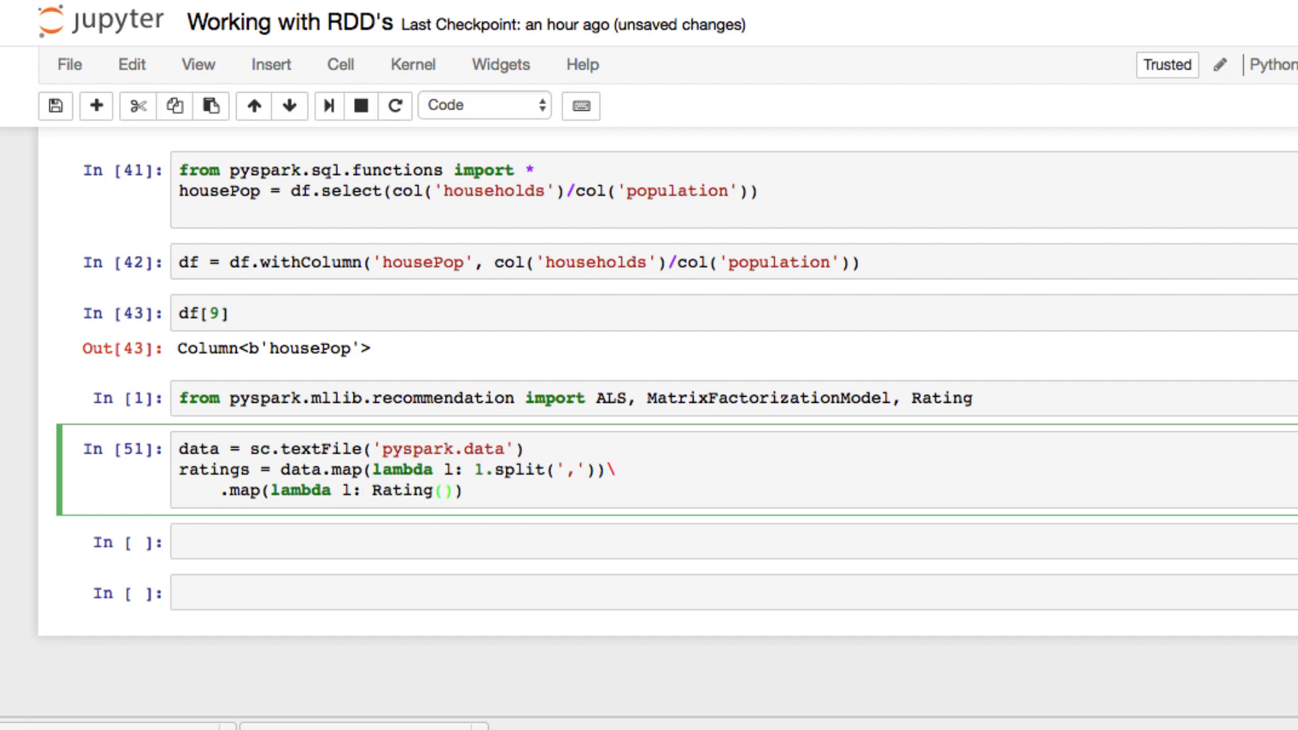
text(int)
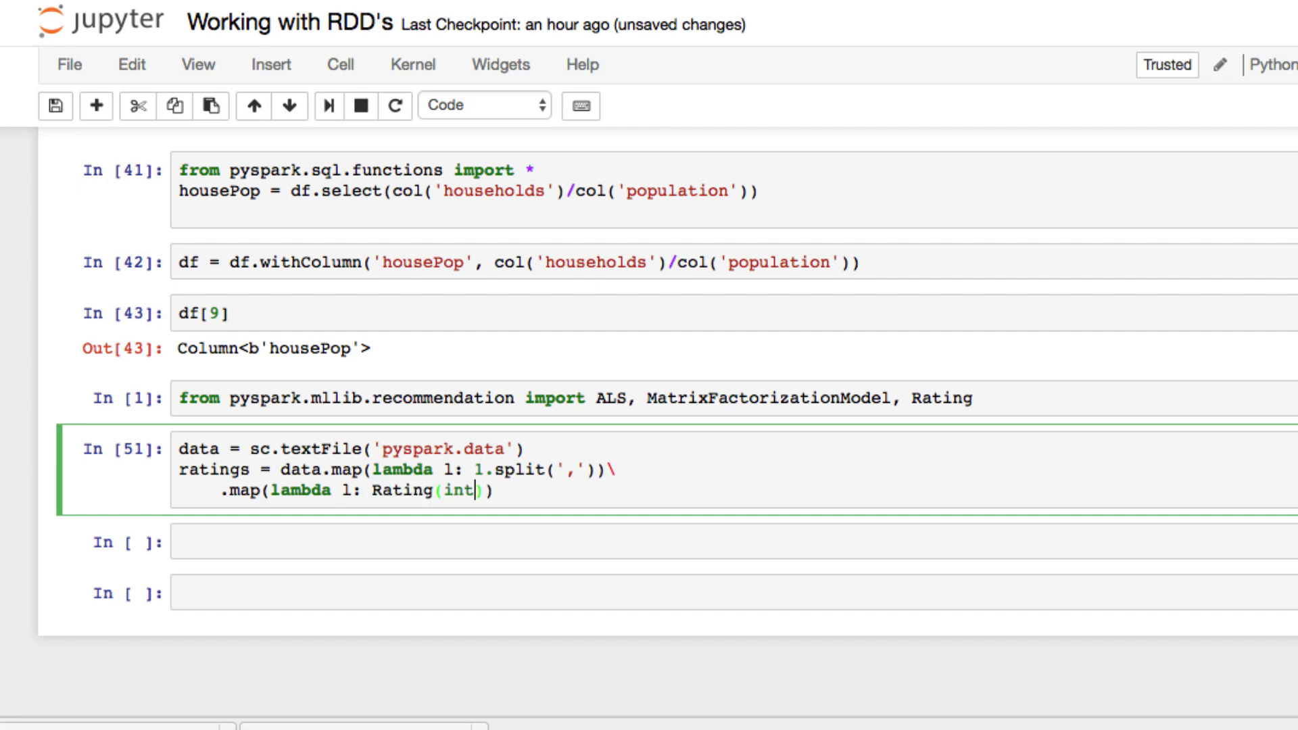
text(()
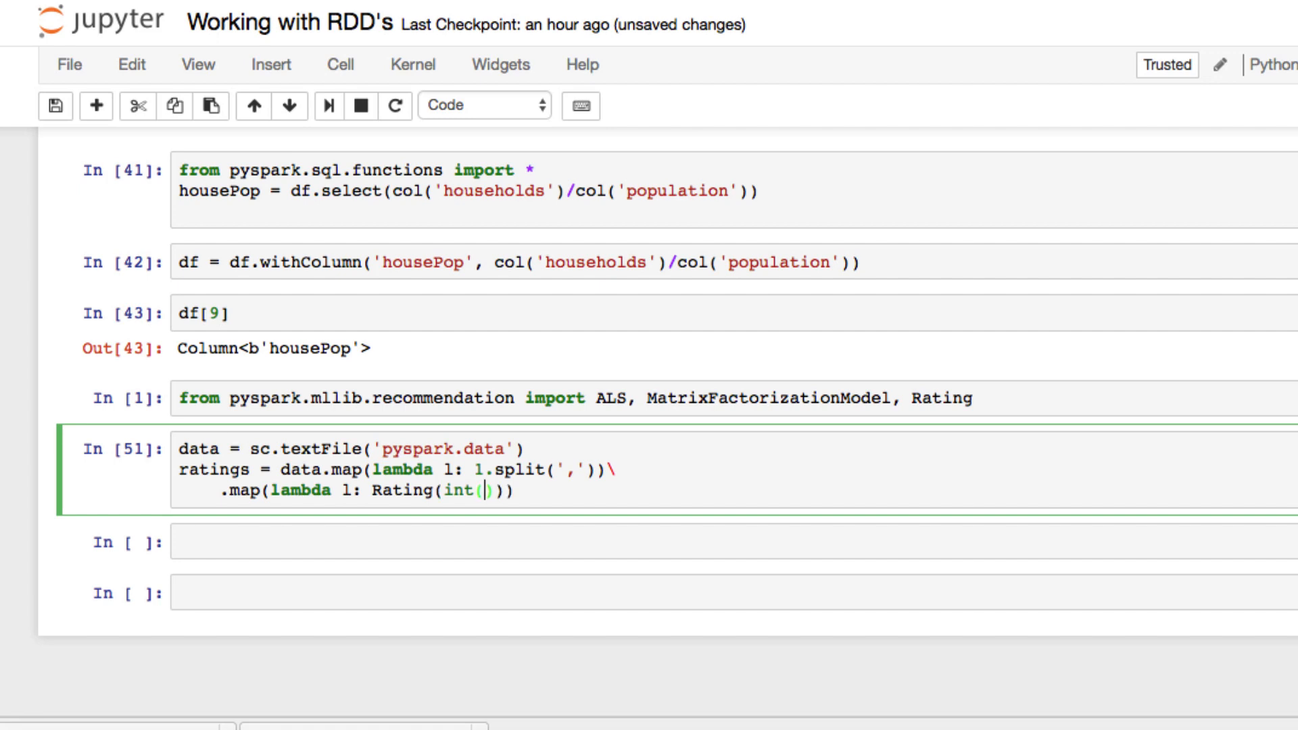
text(l[0)
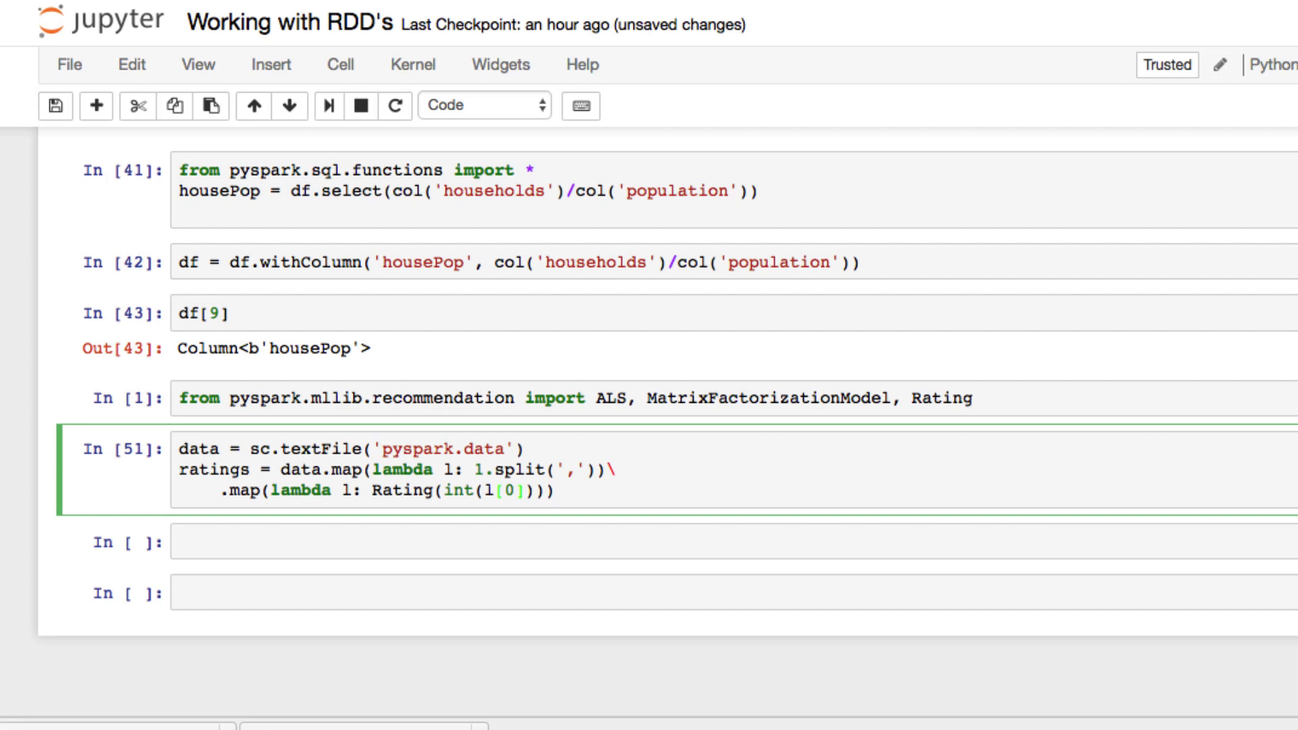
text(,)
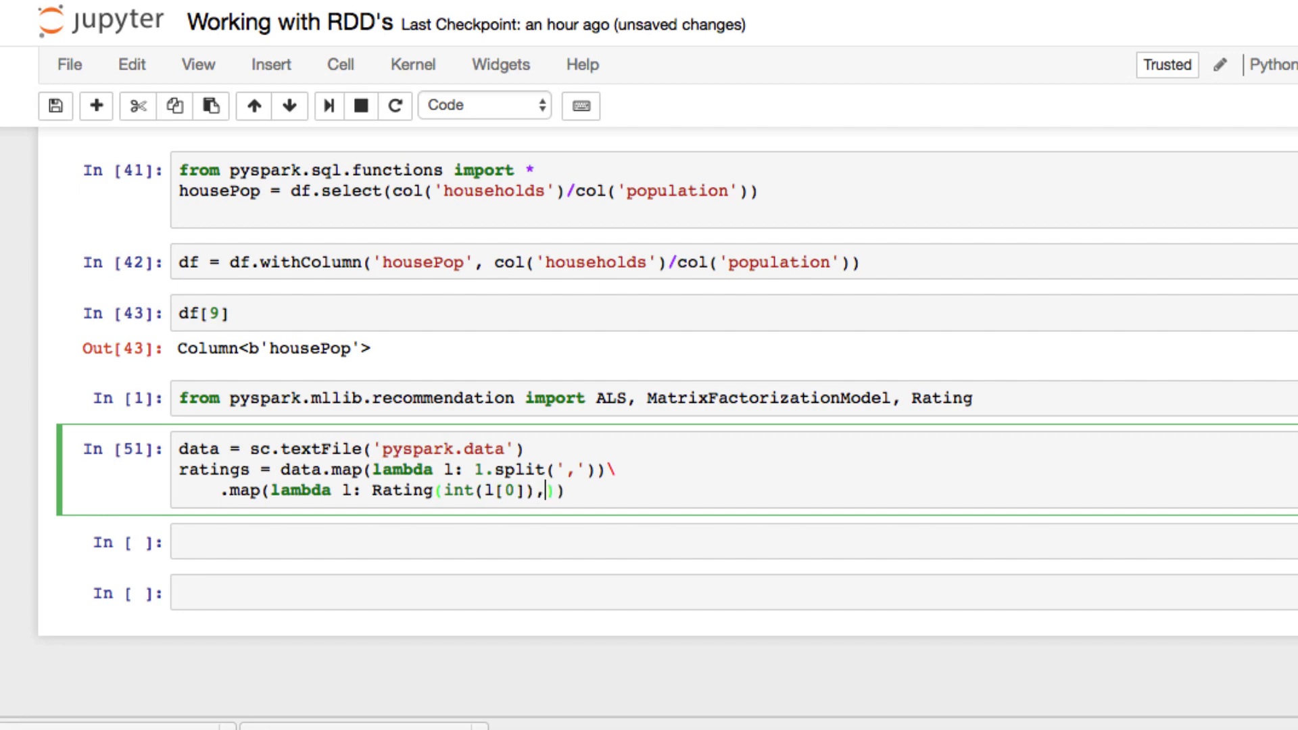
text(int(l[2)
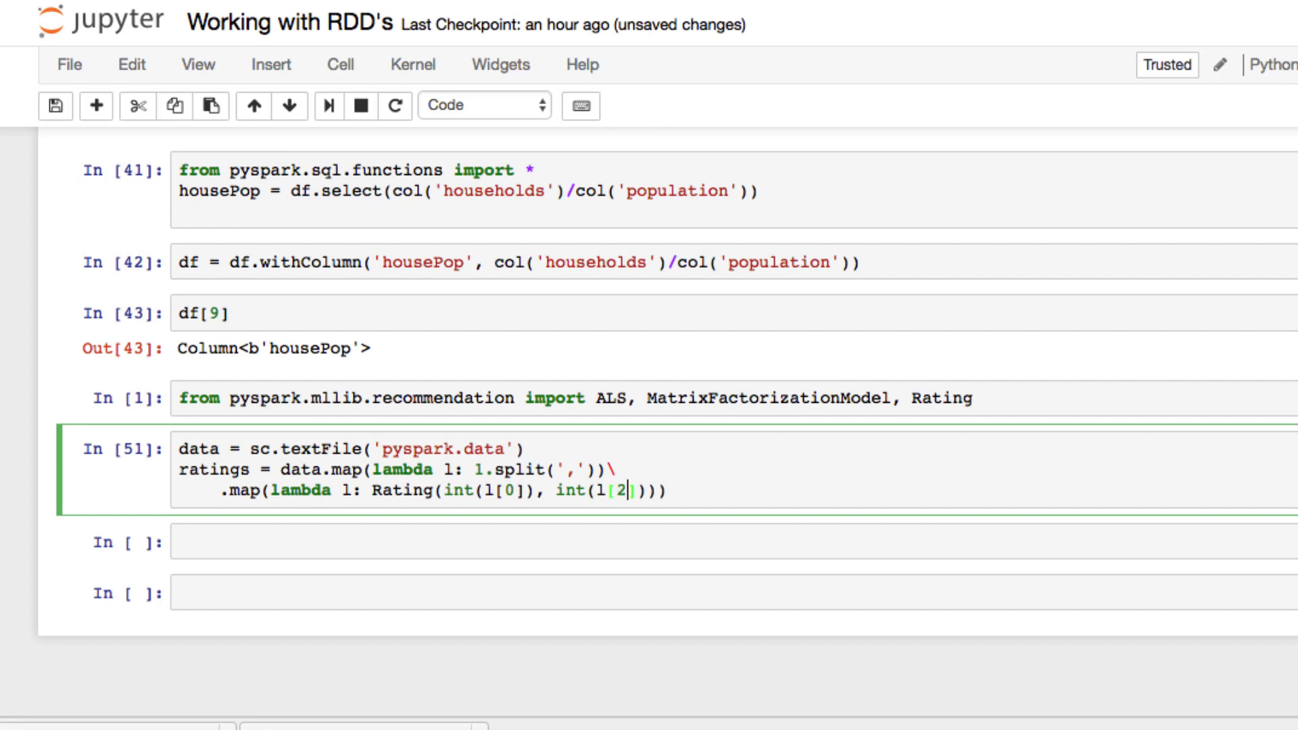
text(.)
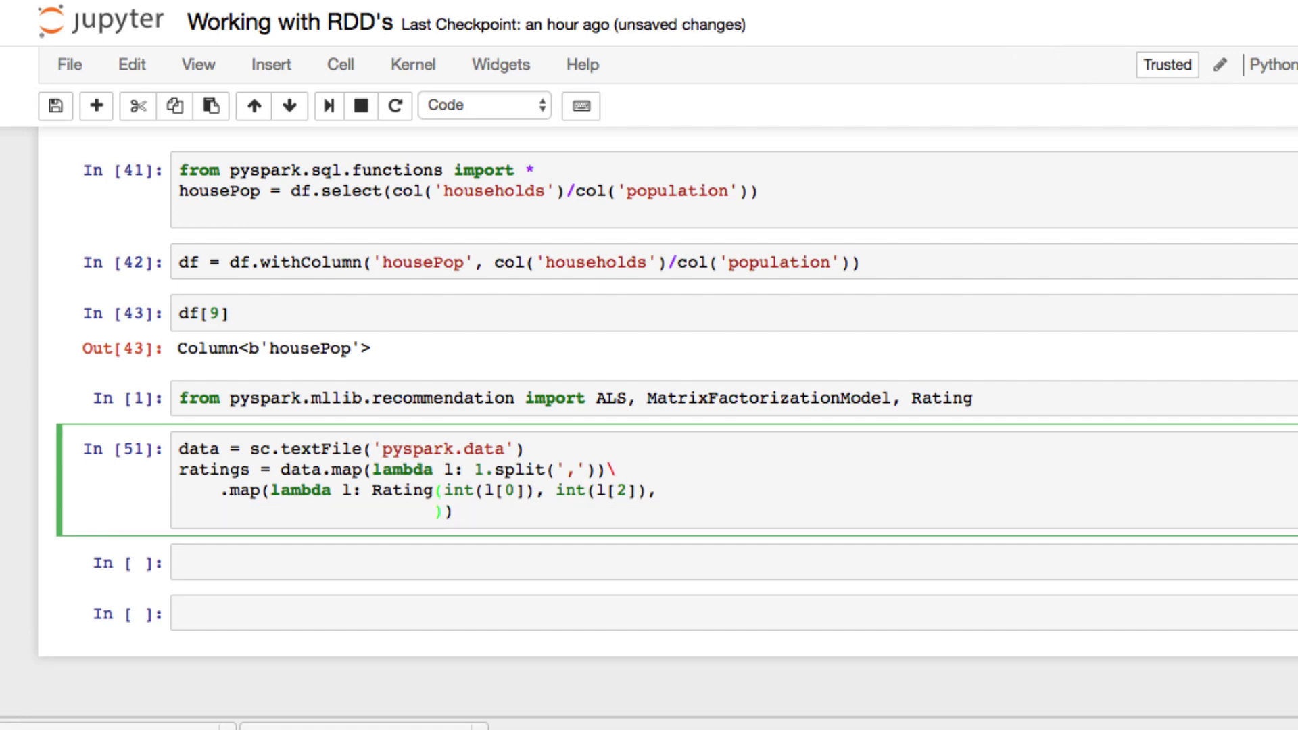
click(434, 510)
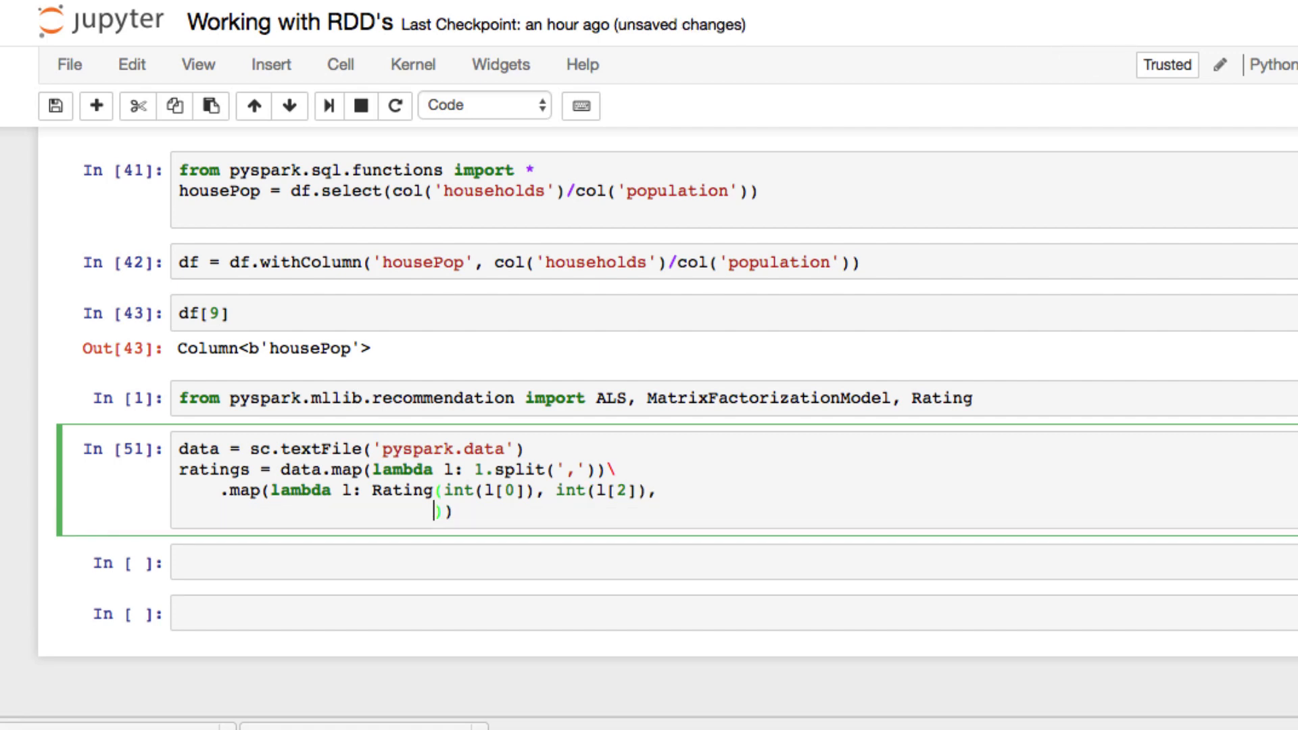
text(floa)
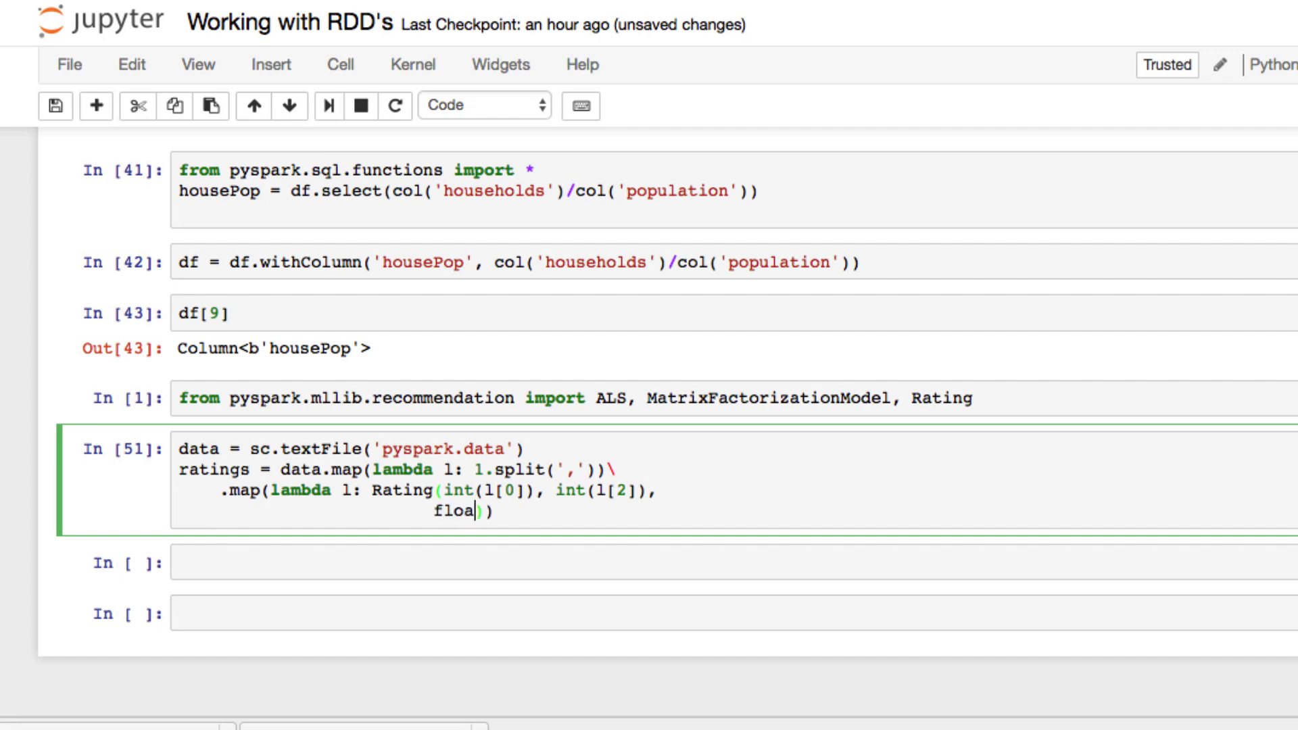
text(t)
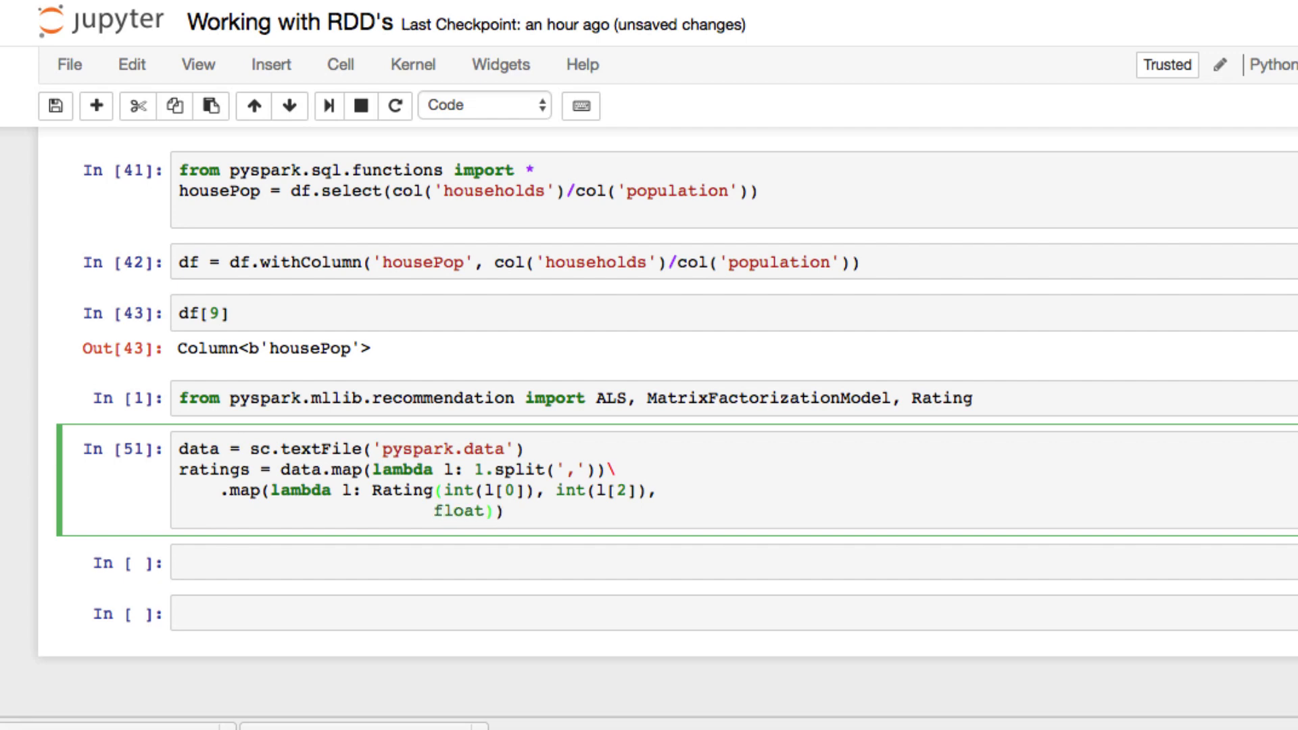
text(l[)
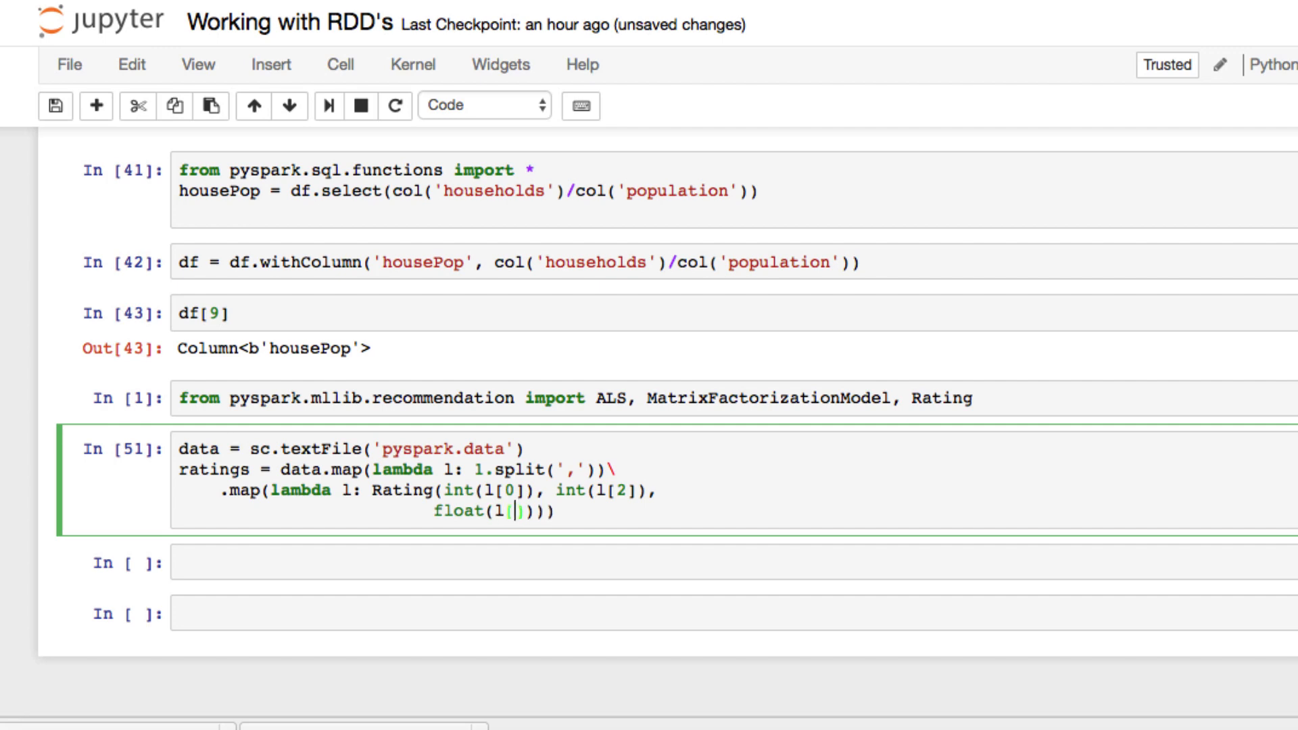
text(2])
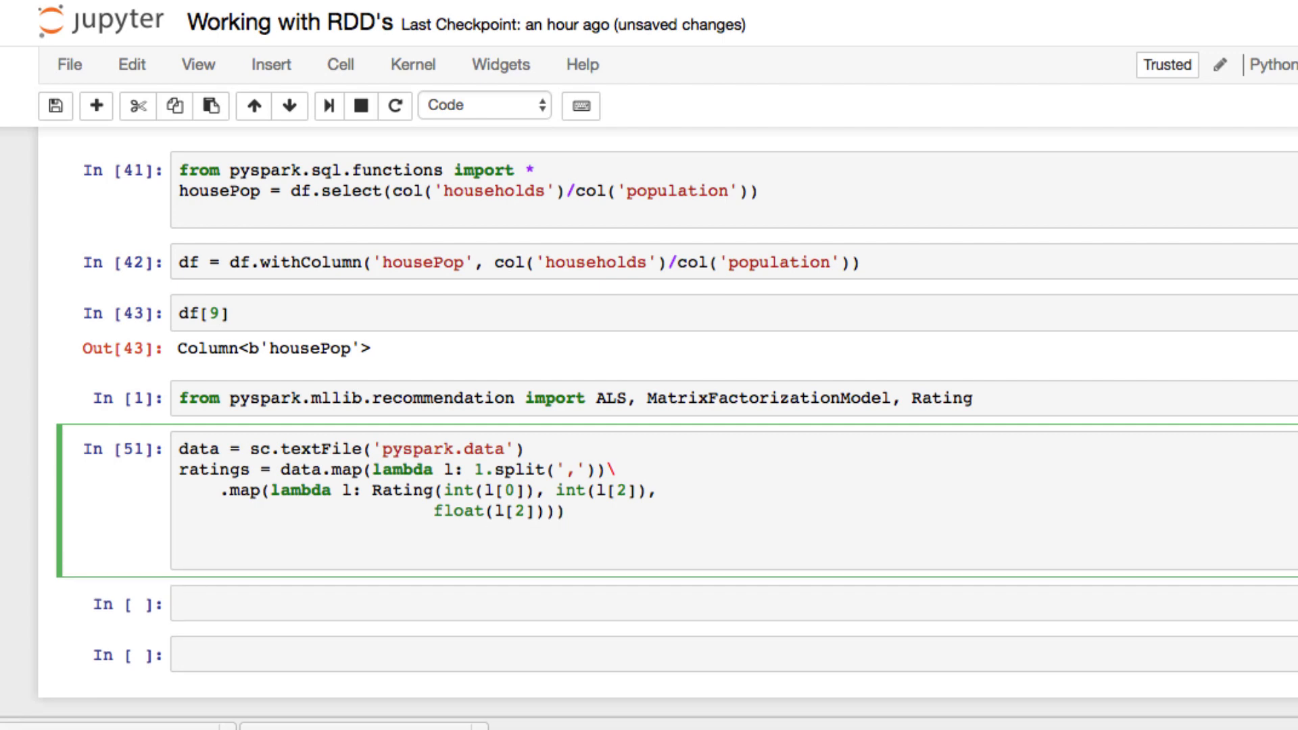
click(323, 106)
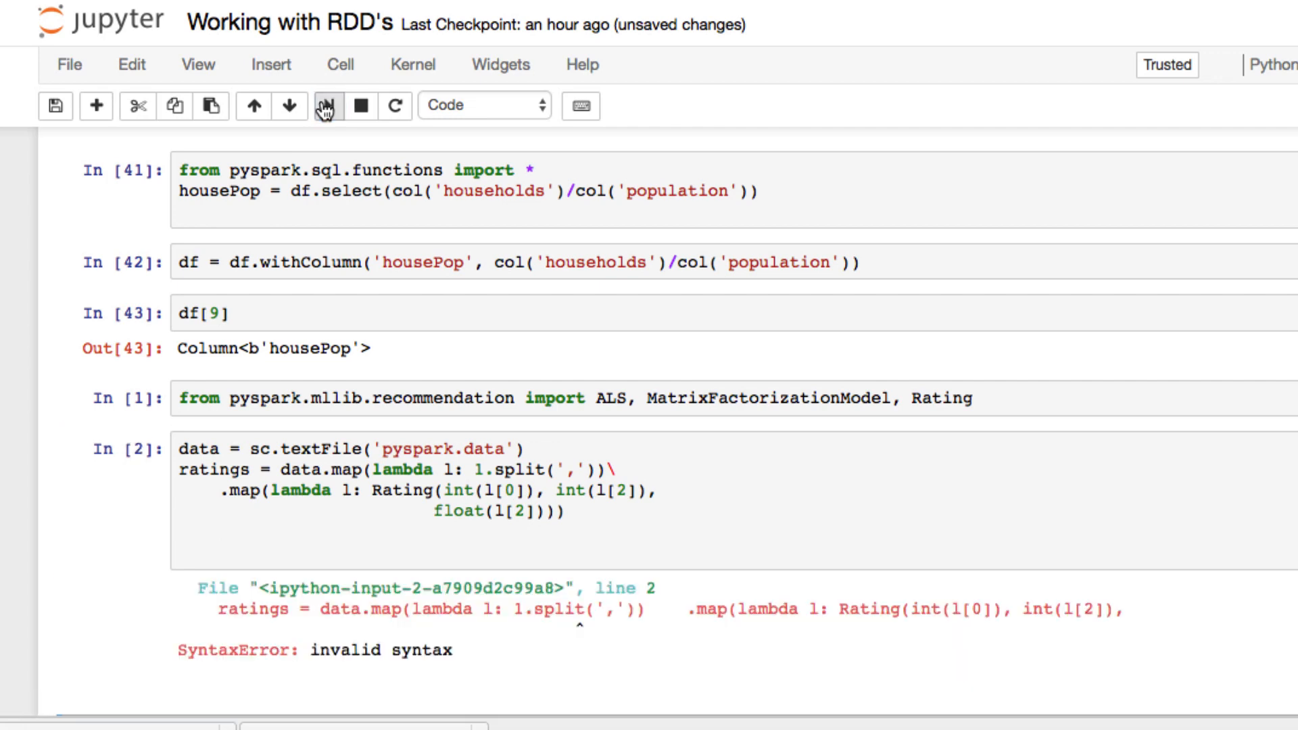
Step: Re-run the ratings cell, which again reports SyntaxError: invalid syntax on line 2
click(482, 470)
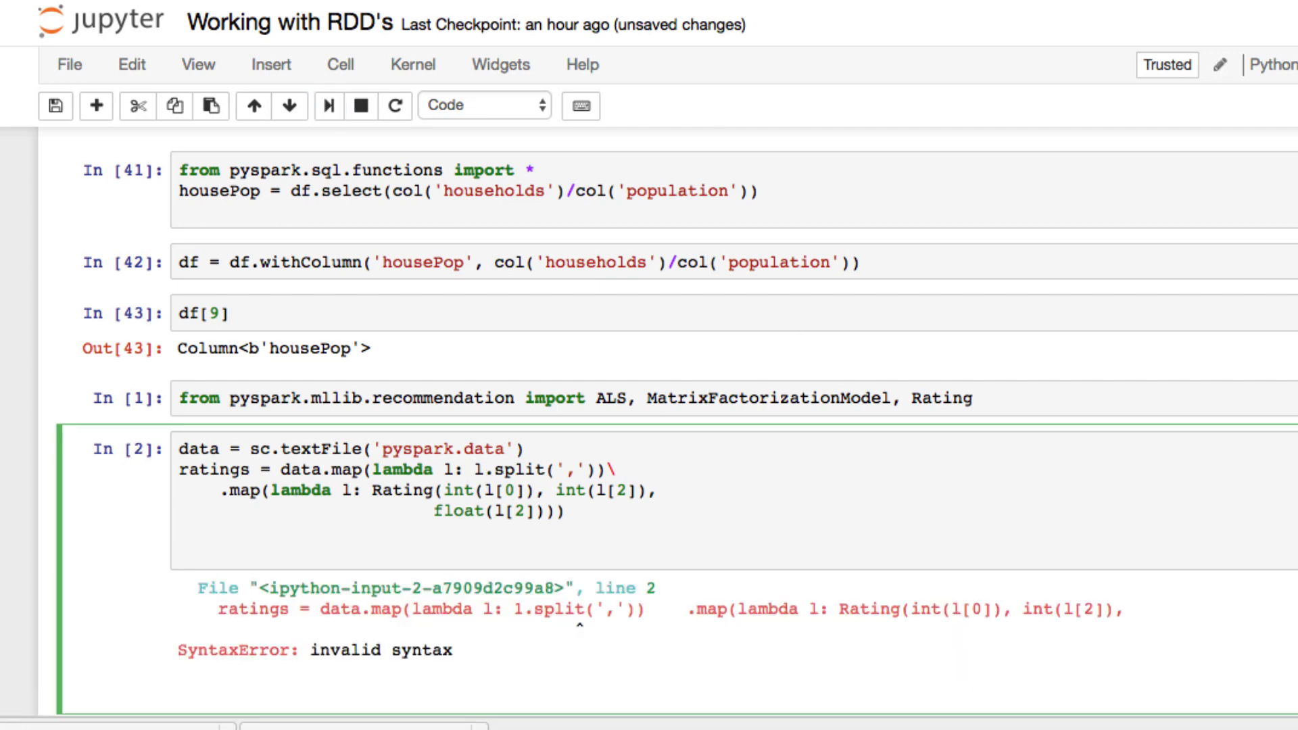
mouse_move(464, 662)
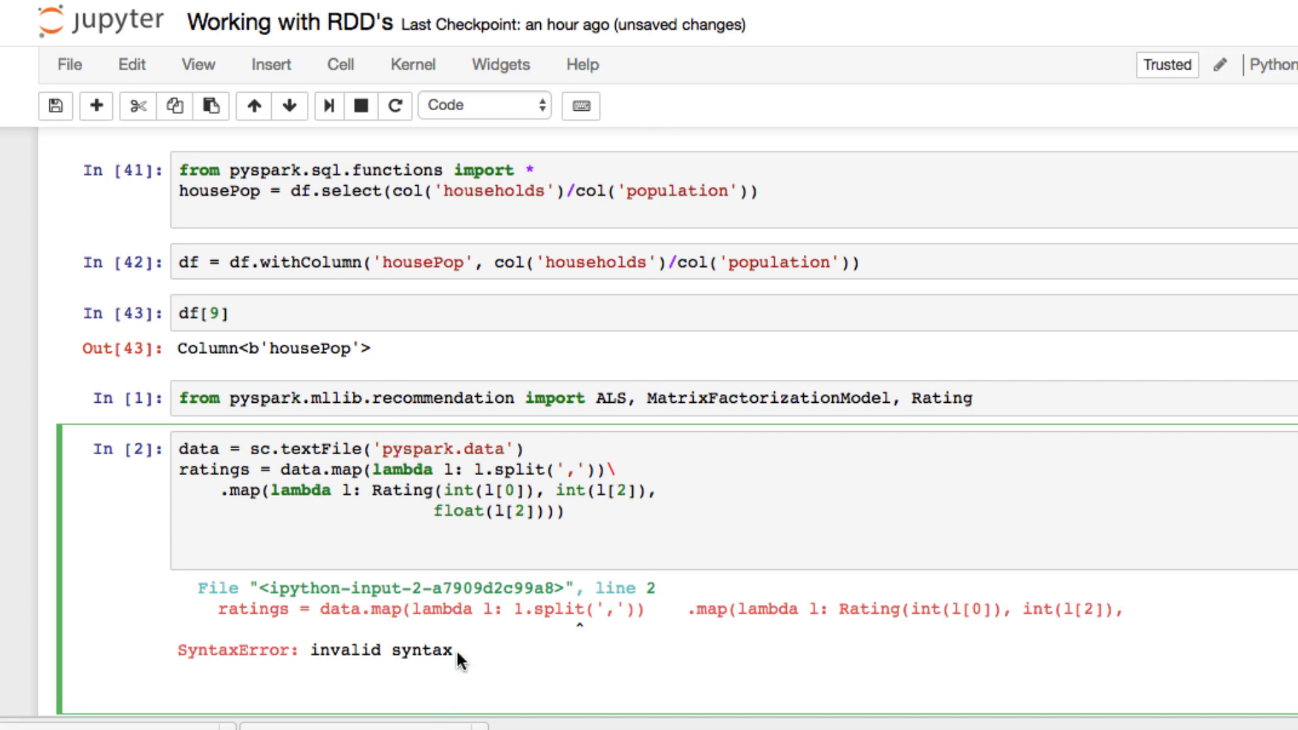
scroll(down, 3)
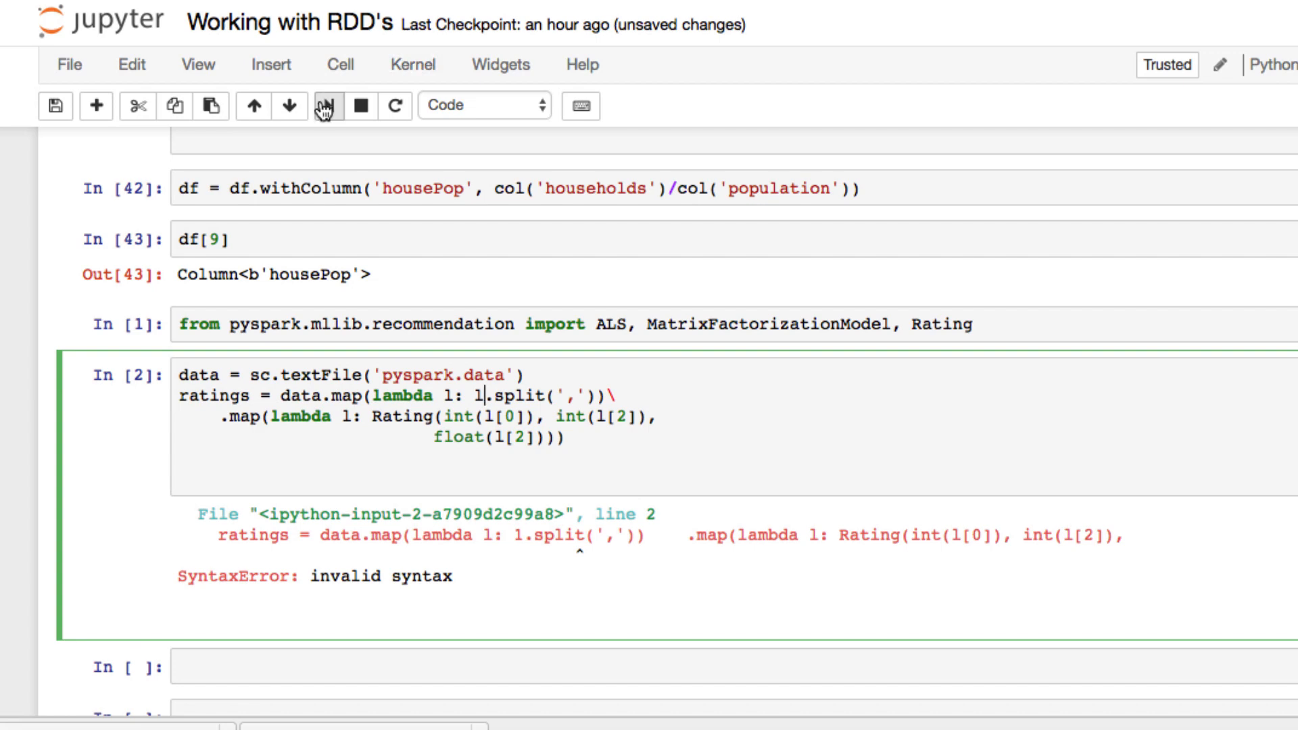
click(326, 105)
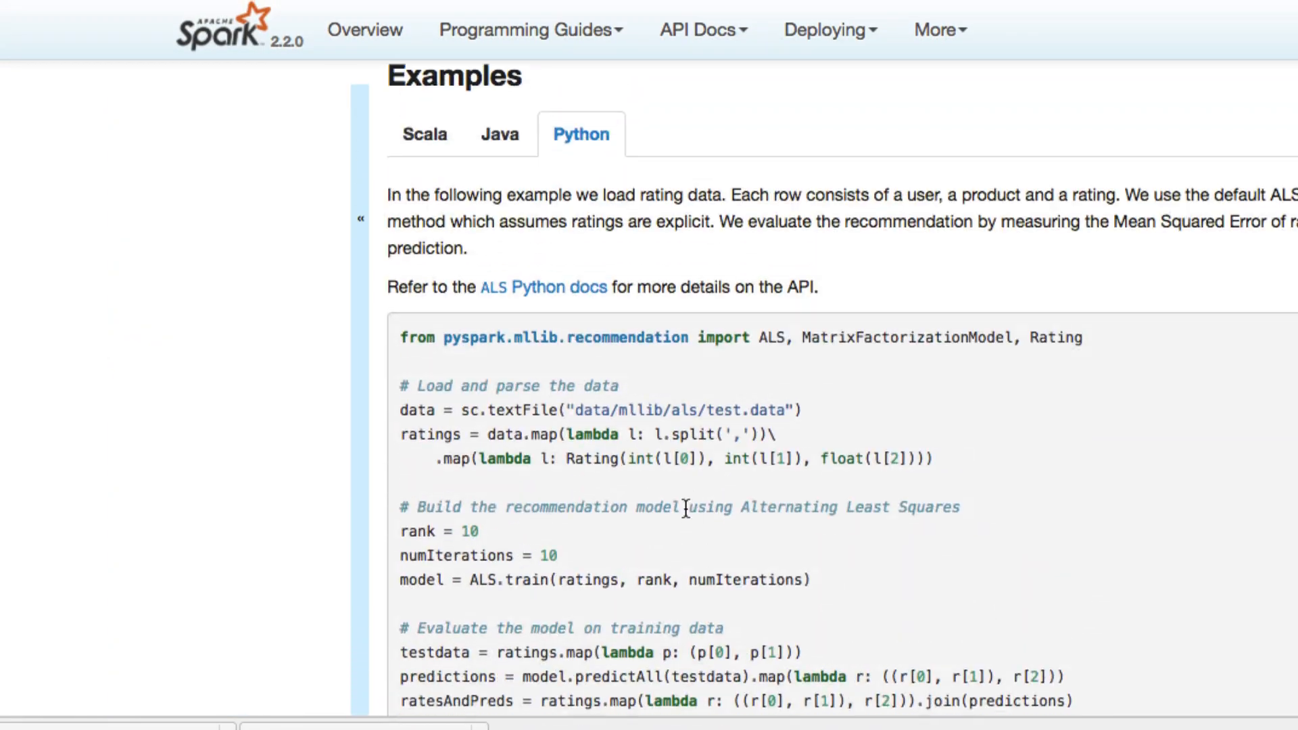
scroll(down, 3)
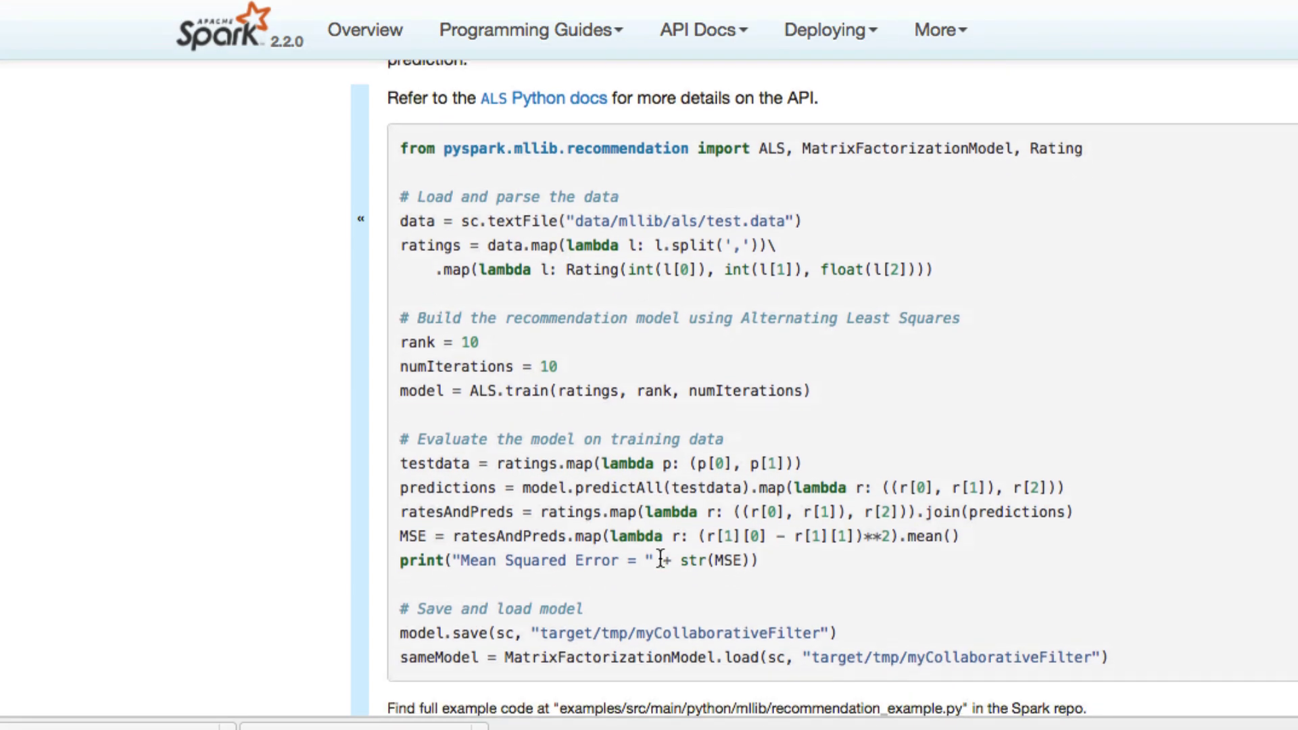
scroll(down, 3)
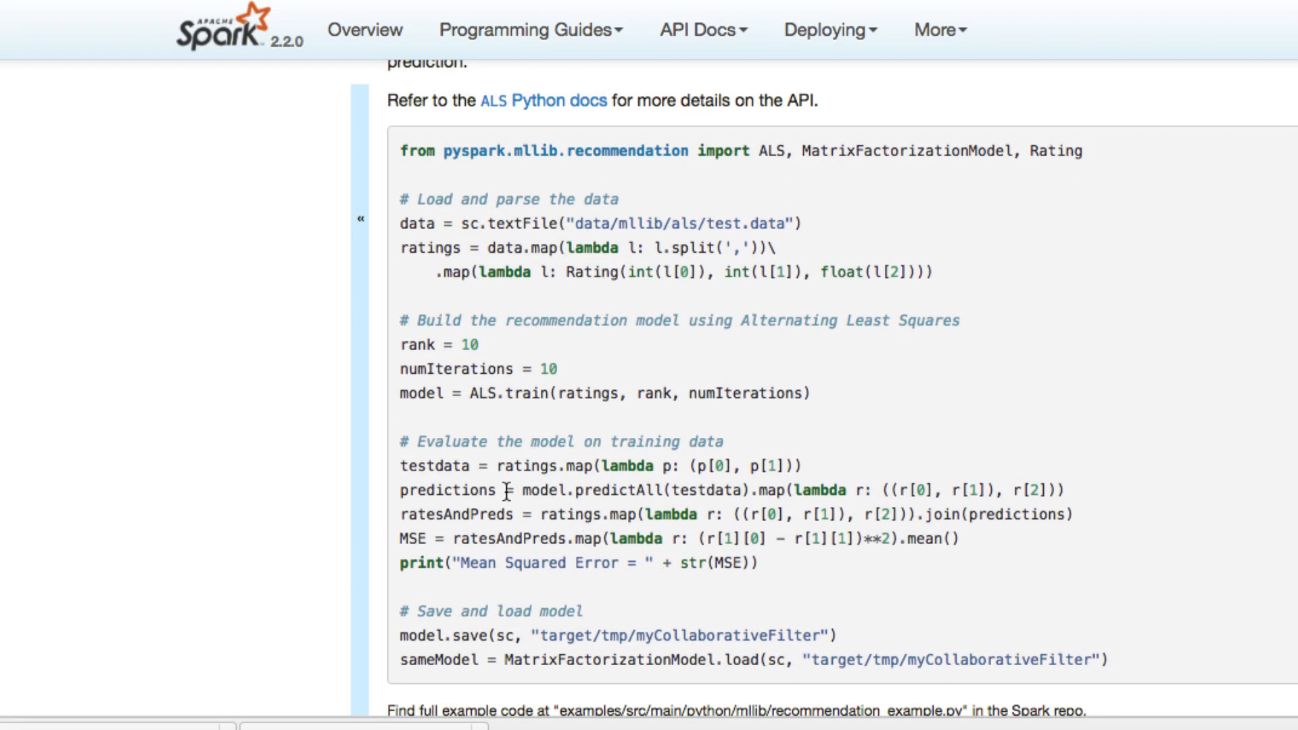
scroll(down, 3)
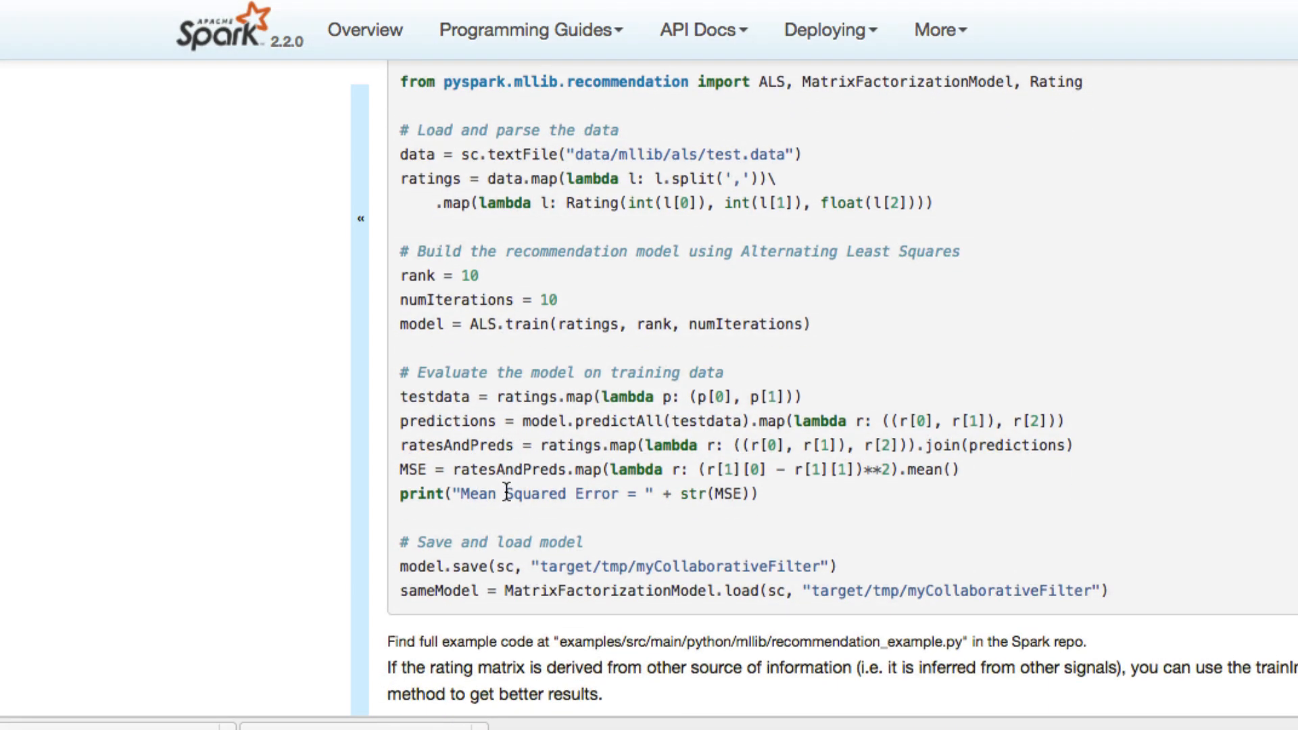
scroll(down, 3)
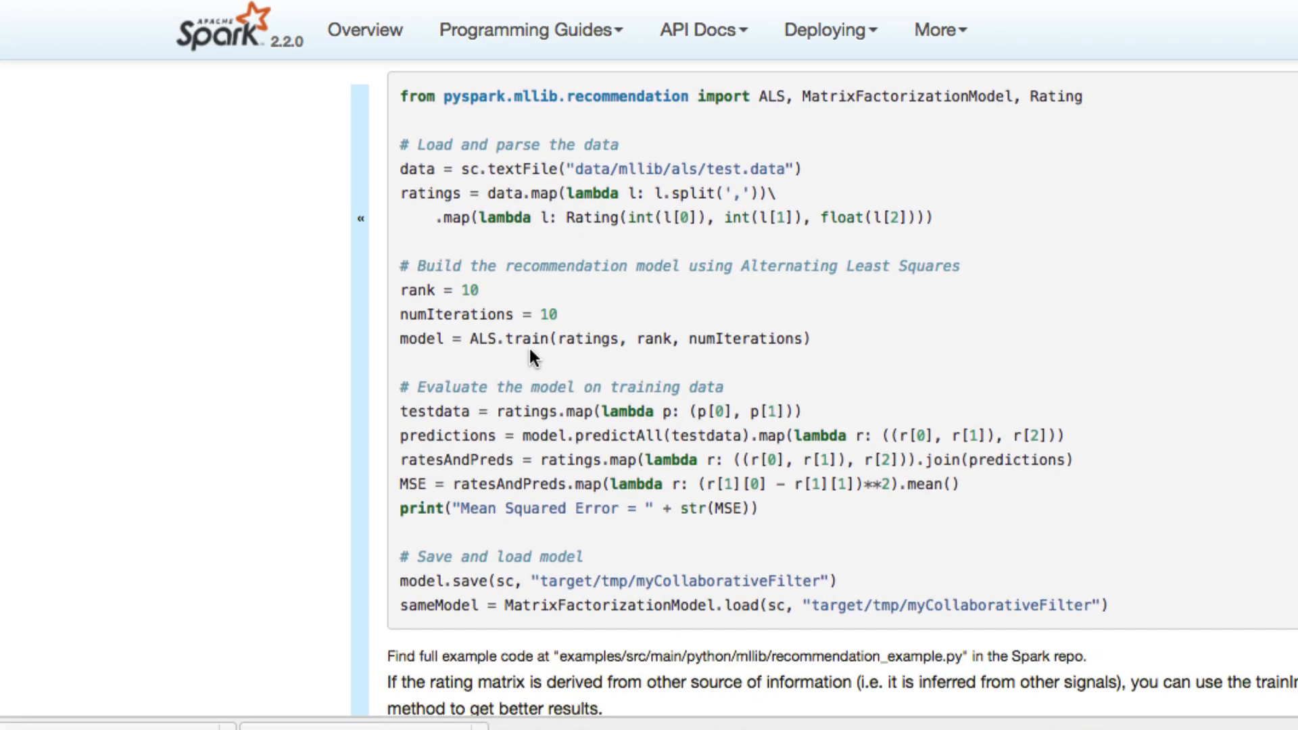
mouse_move(522, 370)
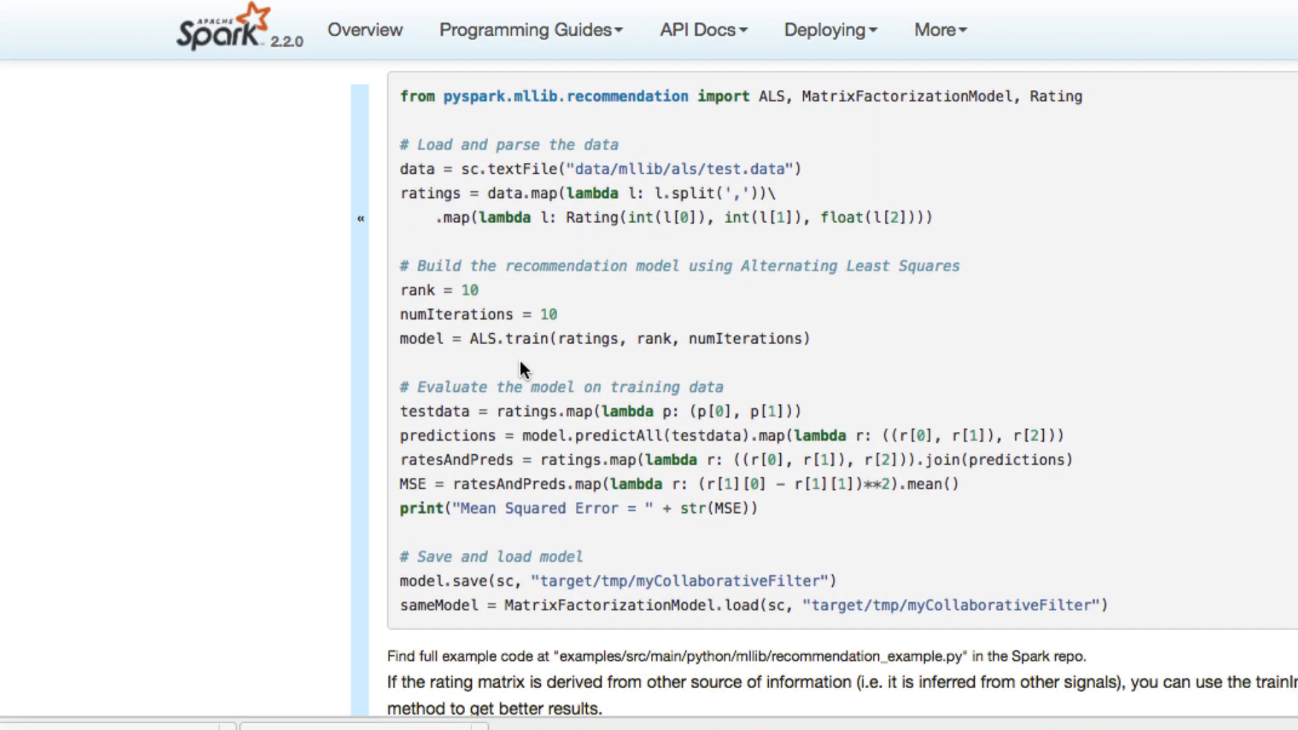
scroll(up, 3)
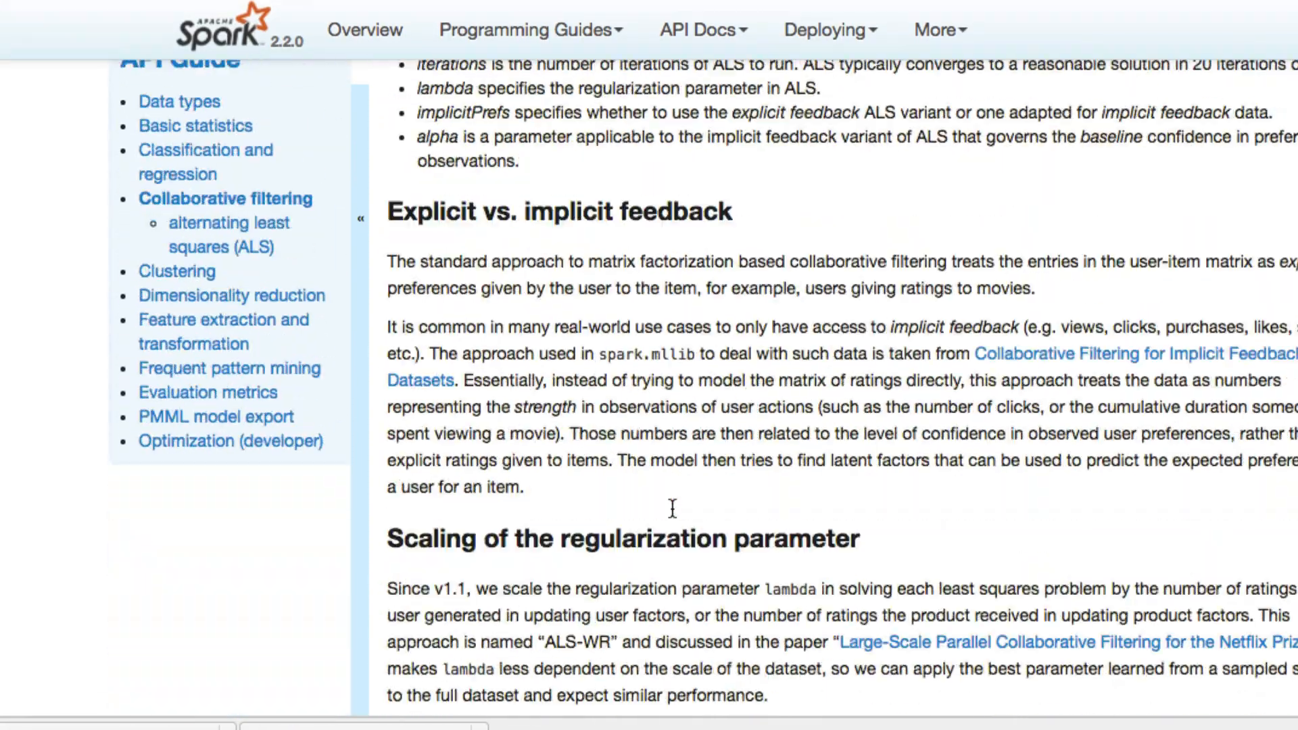
scroll(down, 3)
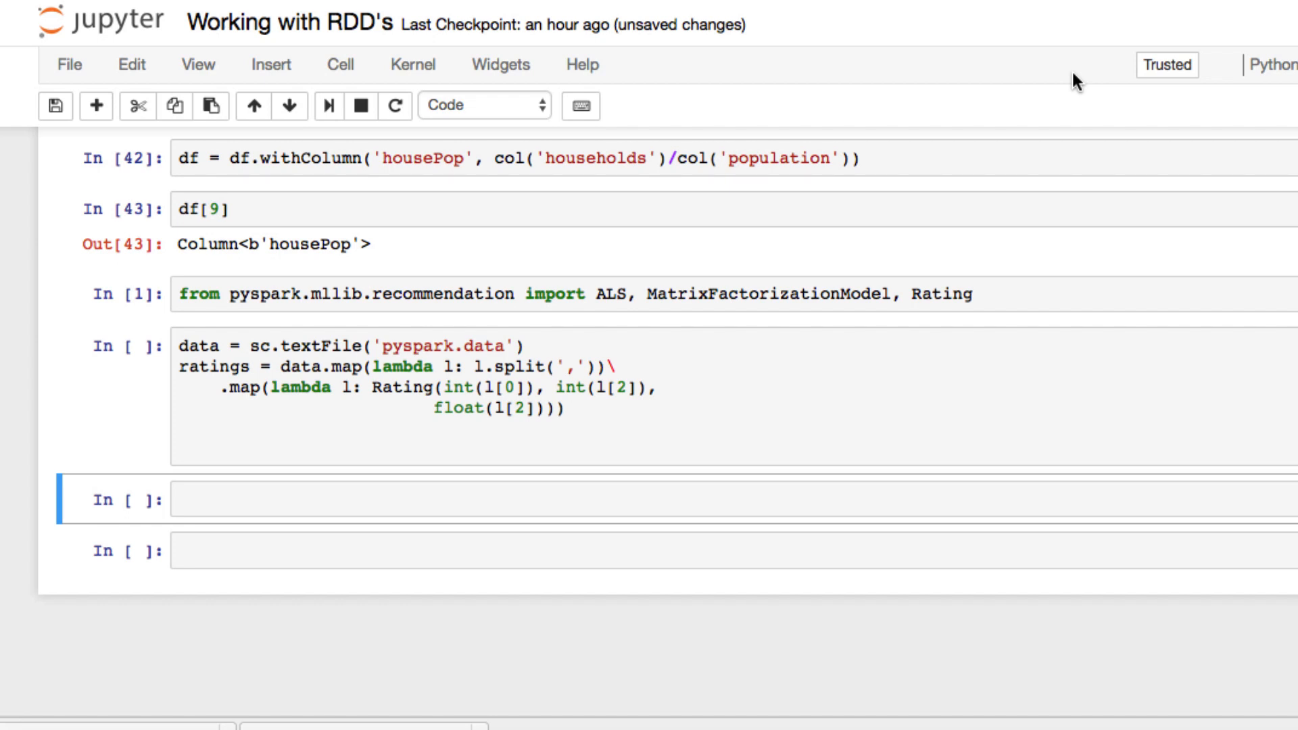
mouse_move(1039, 114)
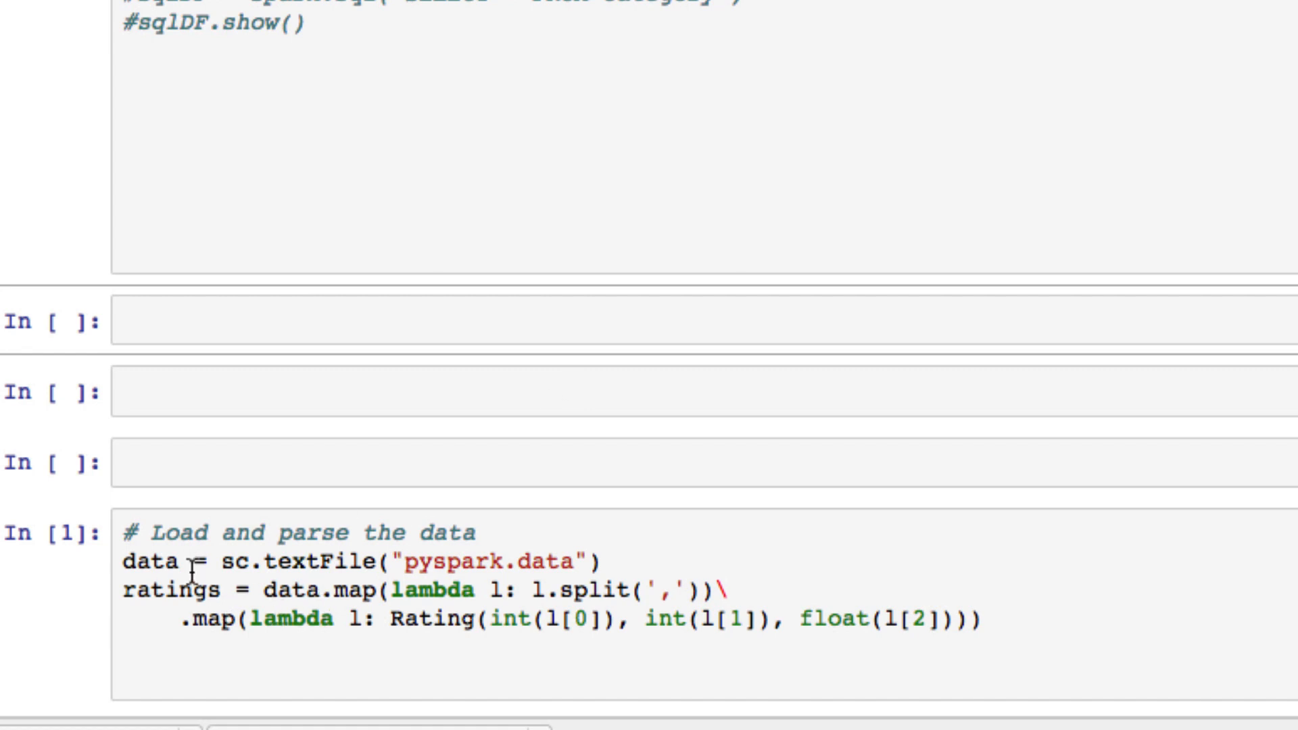
mouse_move(282, 449)
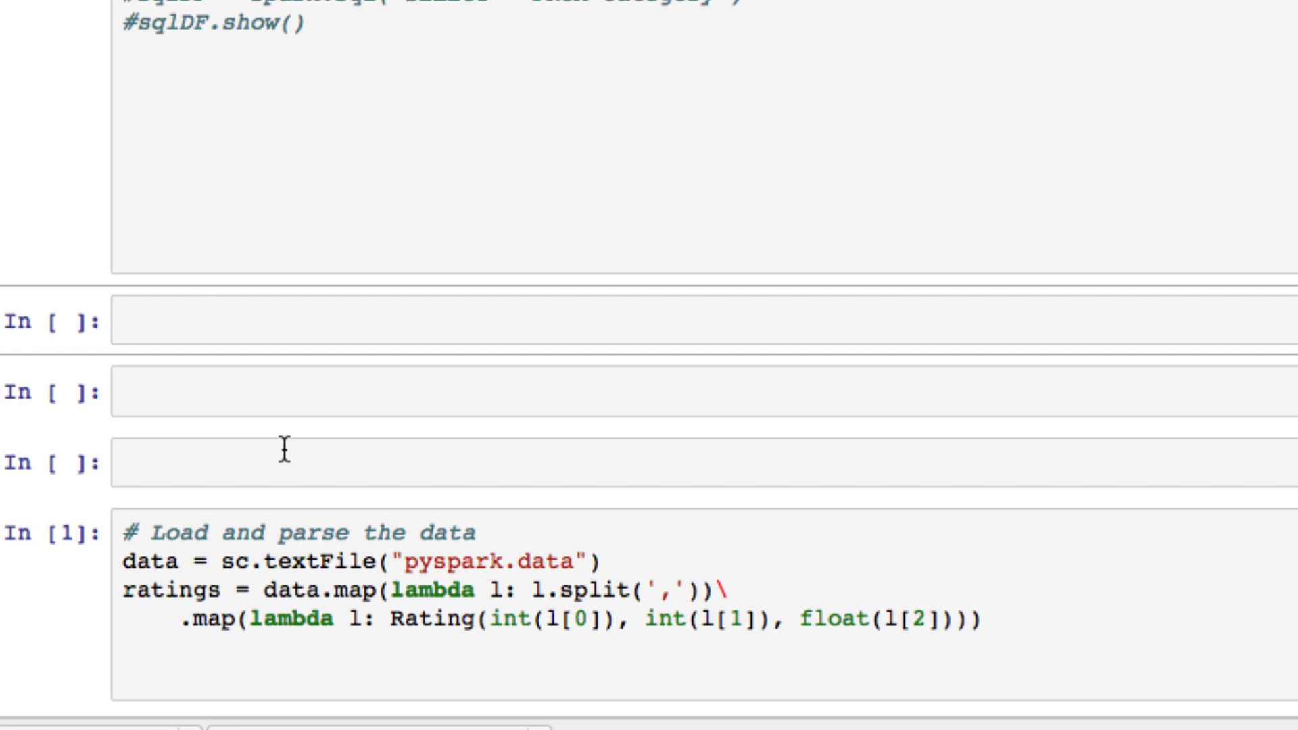
mouse_move(298, 464)
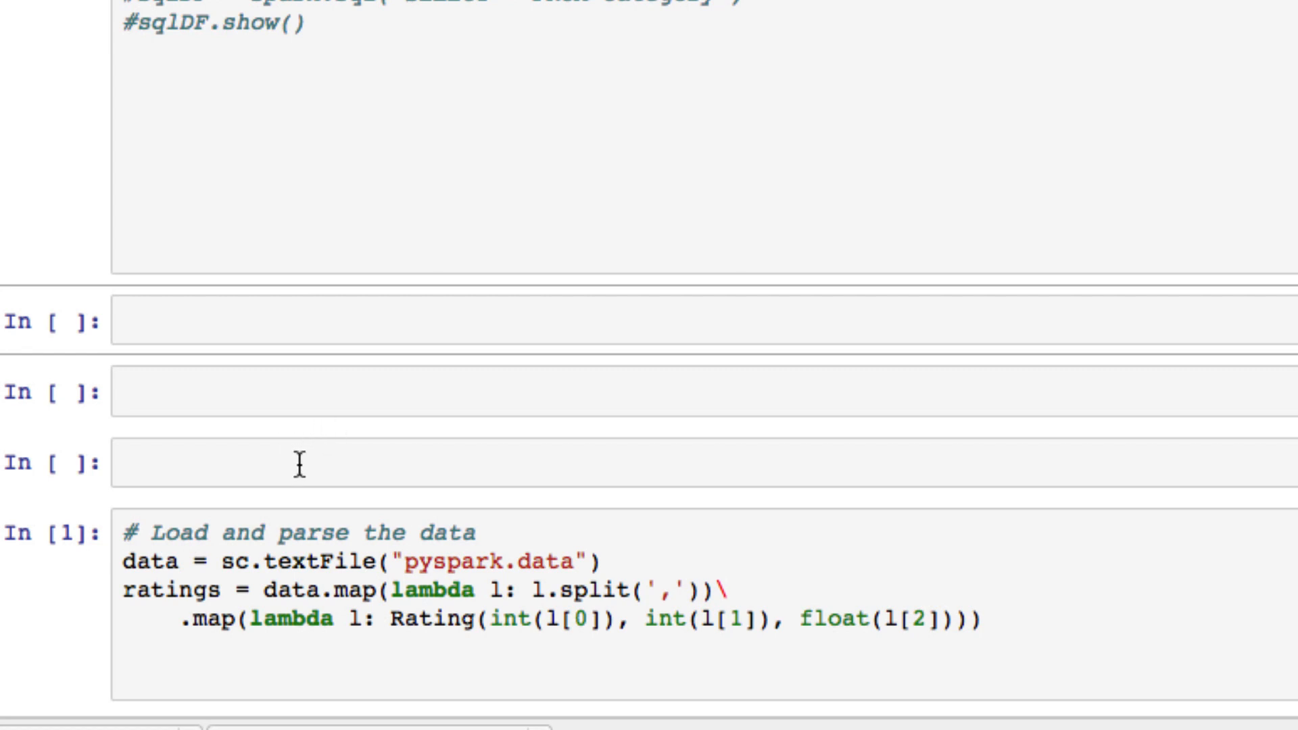